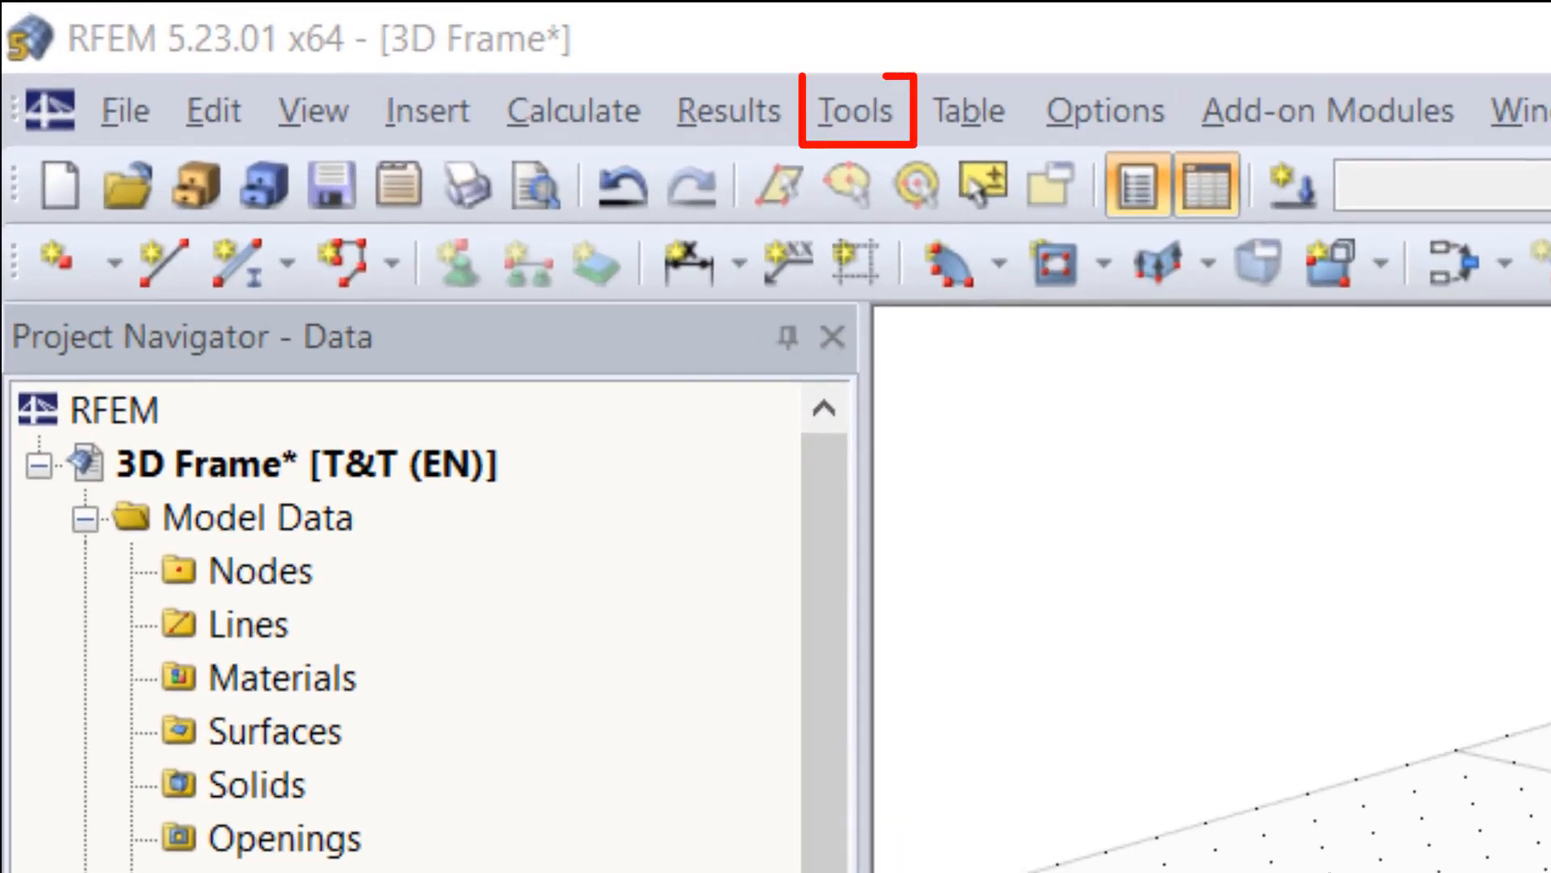
Open the Generate 3D Frame dialog from the member-generation tools.
left_click(286, 35)
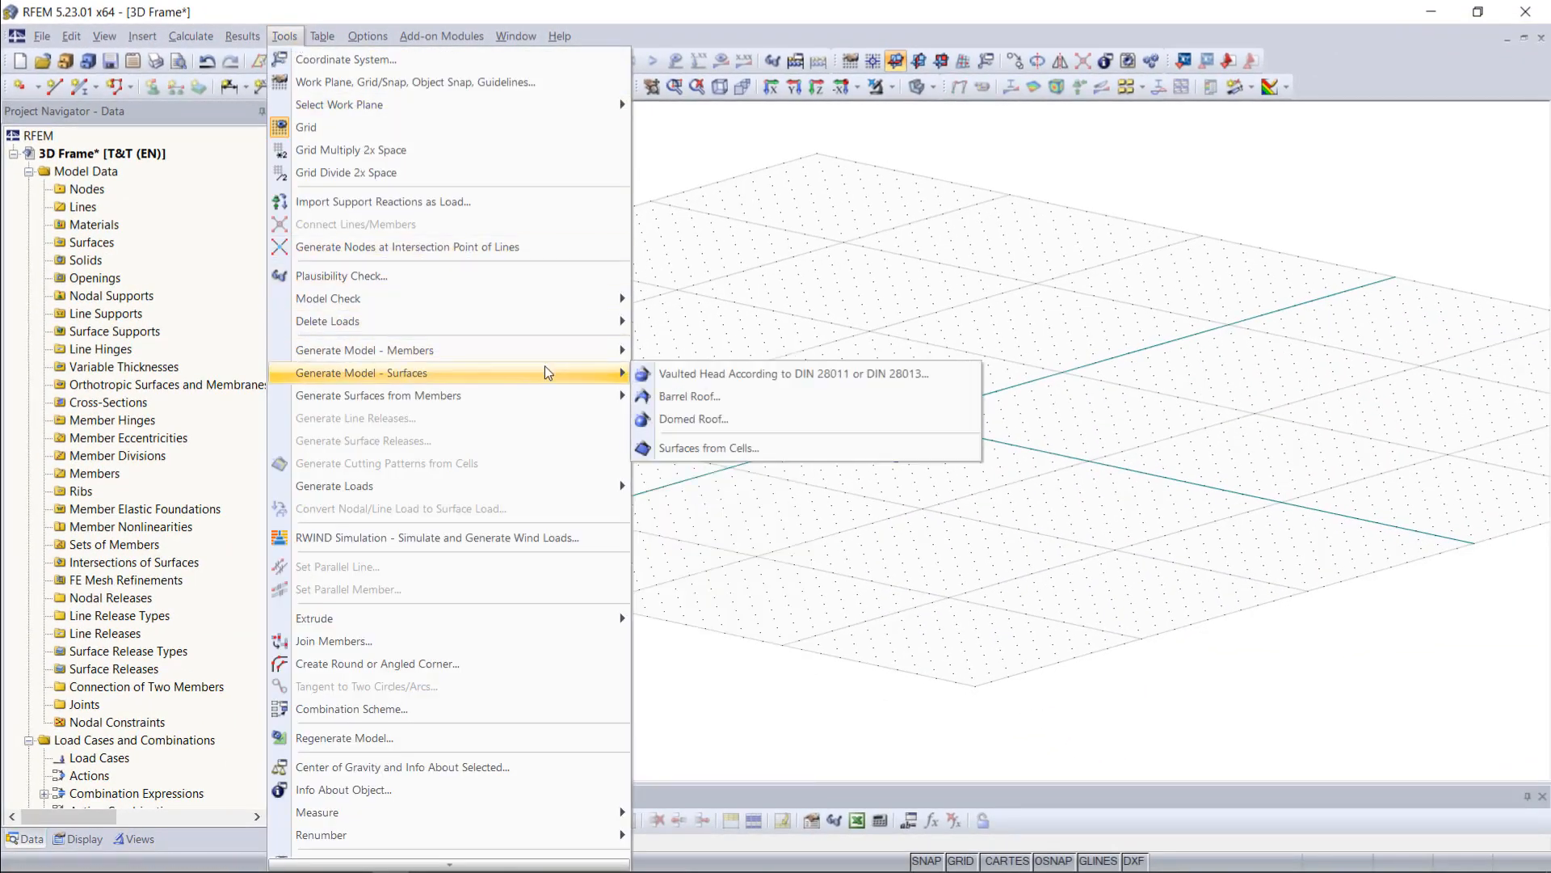
mouse_move(365, 349)
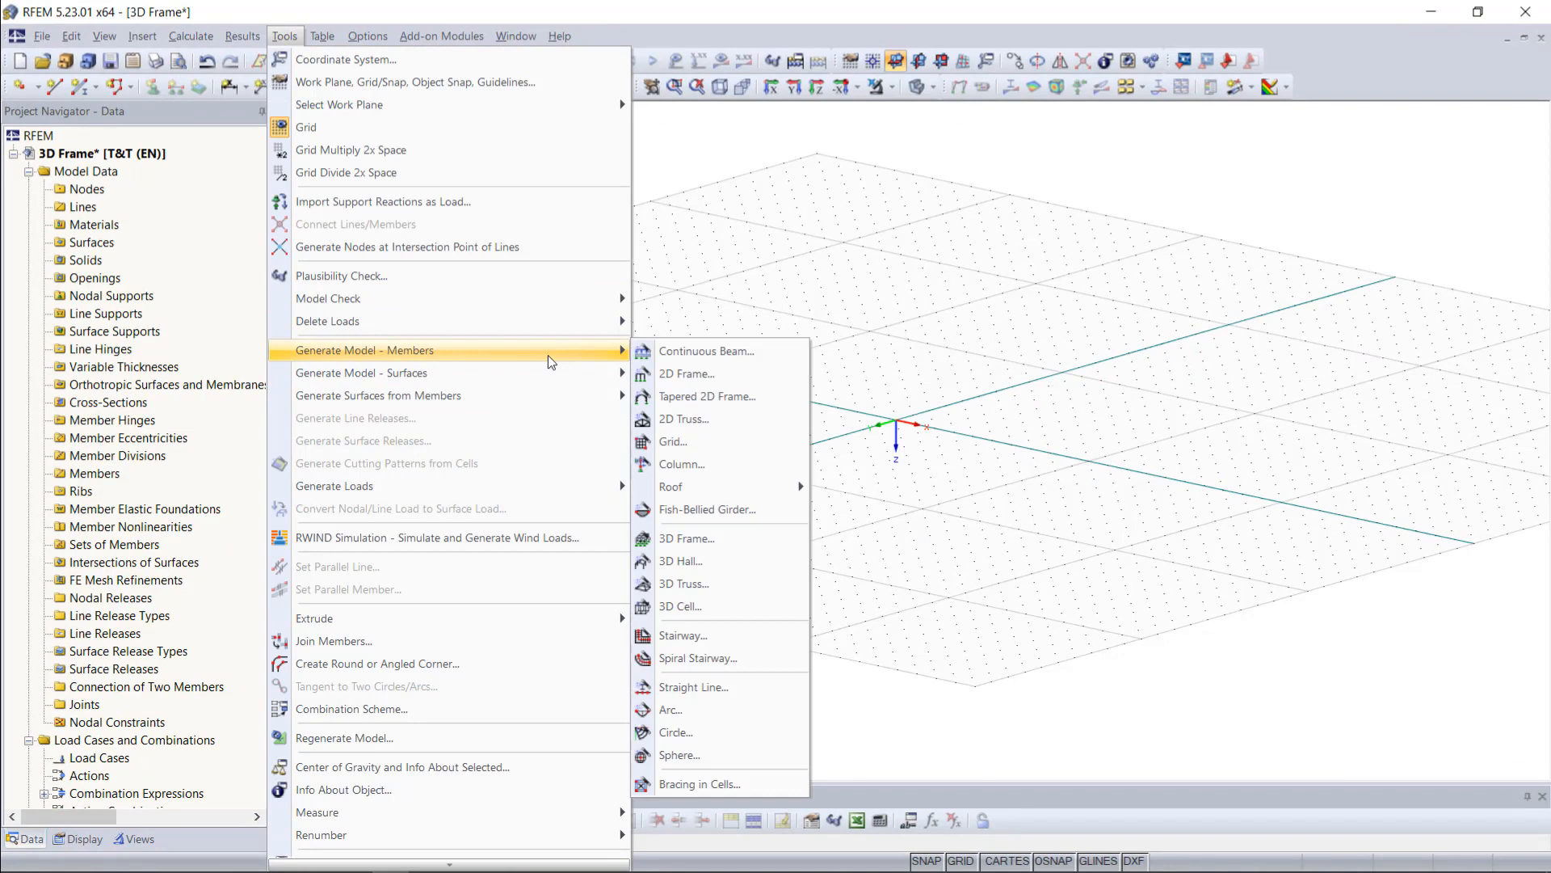
mouse_move(552, 361)
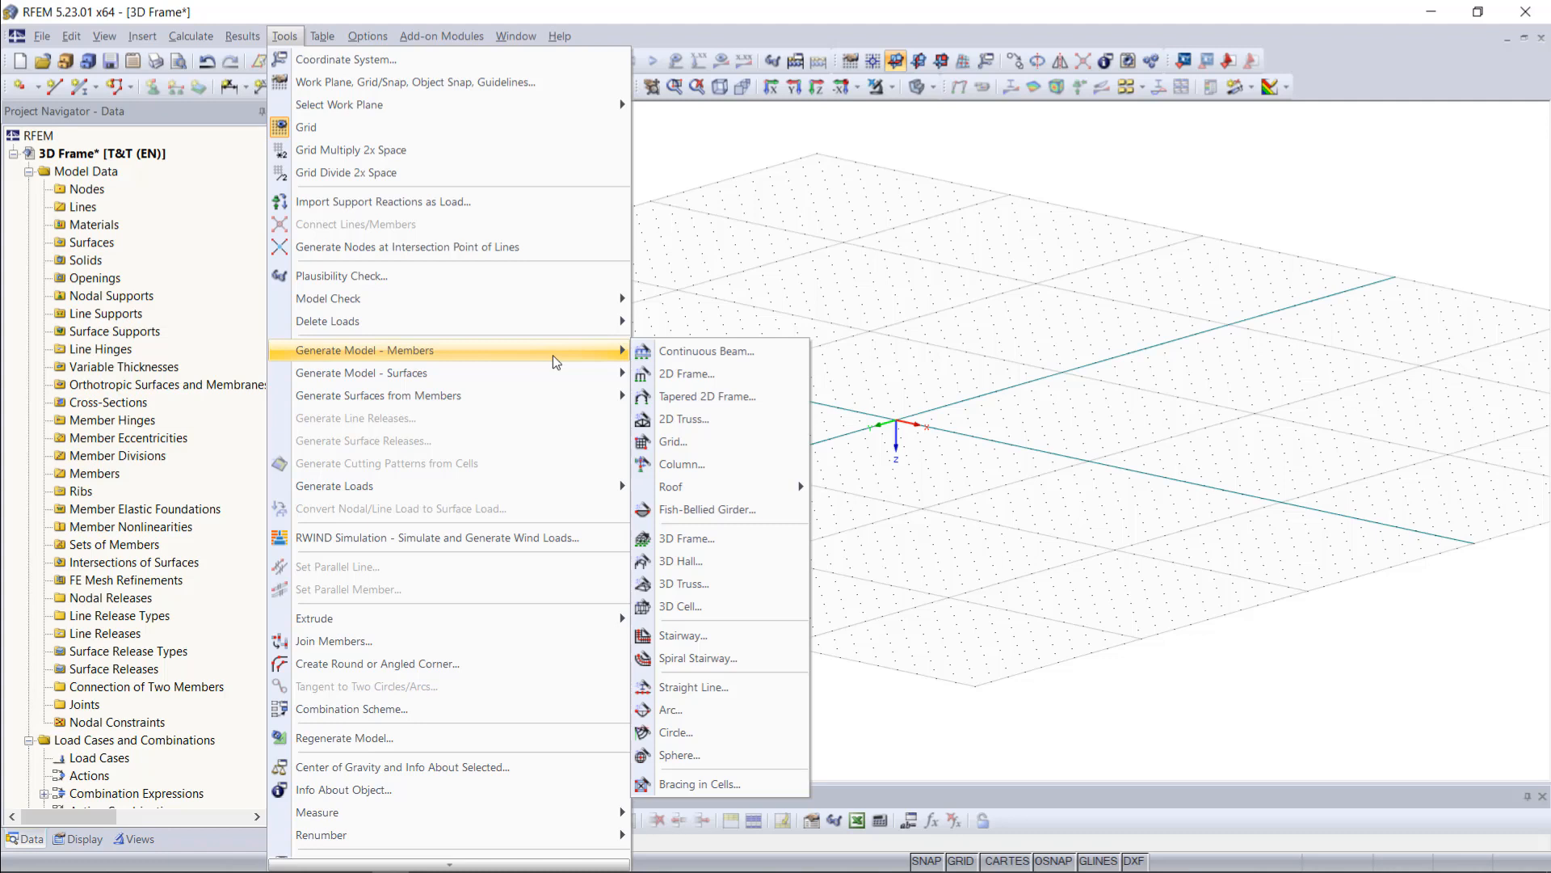
mouse_move(596, 361)
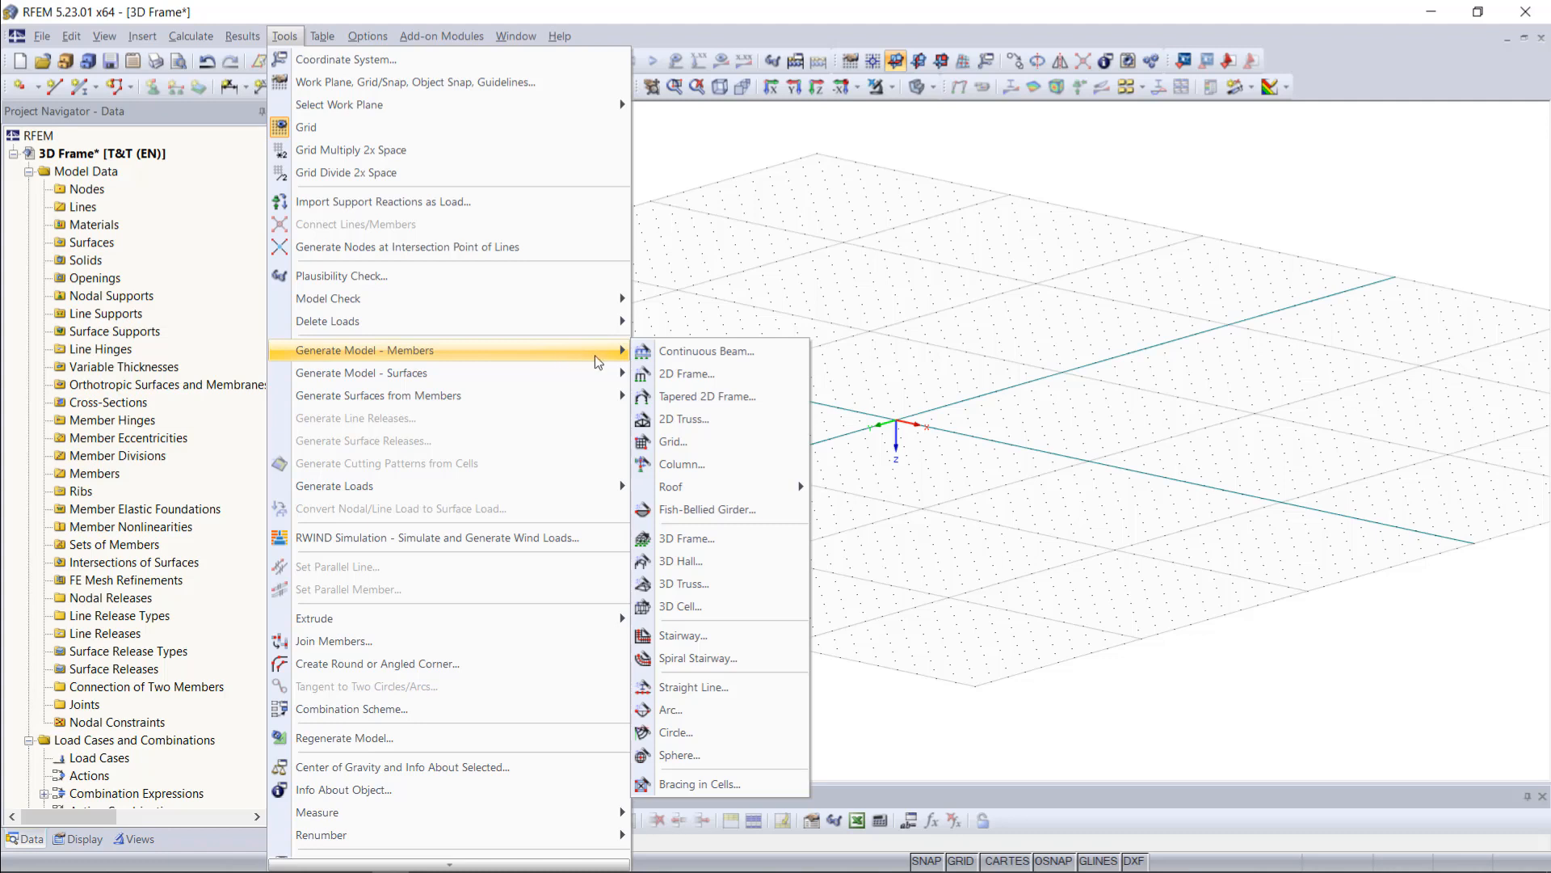
mouse_move(687, 373)
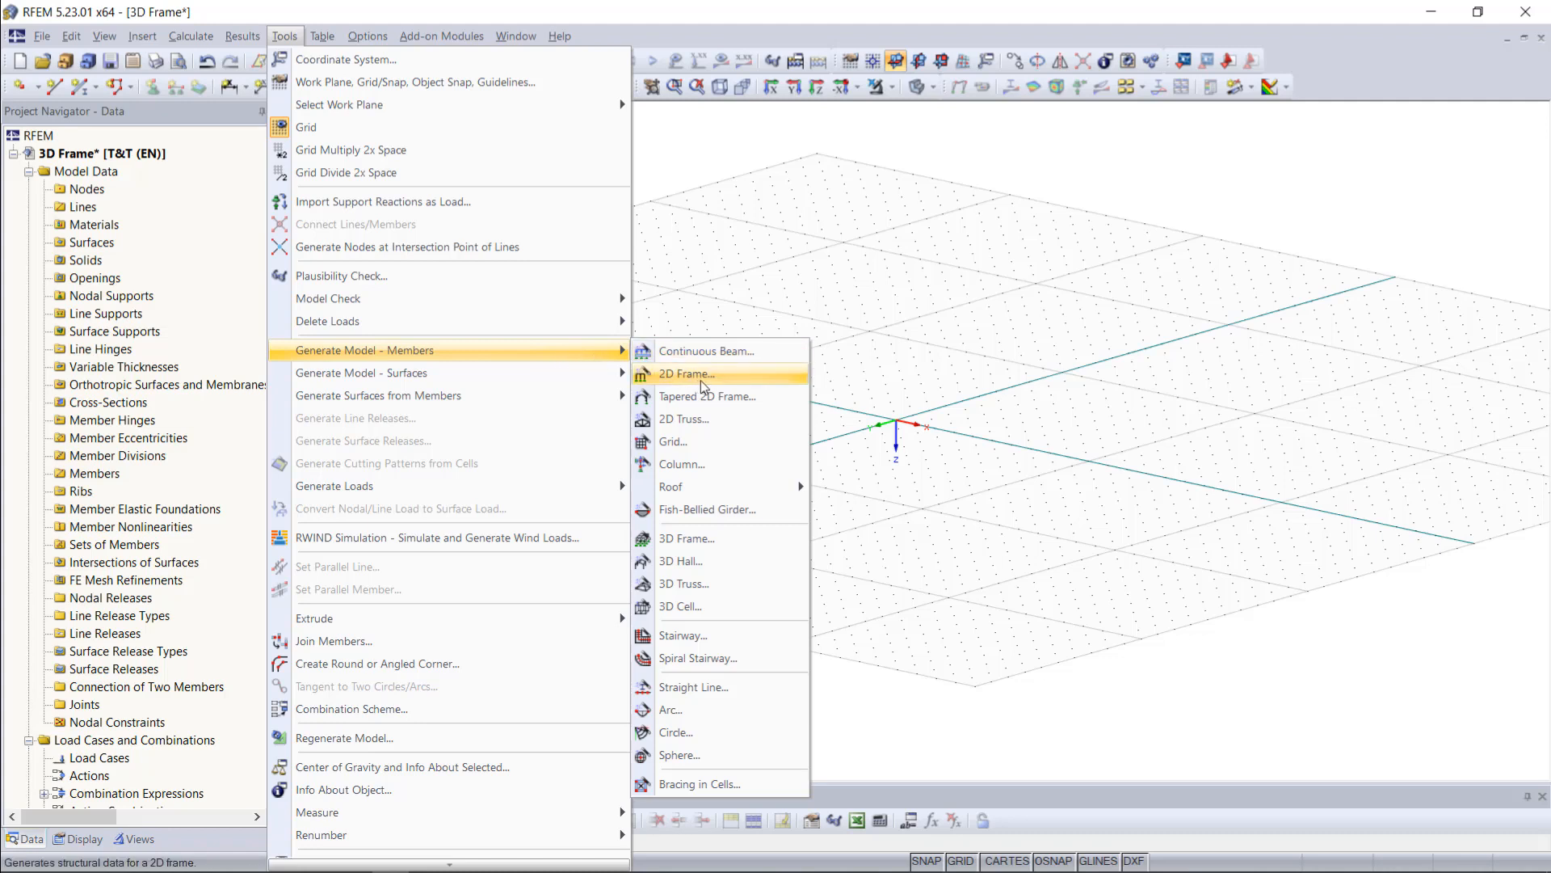
mouse_move(683, 419)
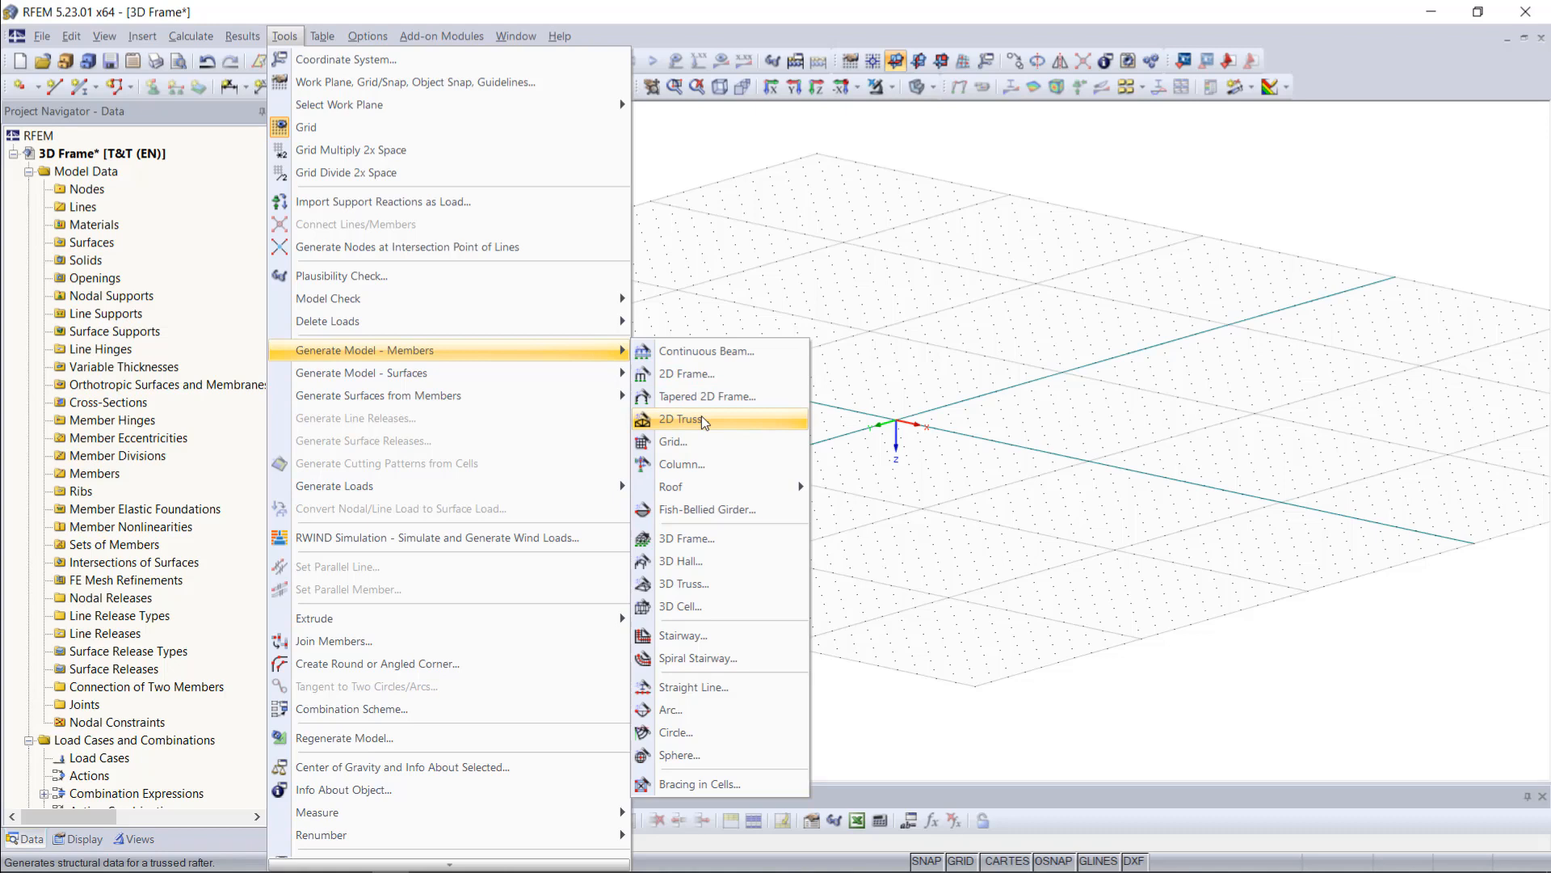
mouse_move(732, 538)
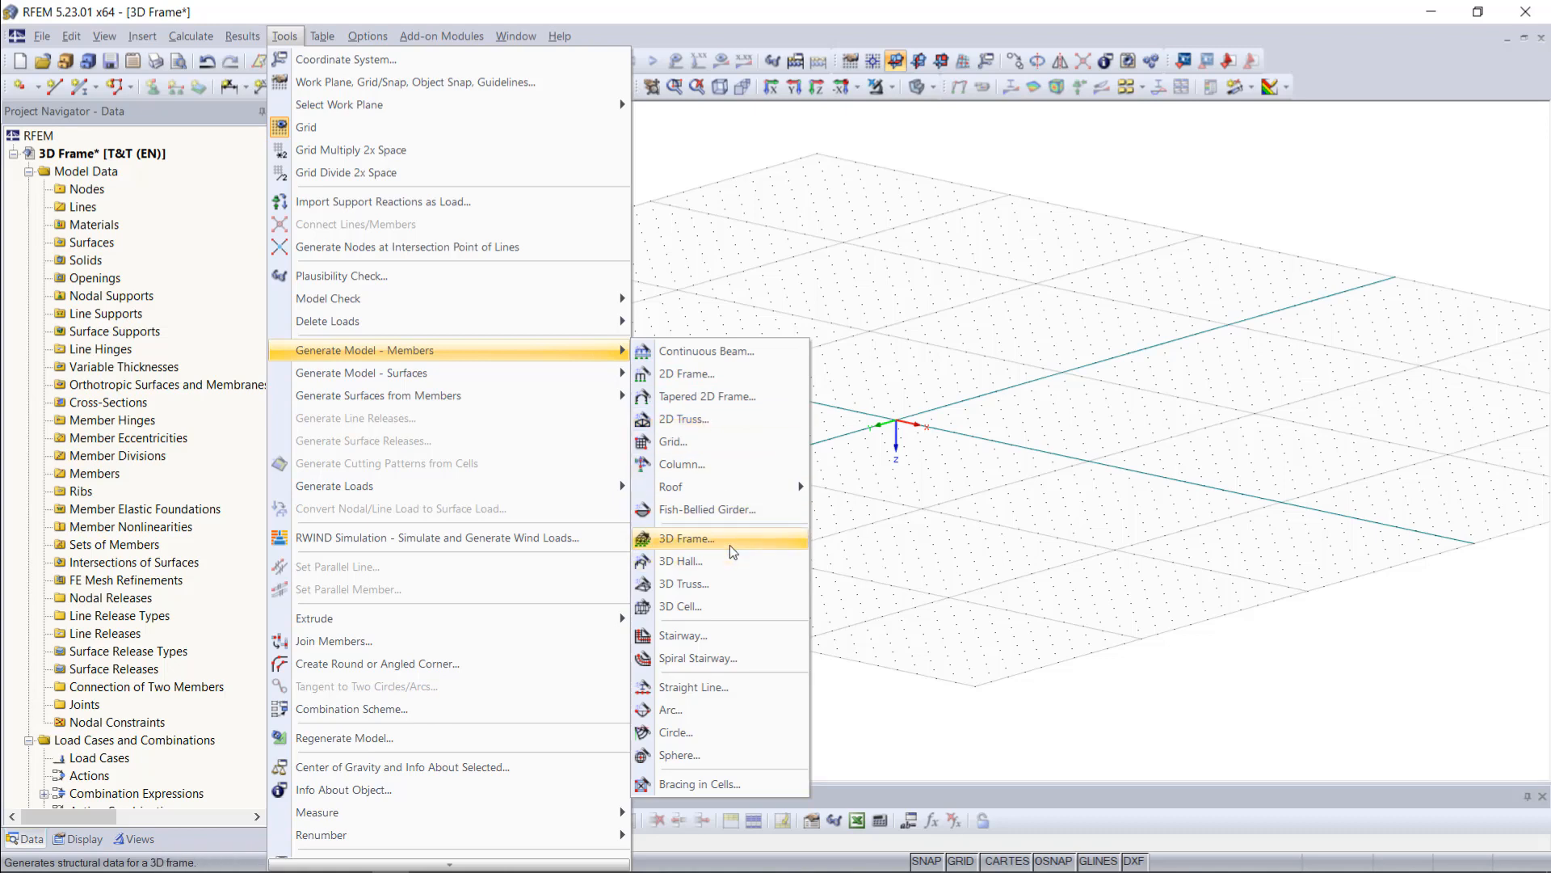
mouse_move(729, 584)
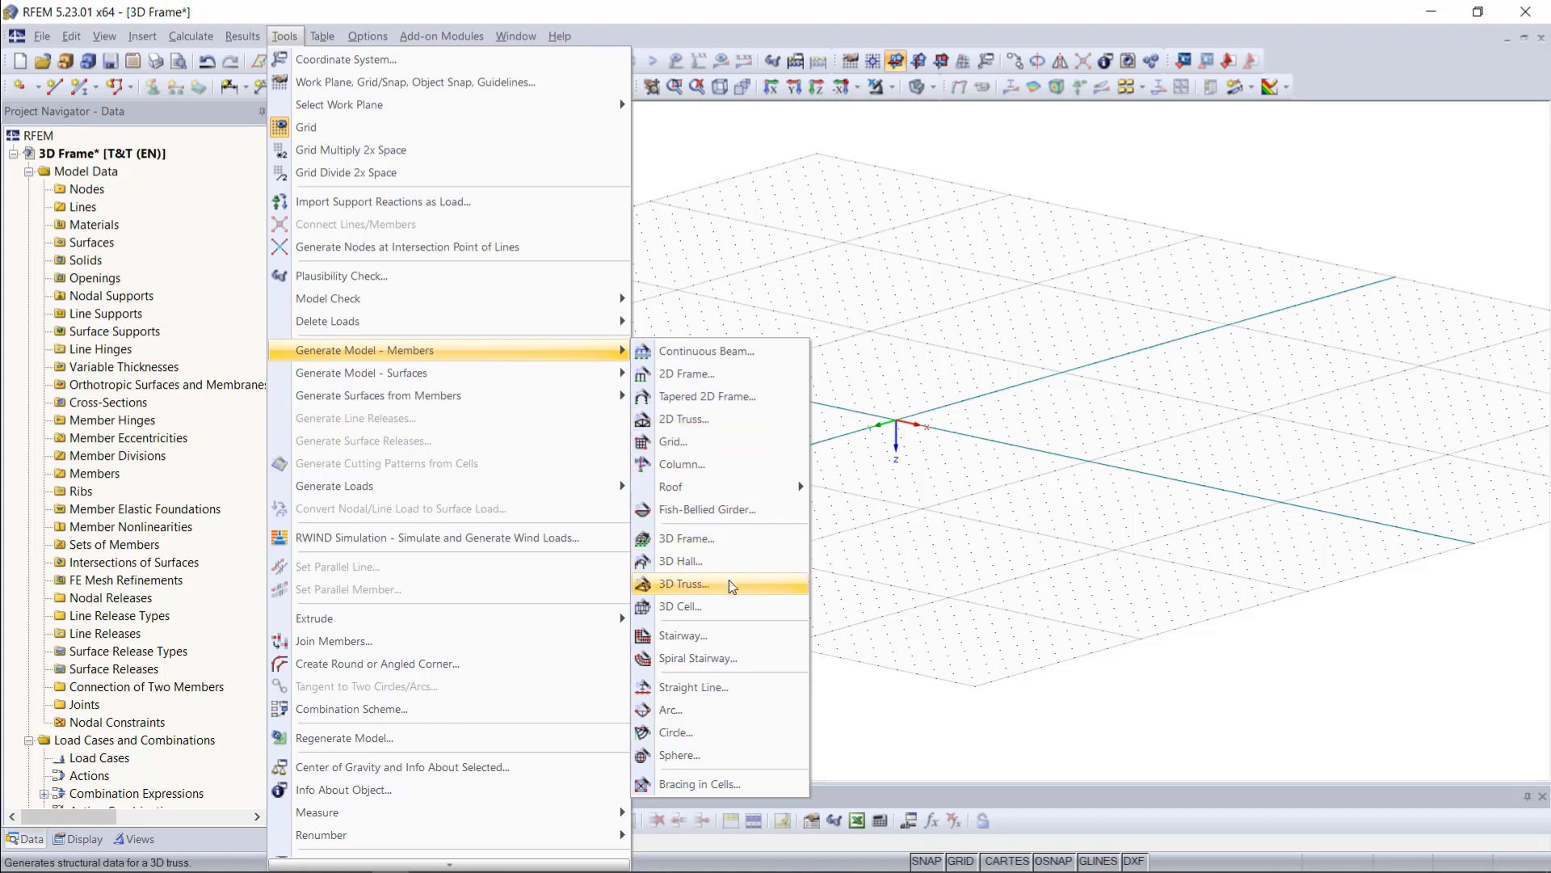
mouse_move(744, 658)
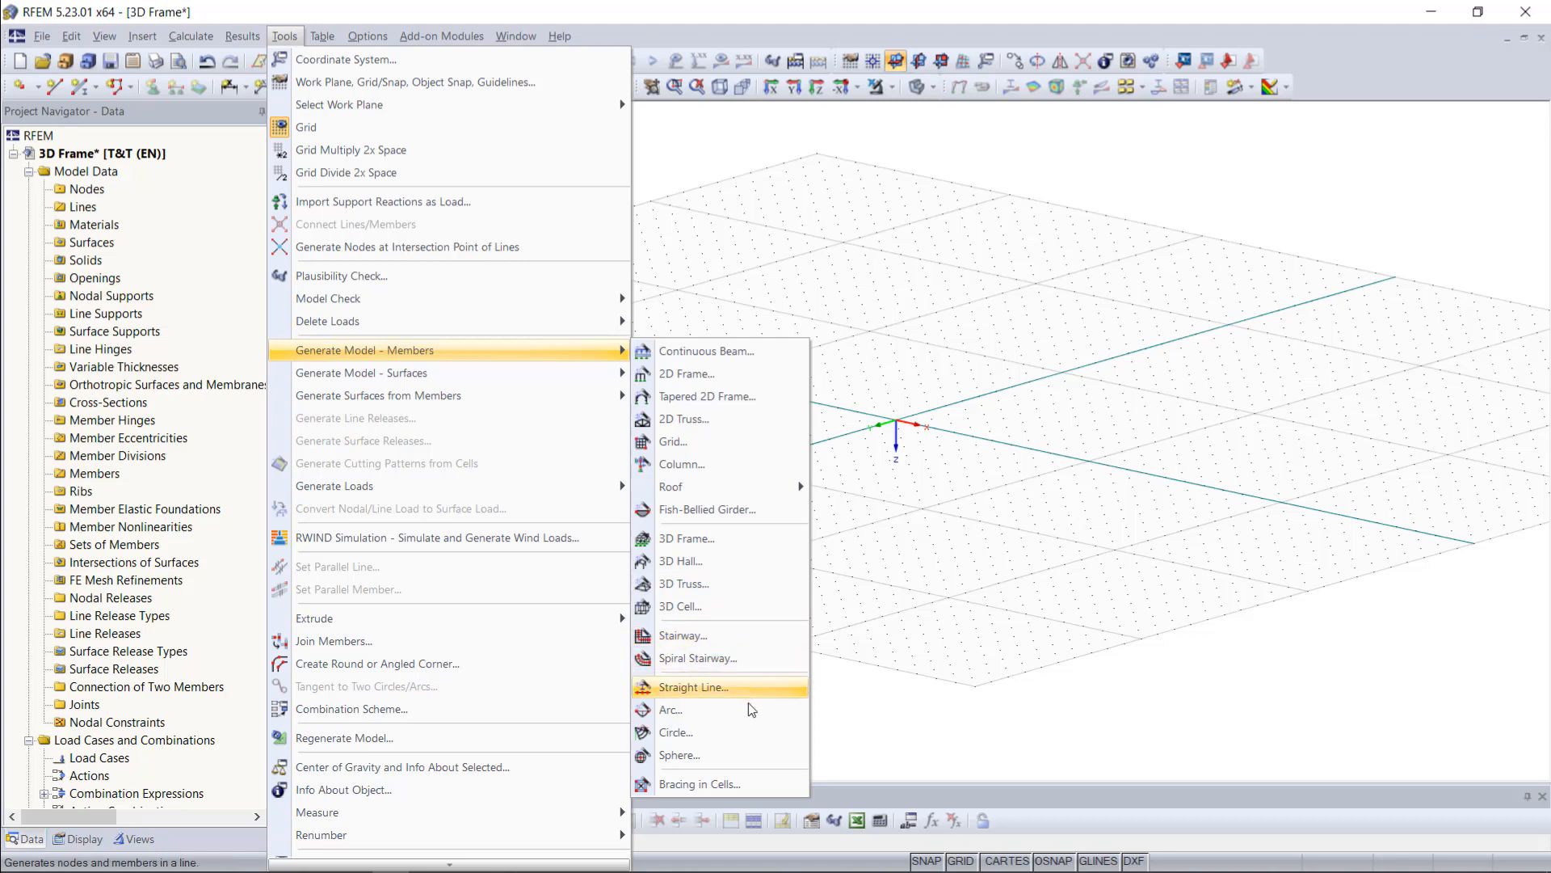
mouse_move(700, 784)
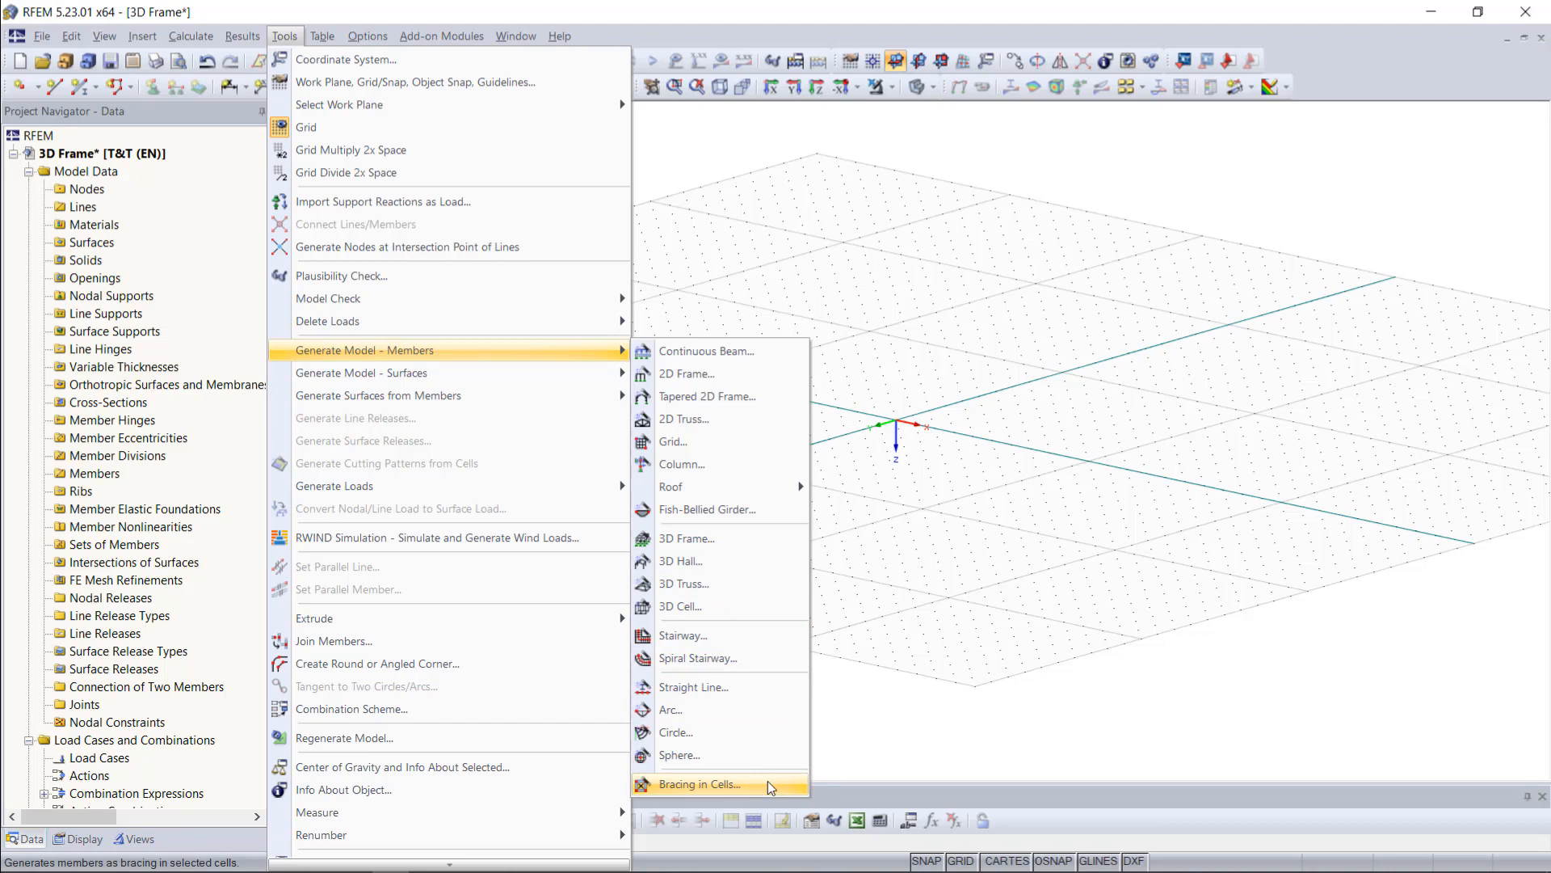
mouse_move(986, 561)
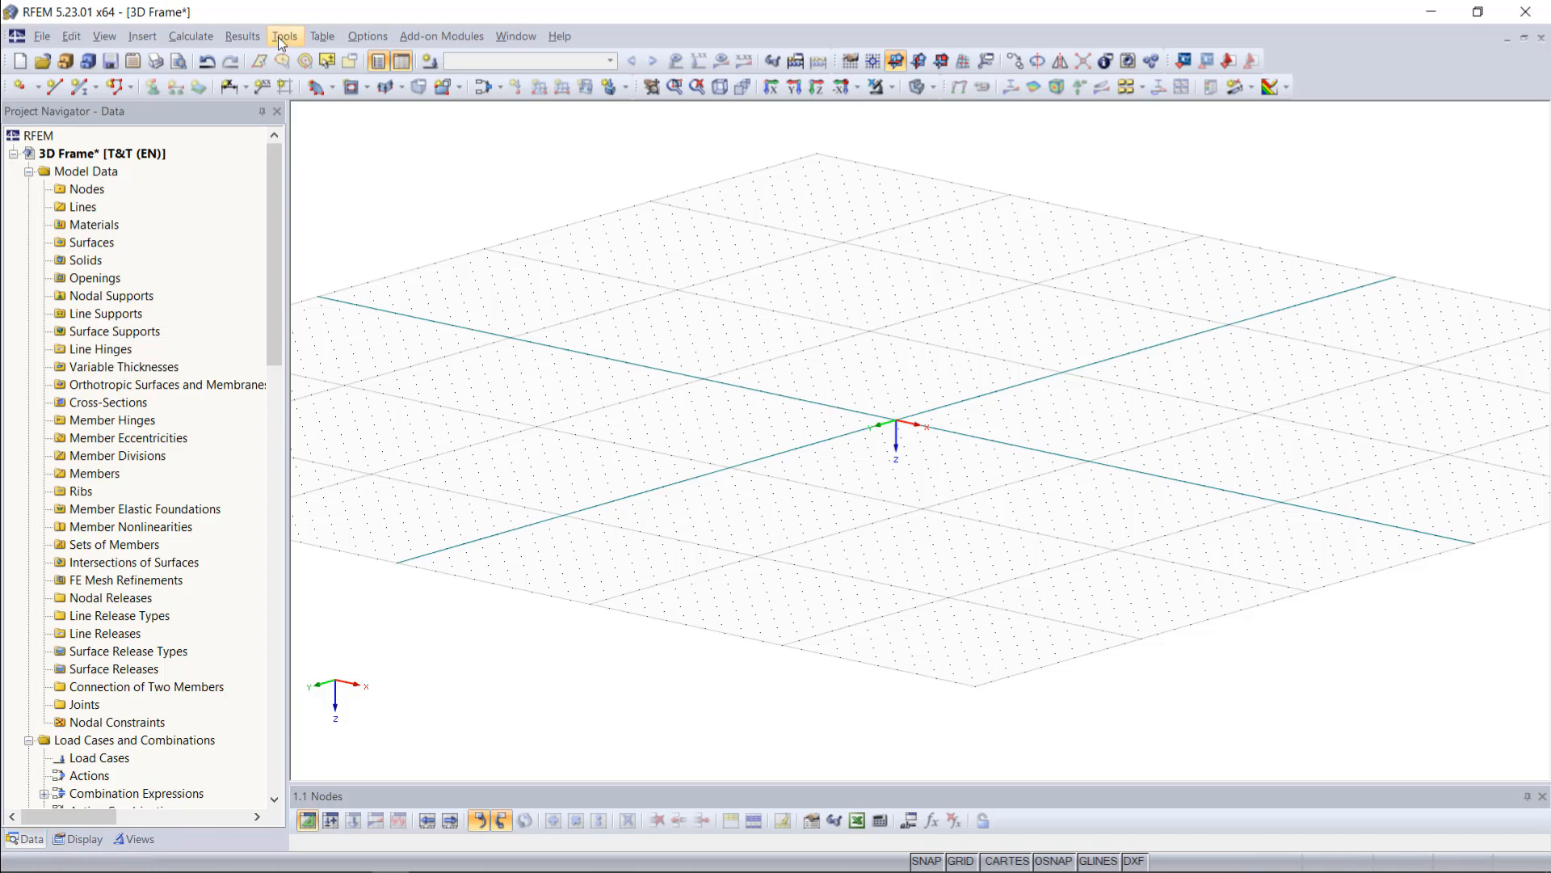
left_click(285, 36)
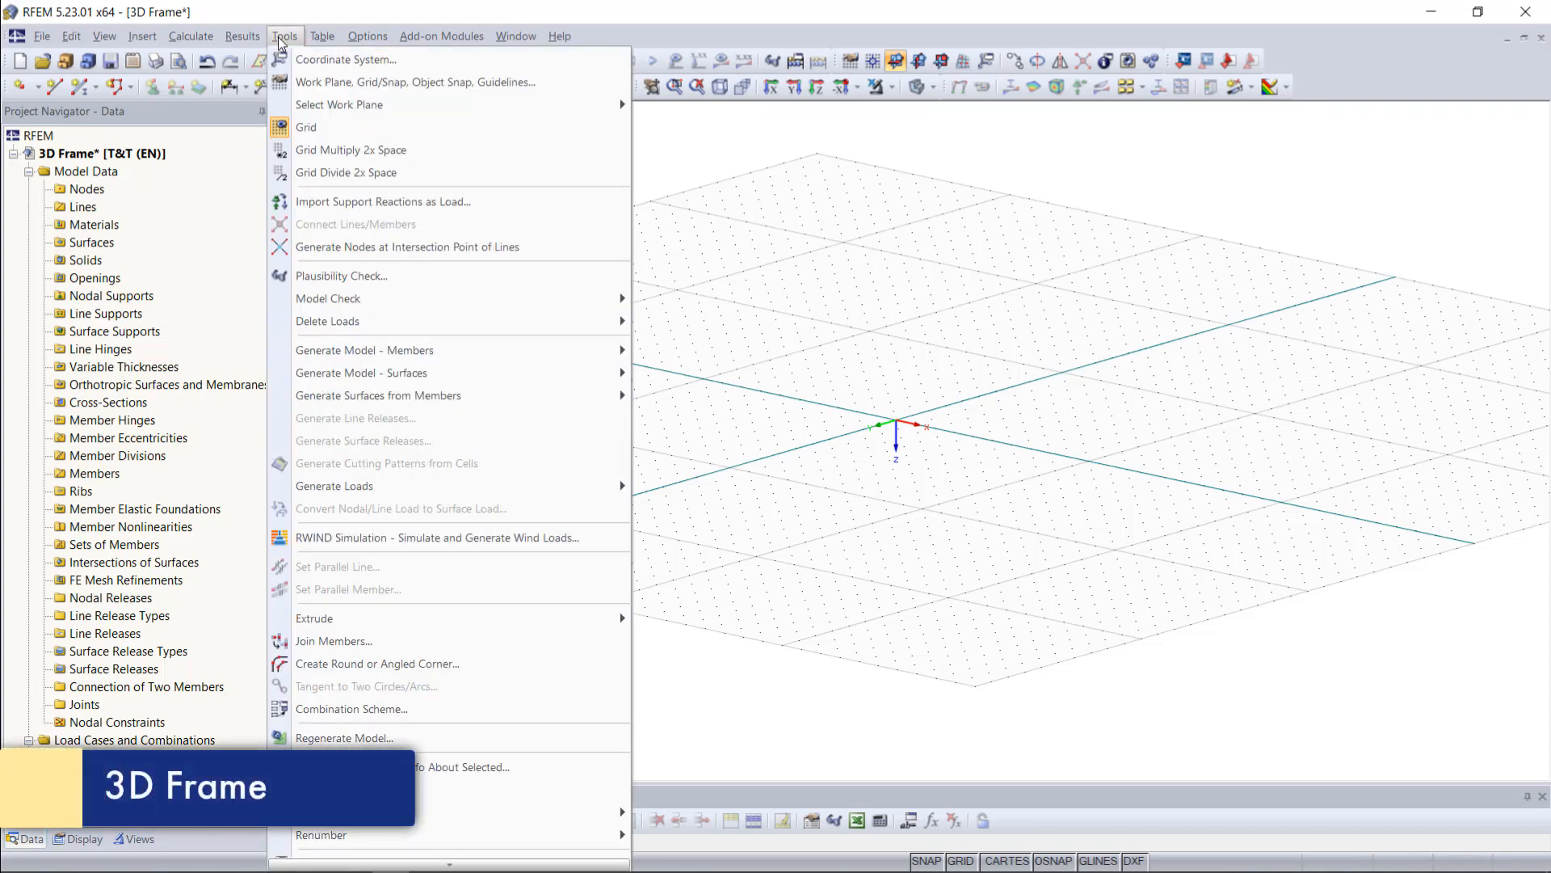
mouse_move(499, 349)
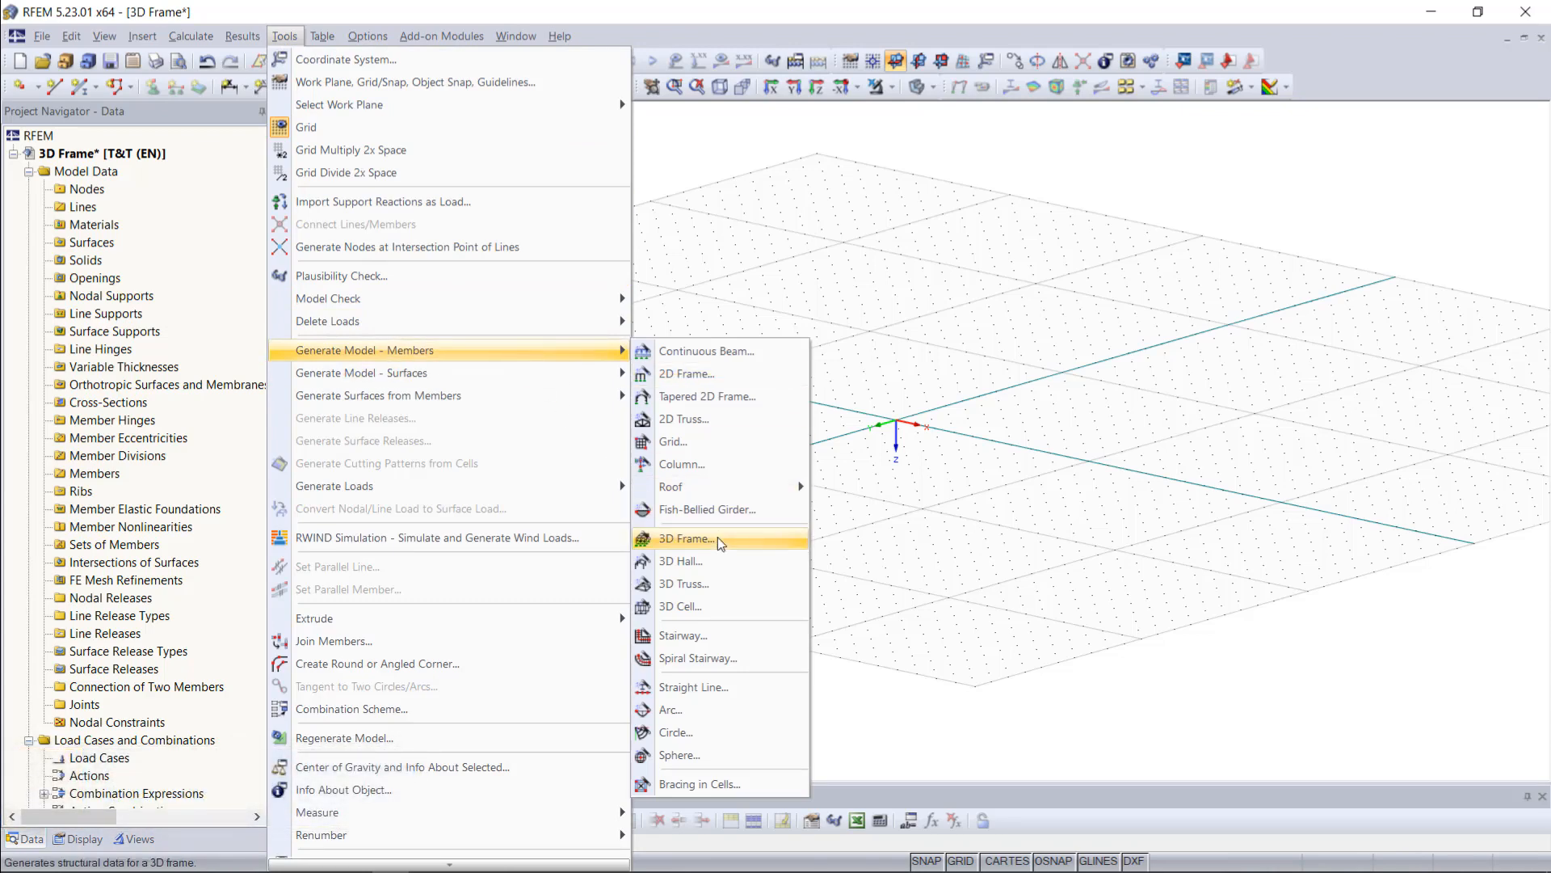
left_click(687, 538)
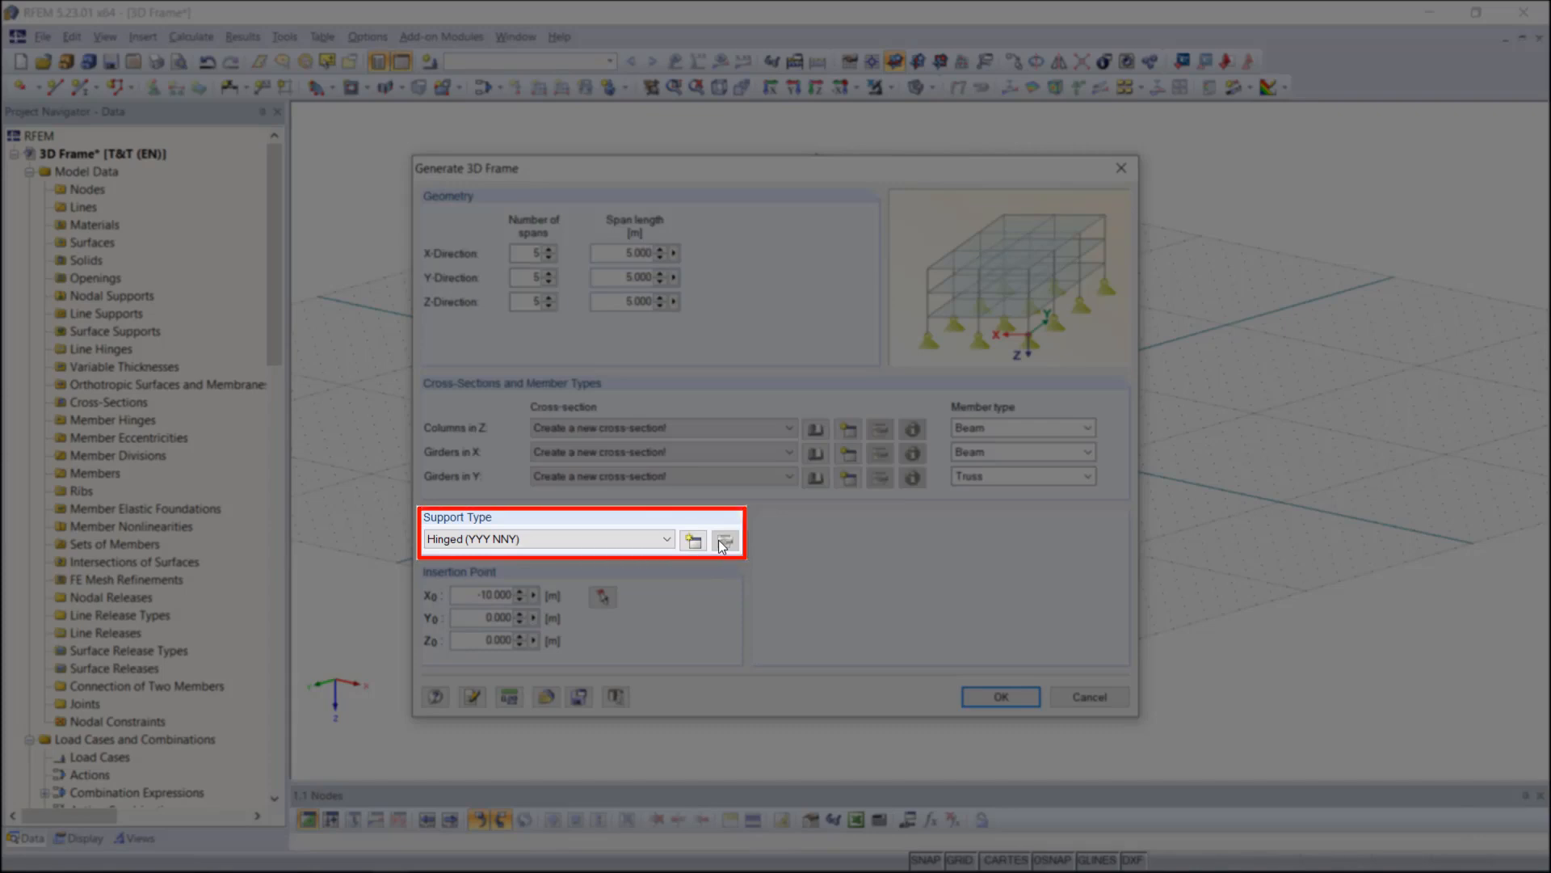
mouse_move(724, 538)
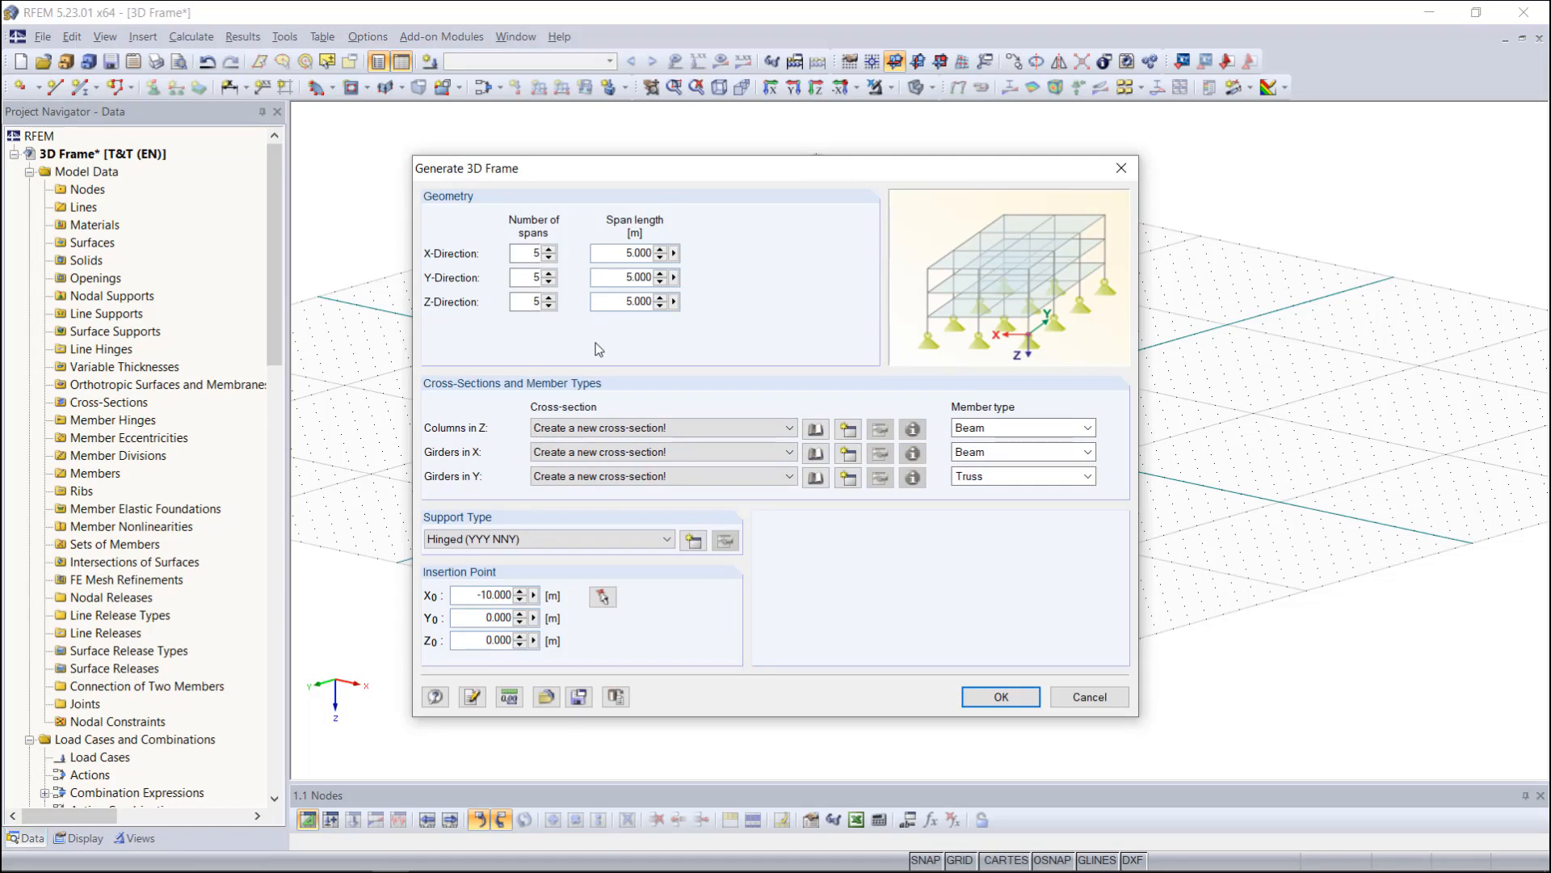
Set 3, 2, 1 spans with lengths 5, 4 and 3 m in X, Y, Z.
left_click(528, 253)
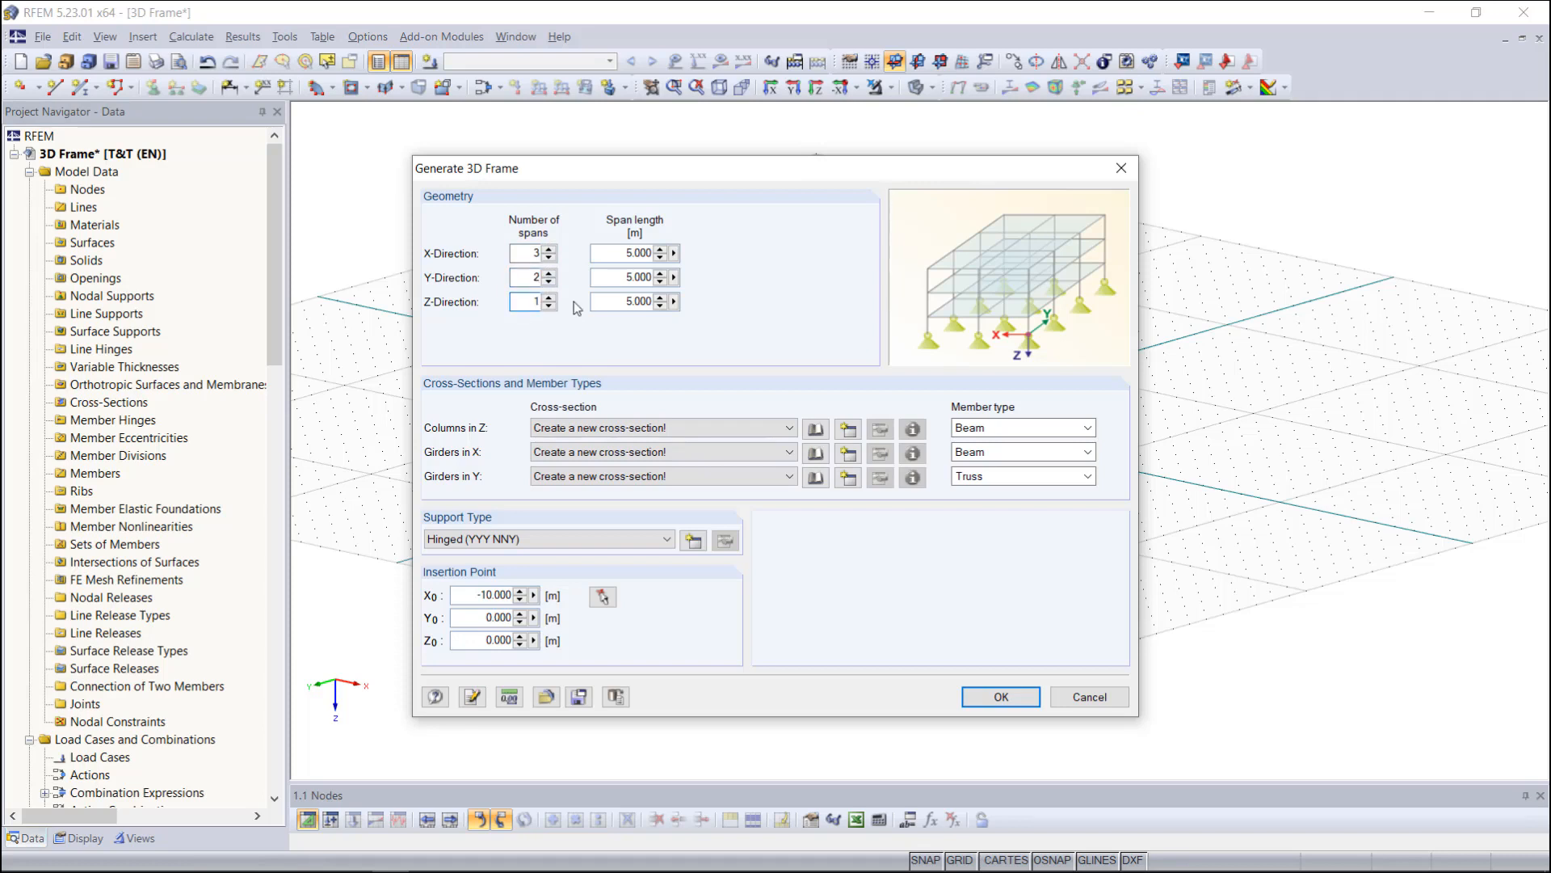
mouse_move(598, 286)
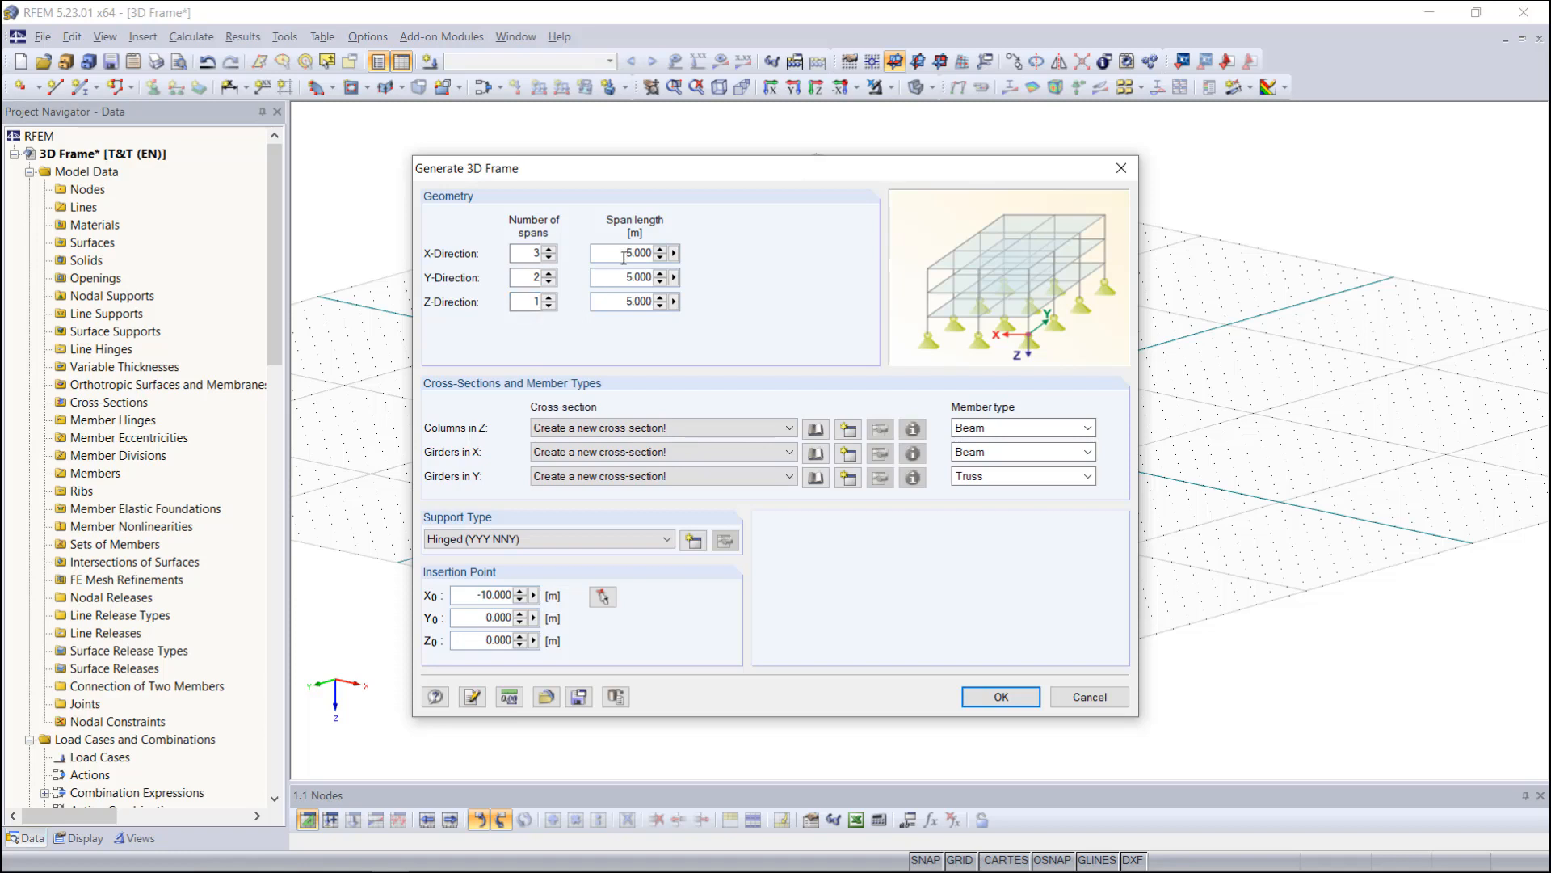
left_click(634, 277)
type("4.000")
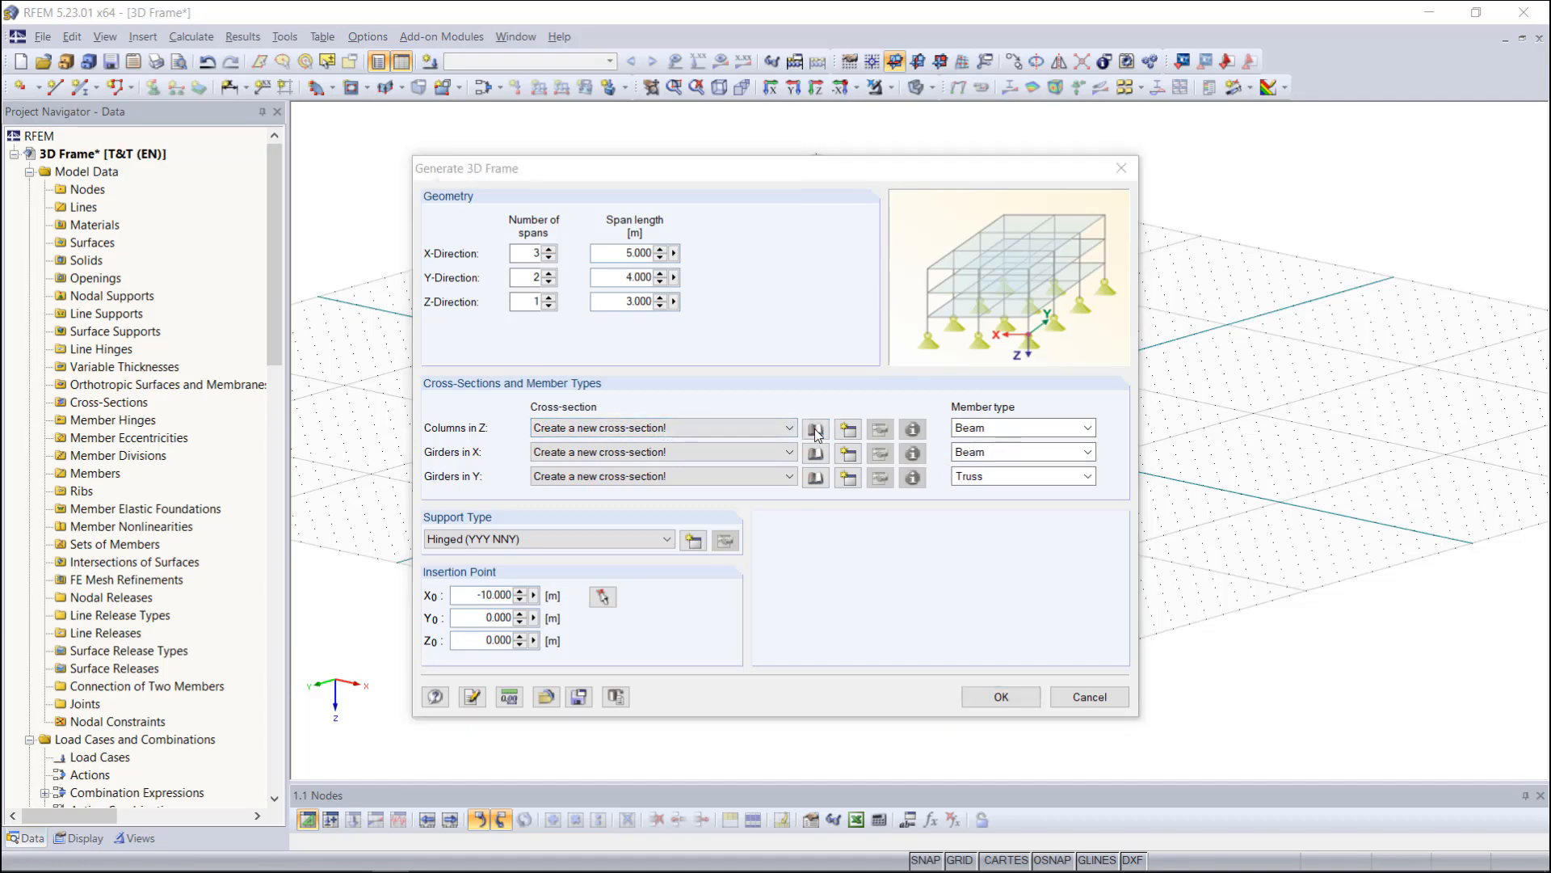
Pick the rolled IPE 300 section from the library for the columns.
left_click(815, 427)
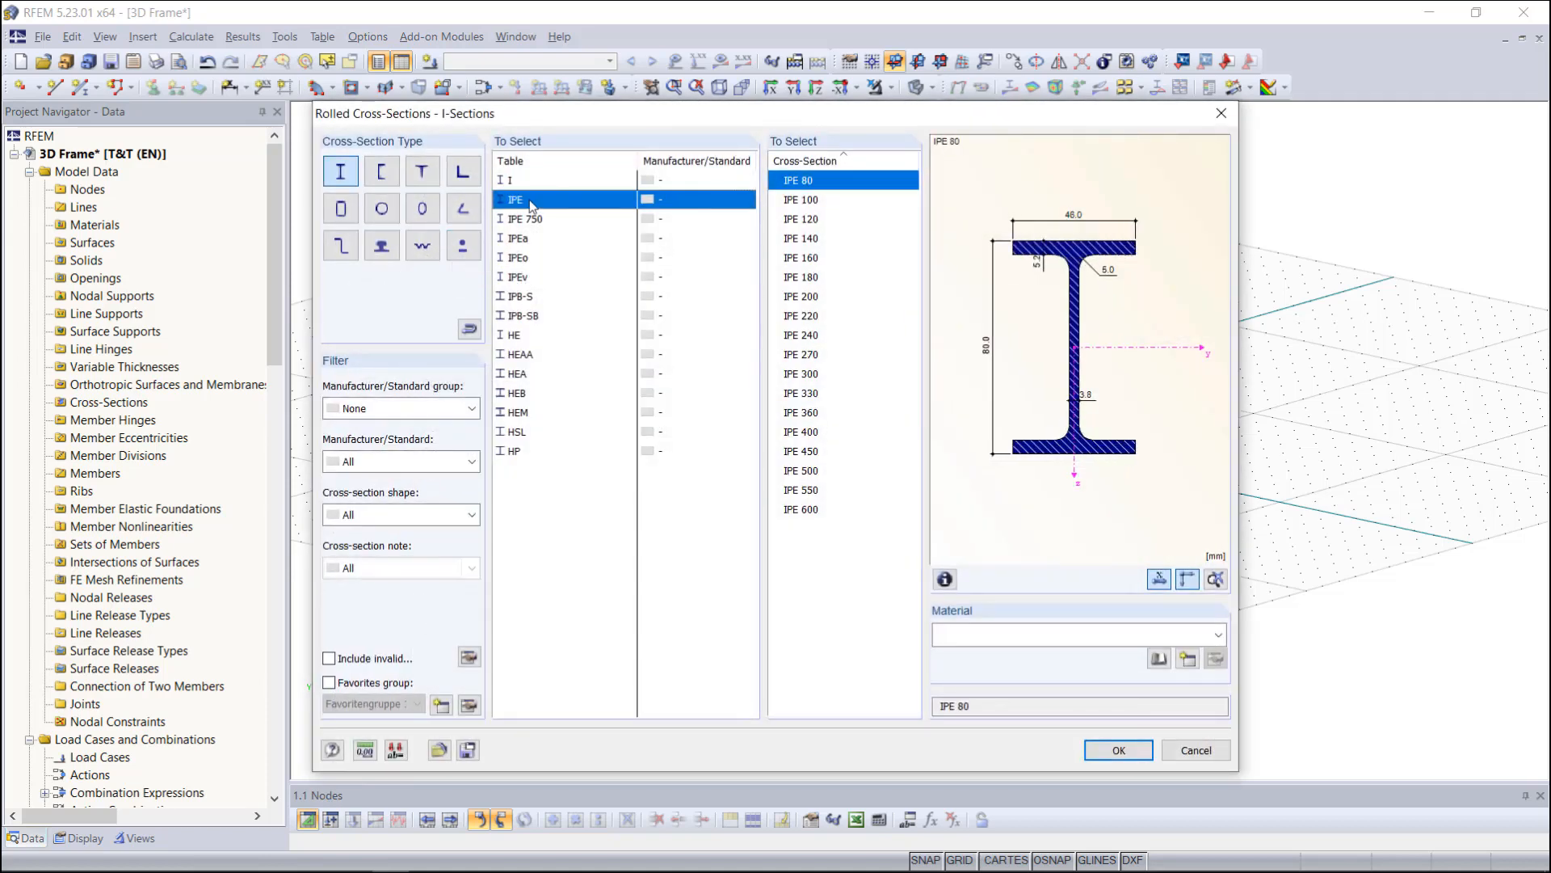
left_click(802, 373)
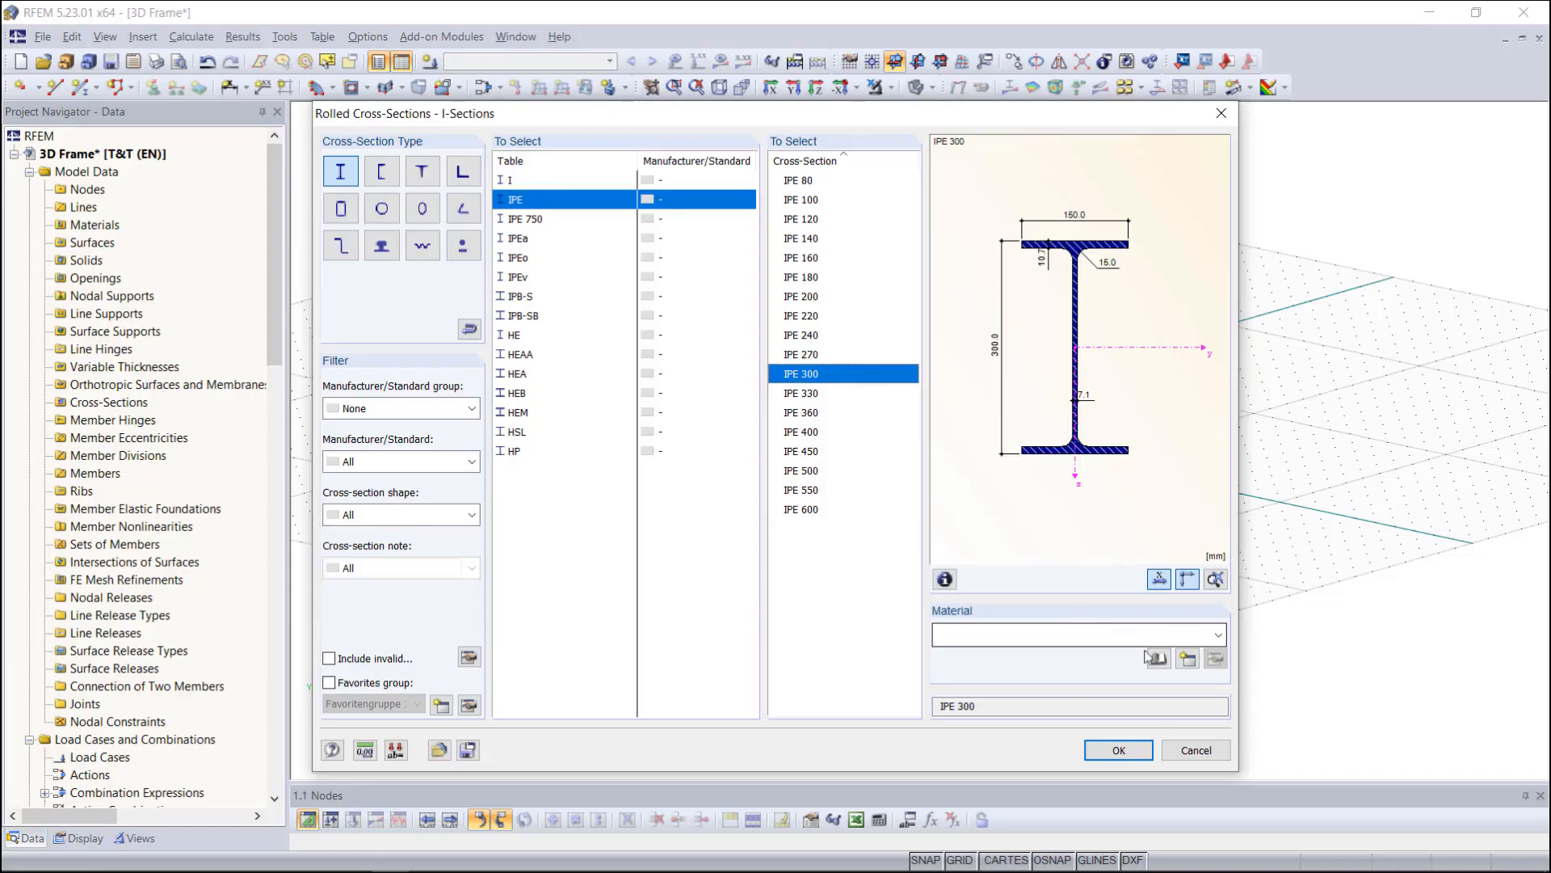
mouse_move(1158, 659)
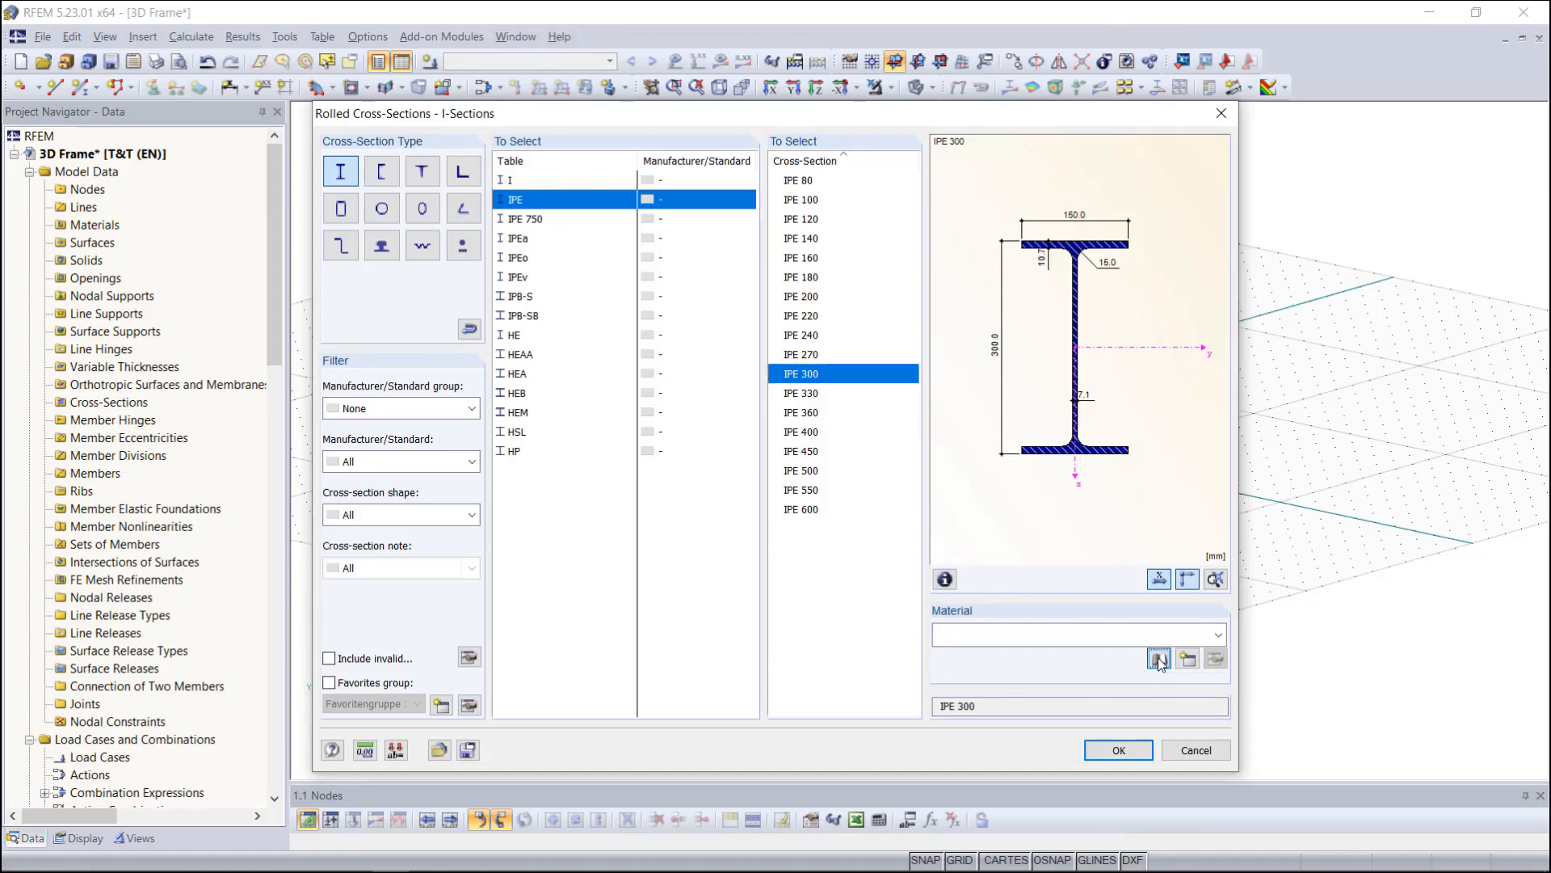
Give IPE 300 Steel S 235 and accept it as the columns' cross-section.
left_click(1158, 661)
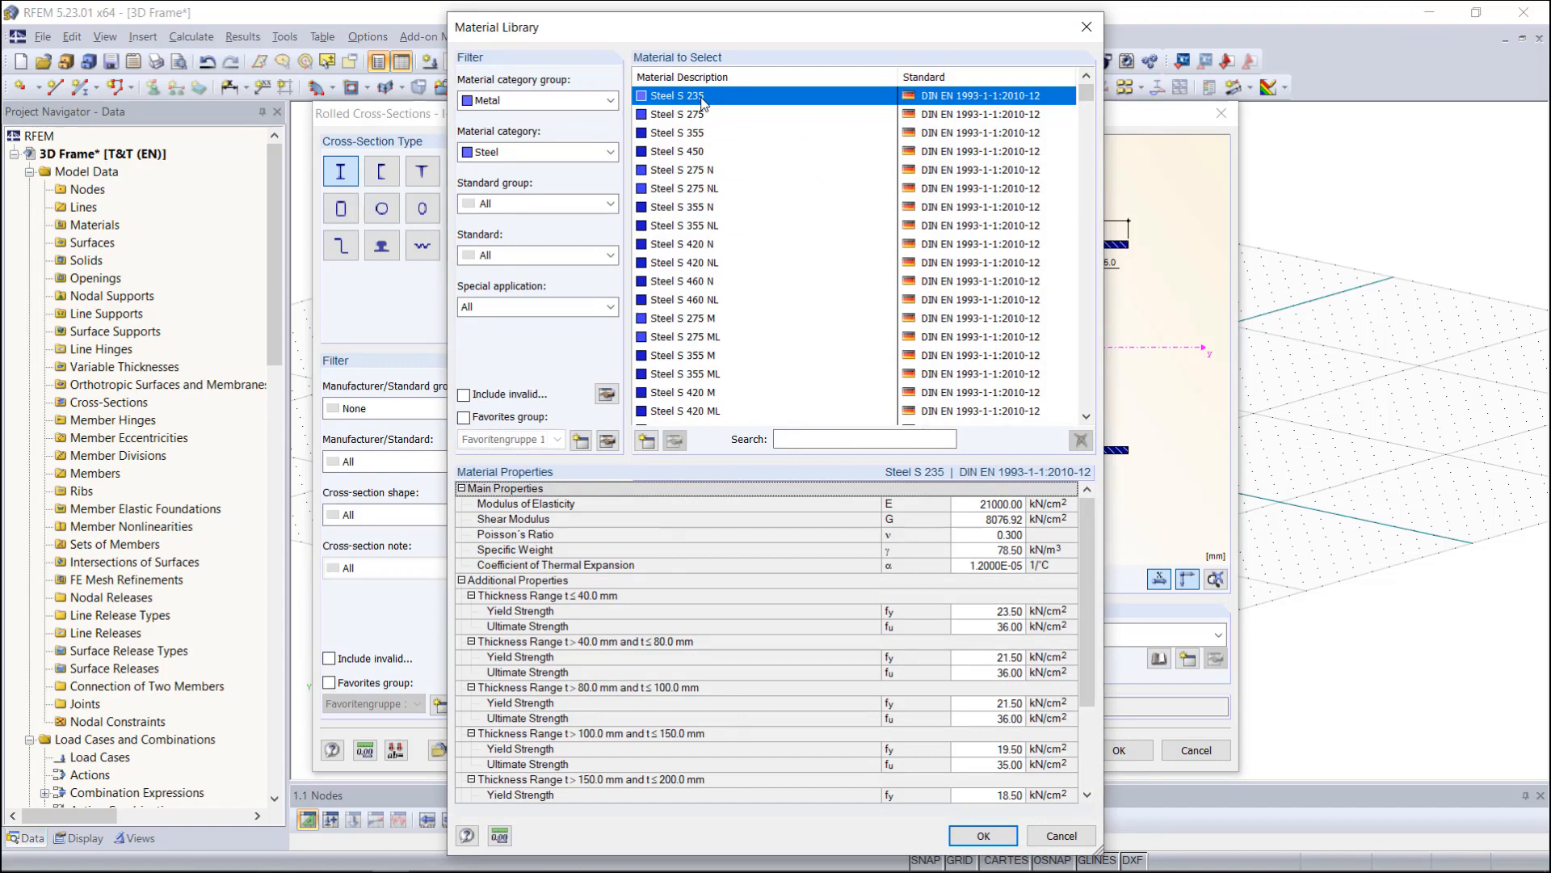
mouse_move(887, 601)
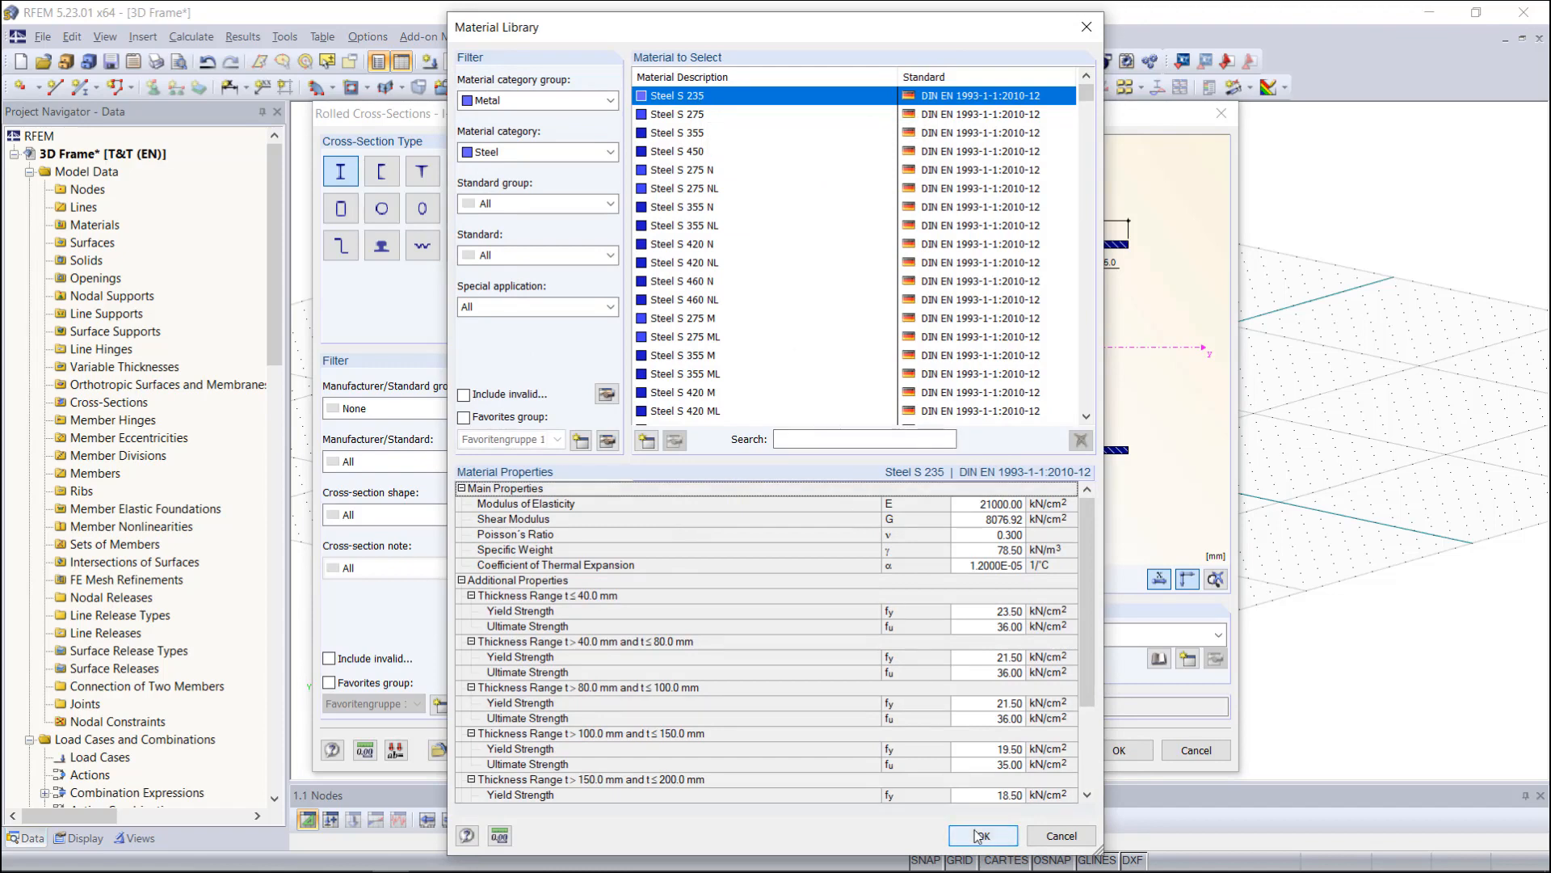
left_click(980, 835)
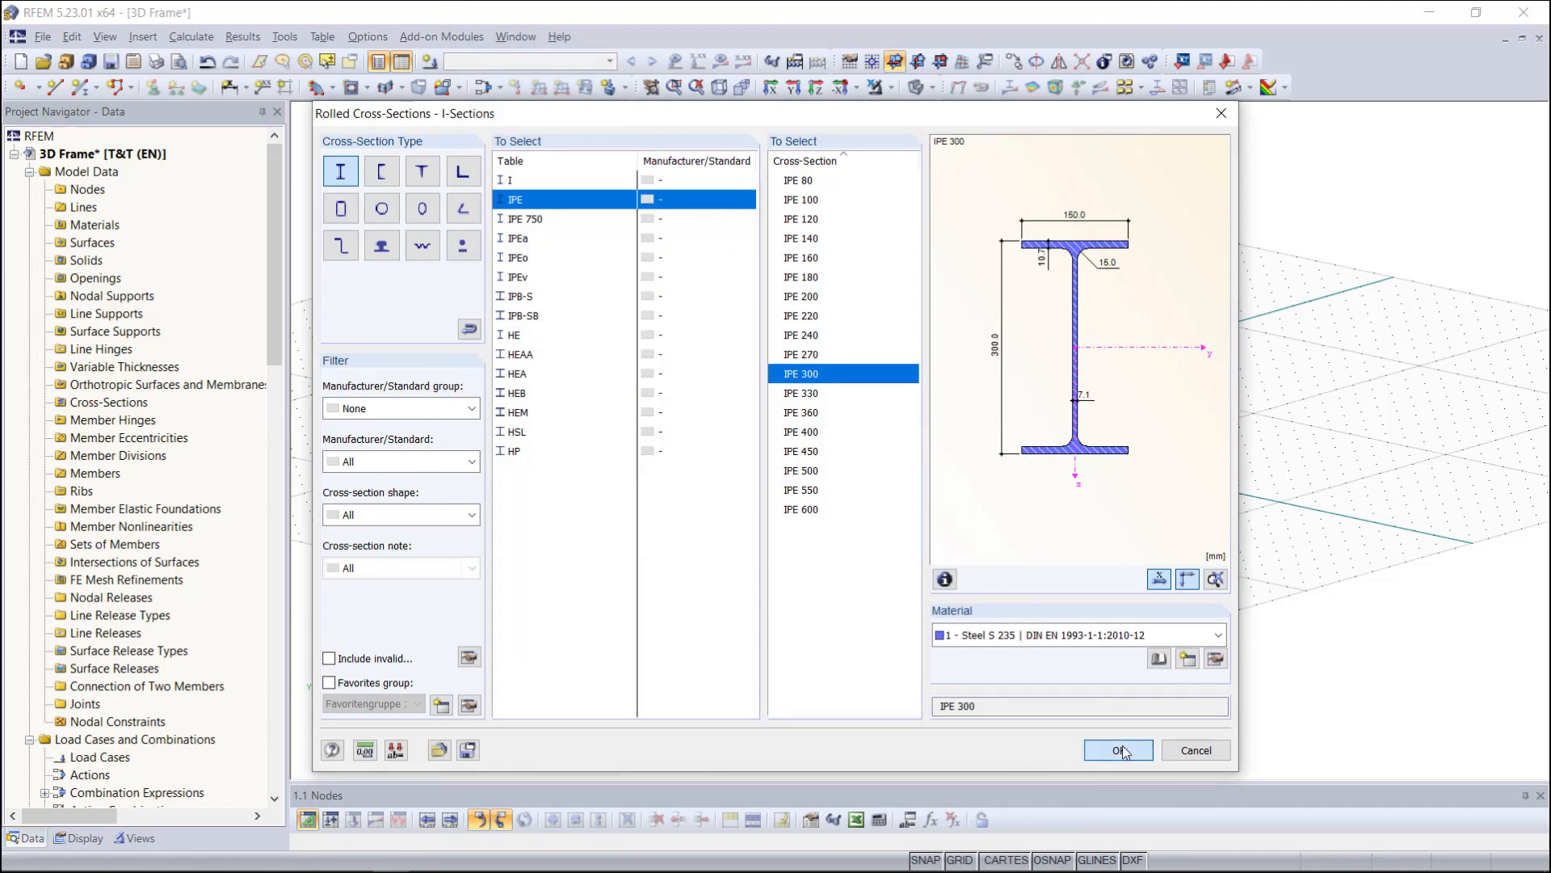
left_click(1118, 749)
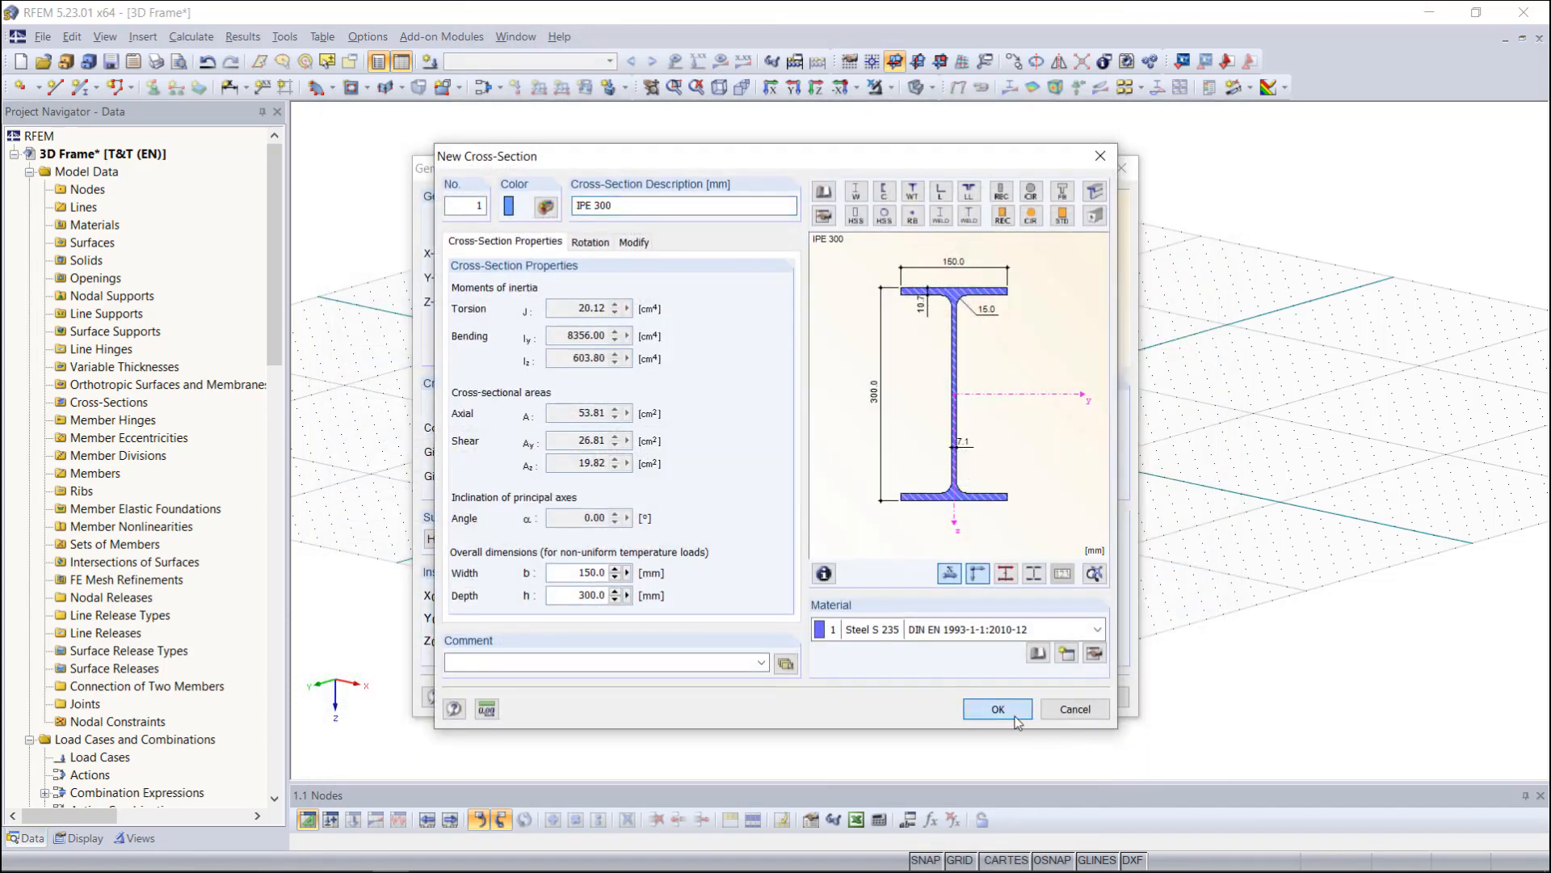
left_click(996, 710)
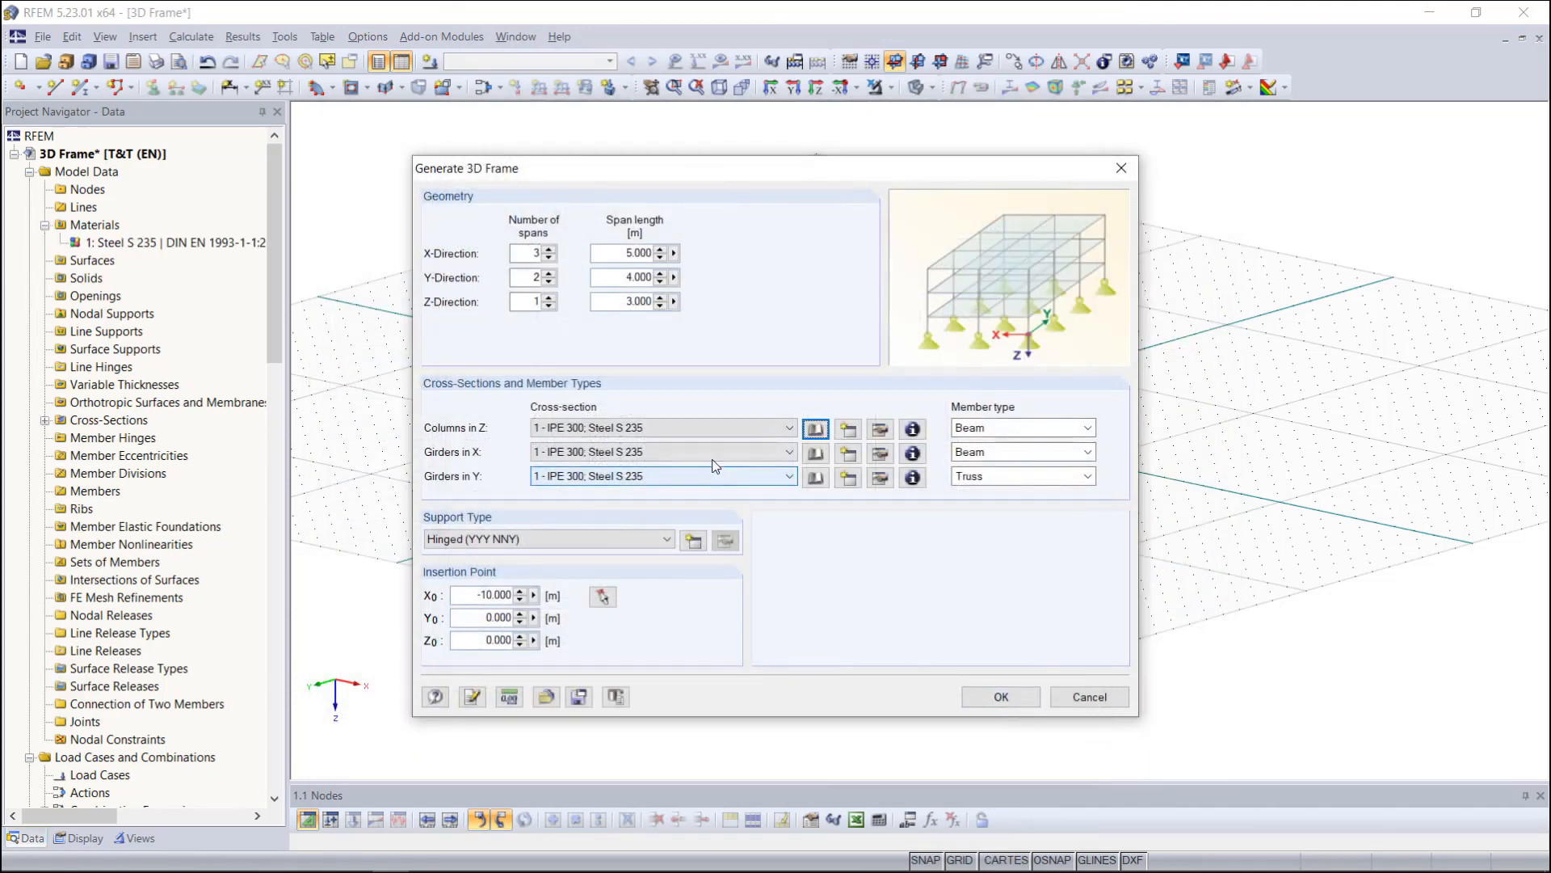
Start a new, empty cross-section definition from the Girders in X row.
left_click(661, 451)
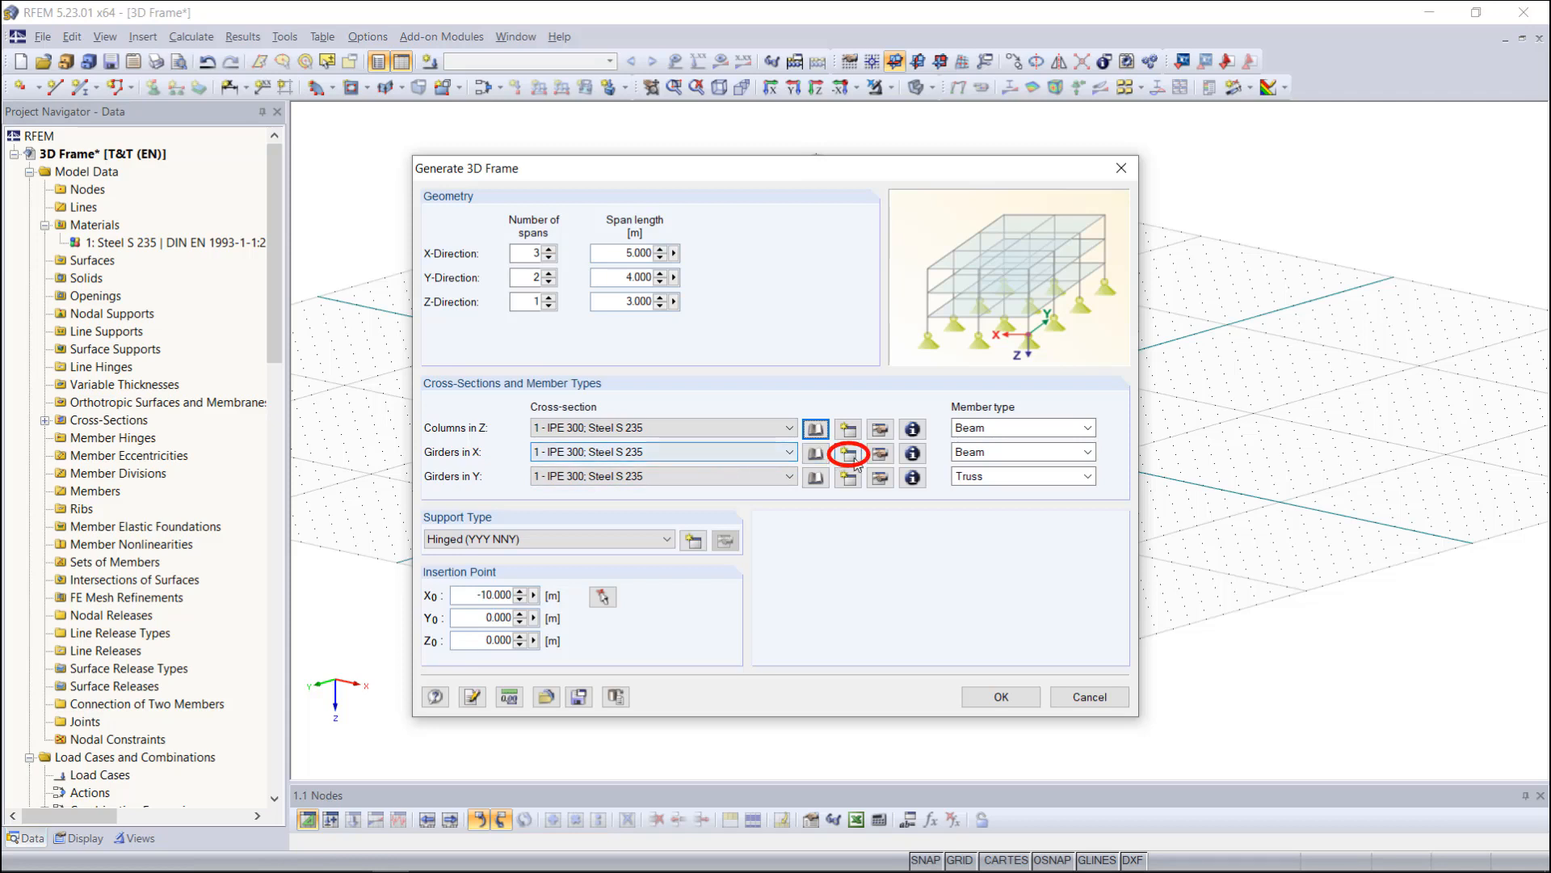
left_click(847, 452)
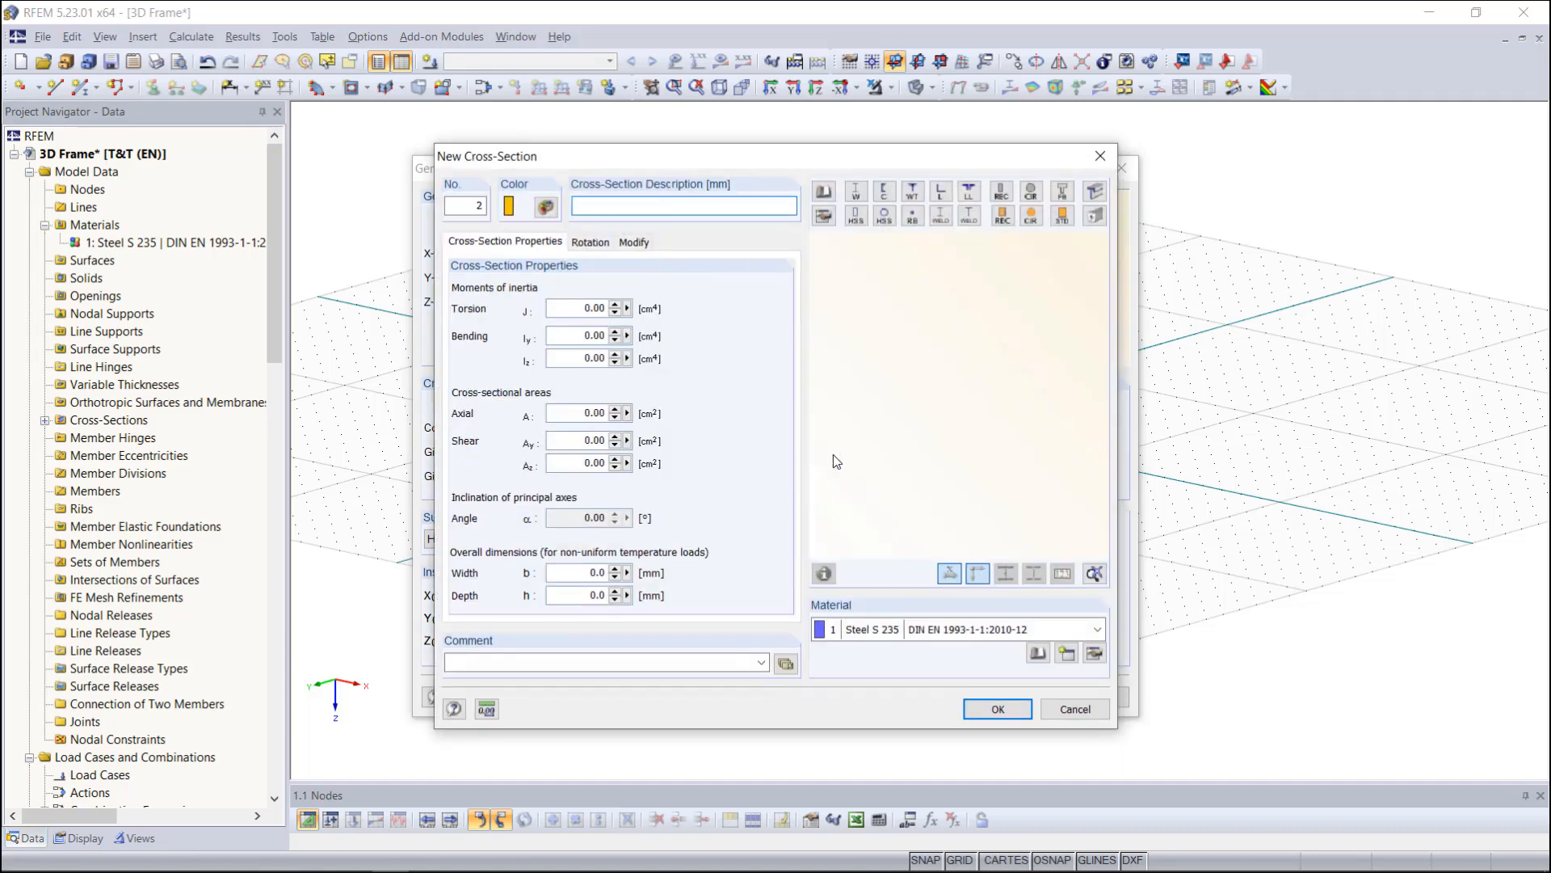
Describe the new cross-section as IPE 240 and assign it to girders in X.
left_click(682, 205)
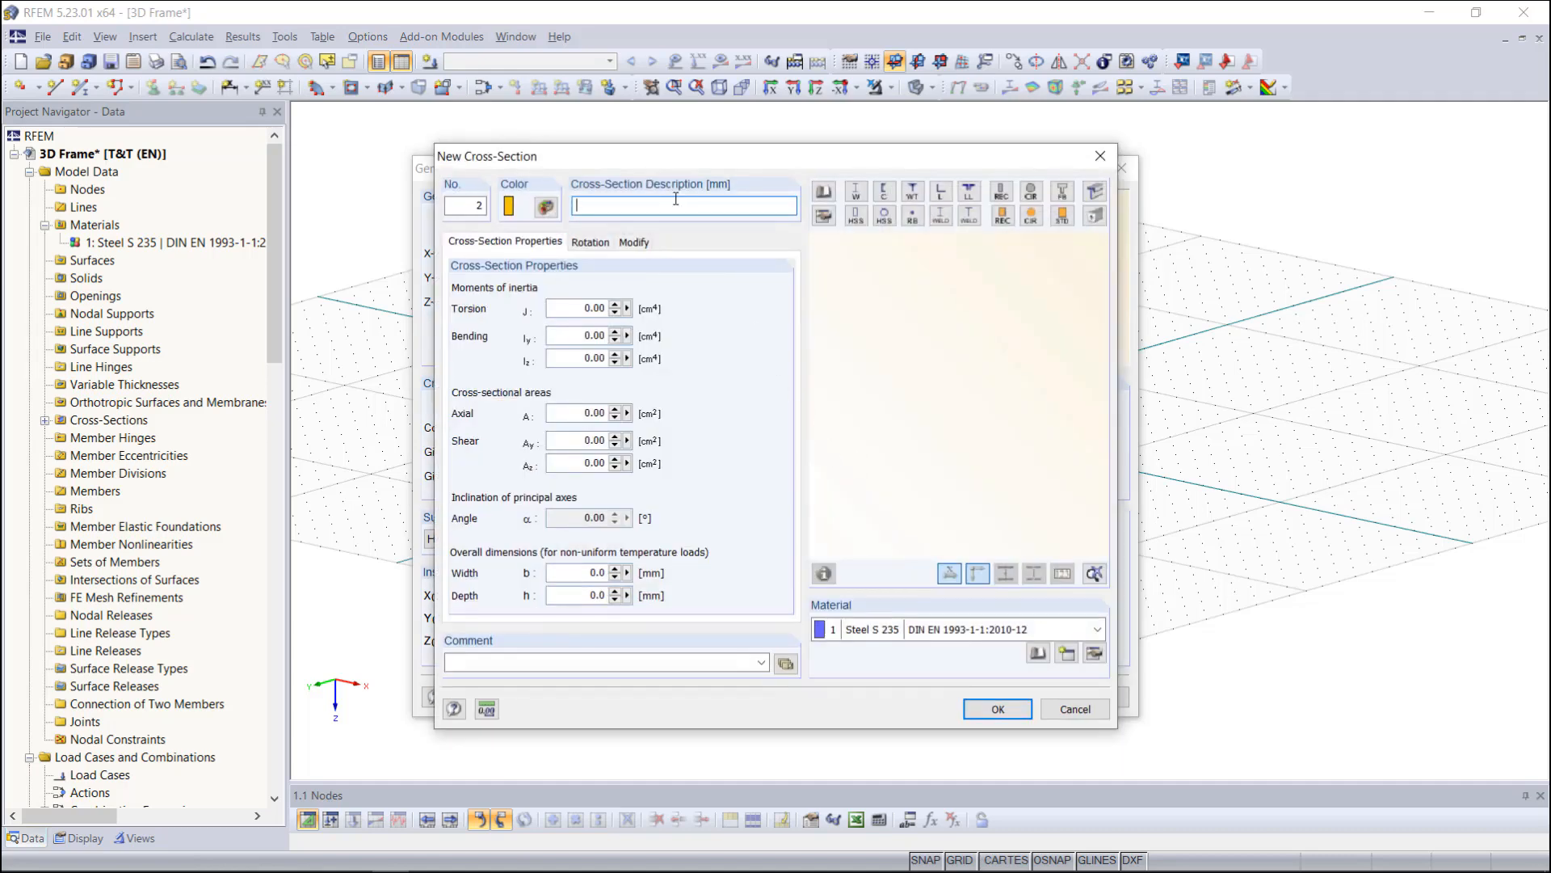
type("1")
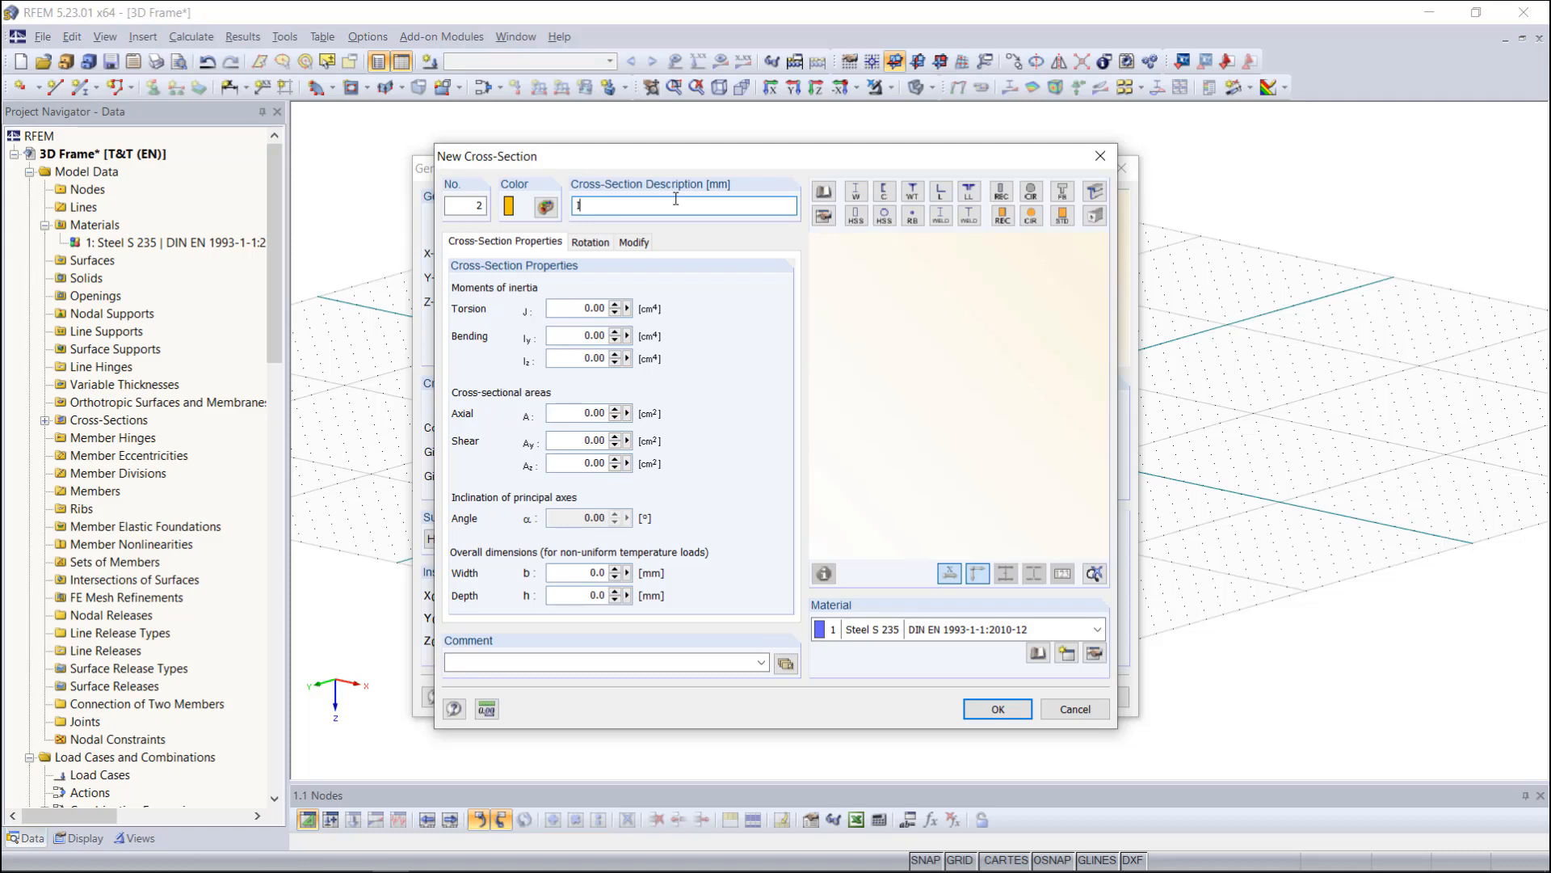
type("IPE 240")
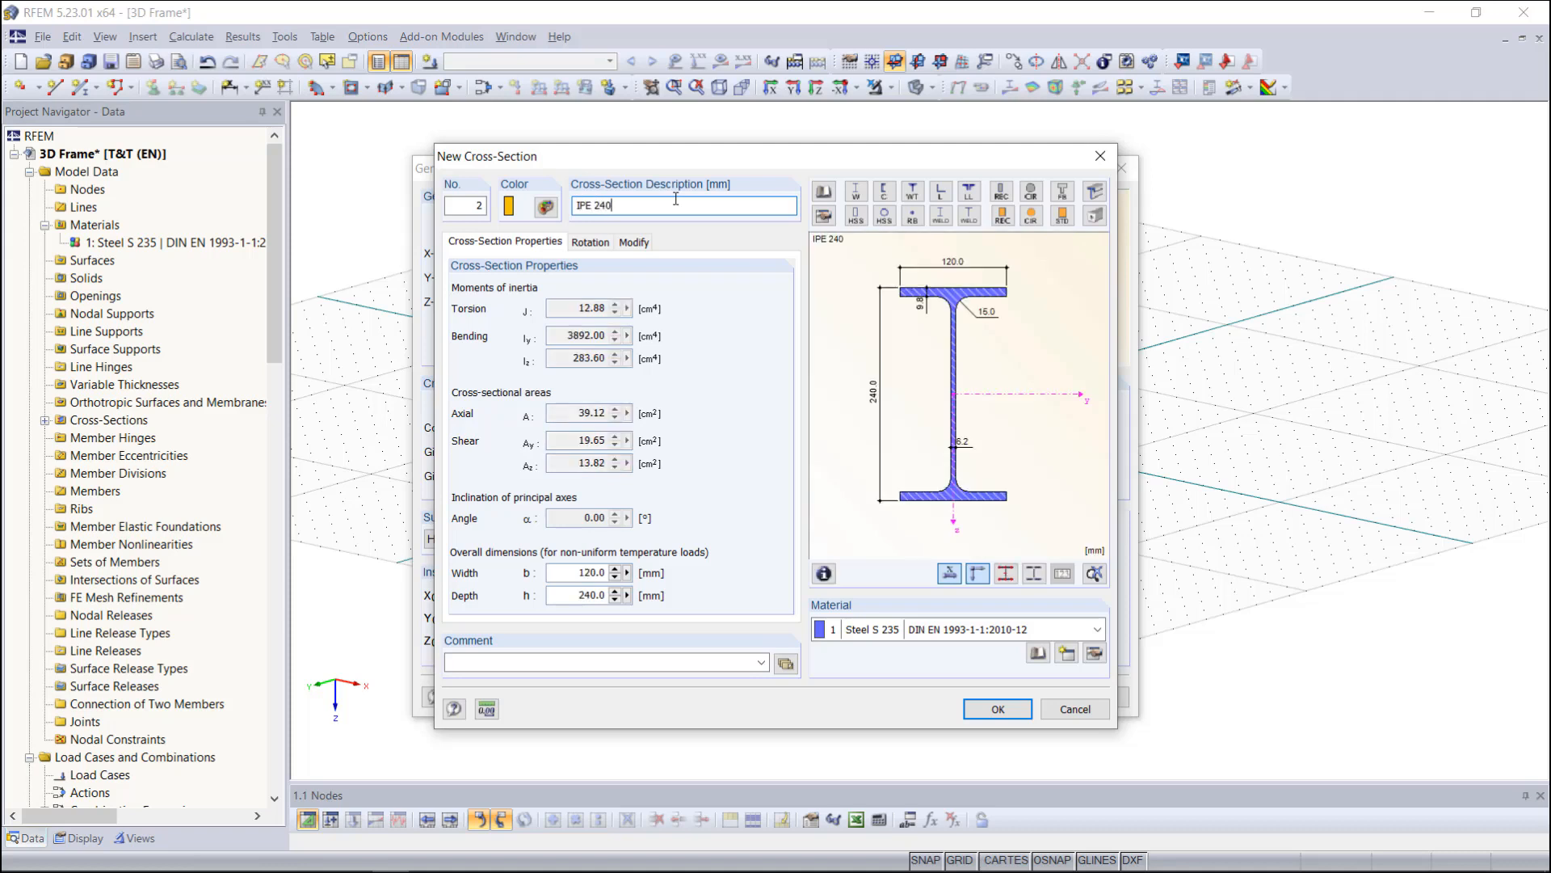
mouse_move(736, 370)
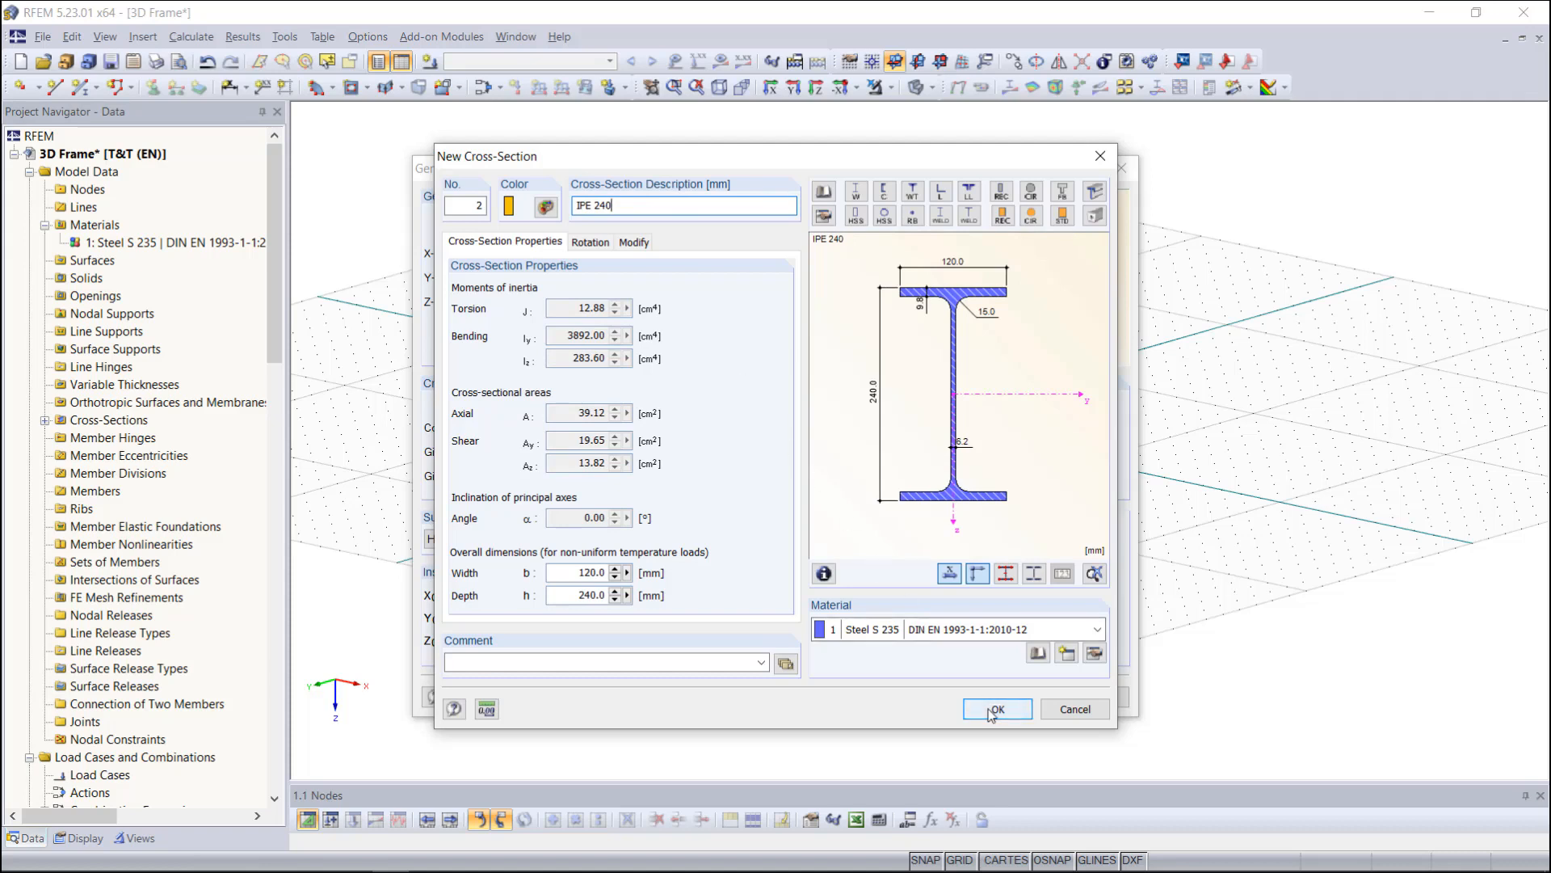
left_click(996, 709)
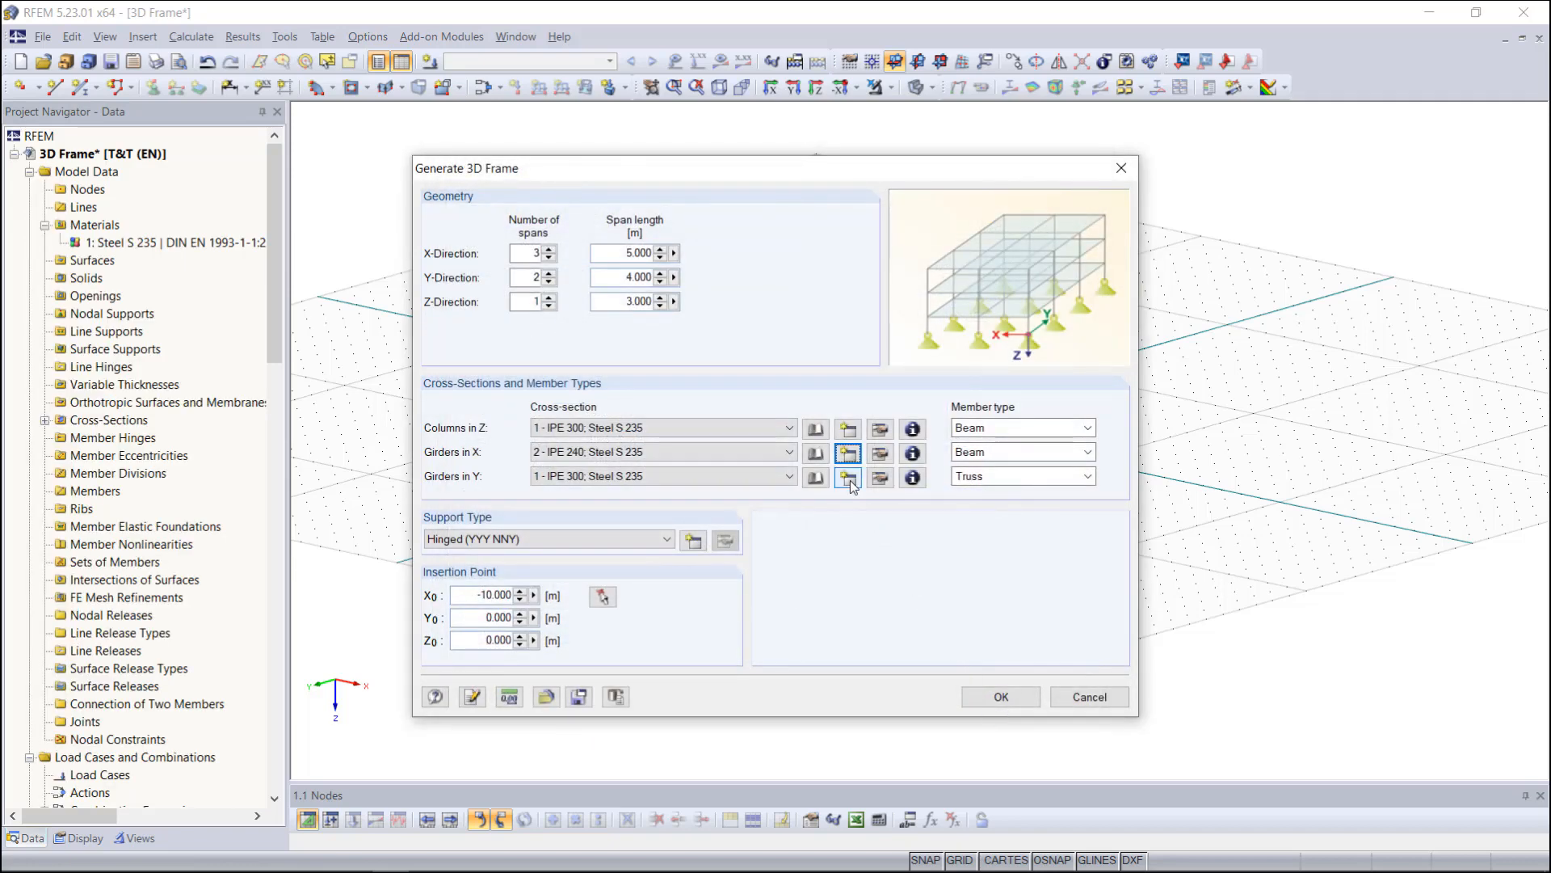
mouse_move(848, 478)
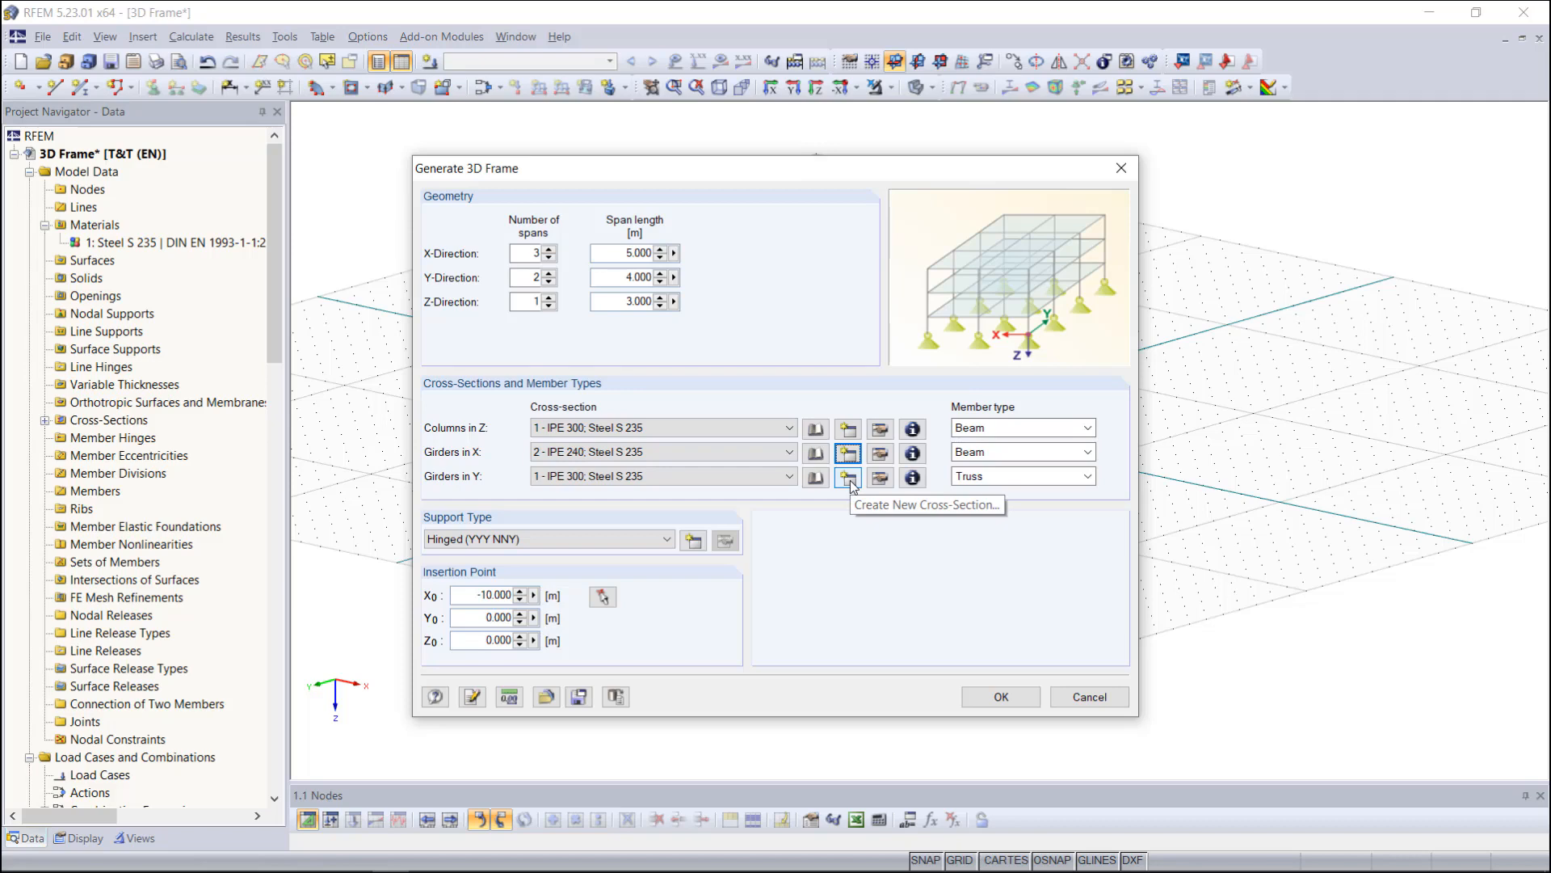
Create cross-section 3 as HEA 120 and assign it to girders in Y.
left_click(847, 476)
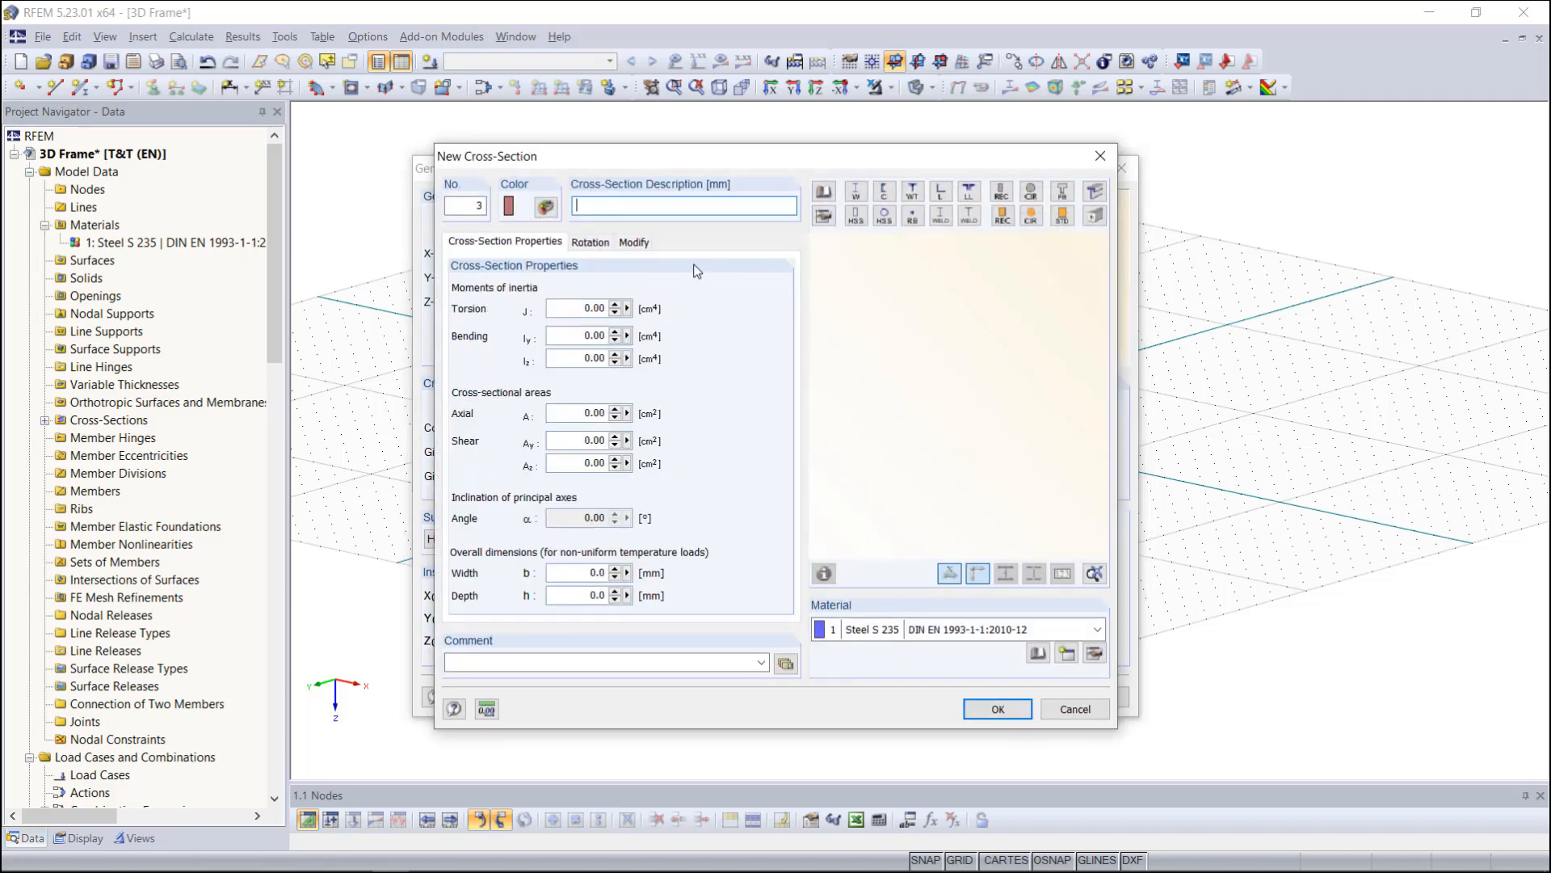
type("HEA 120")
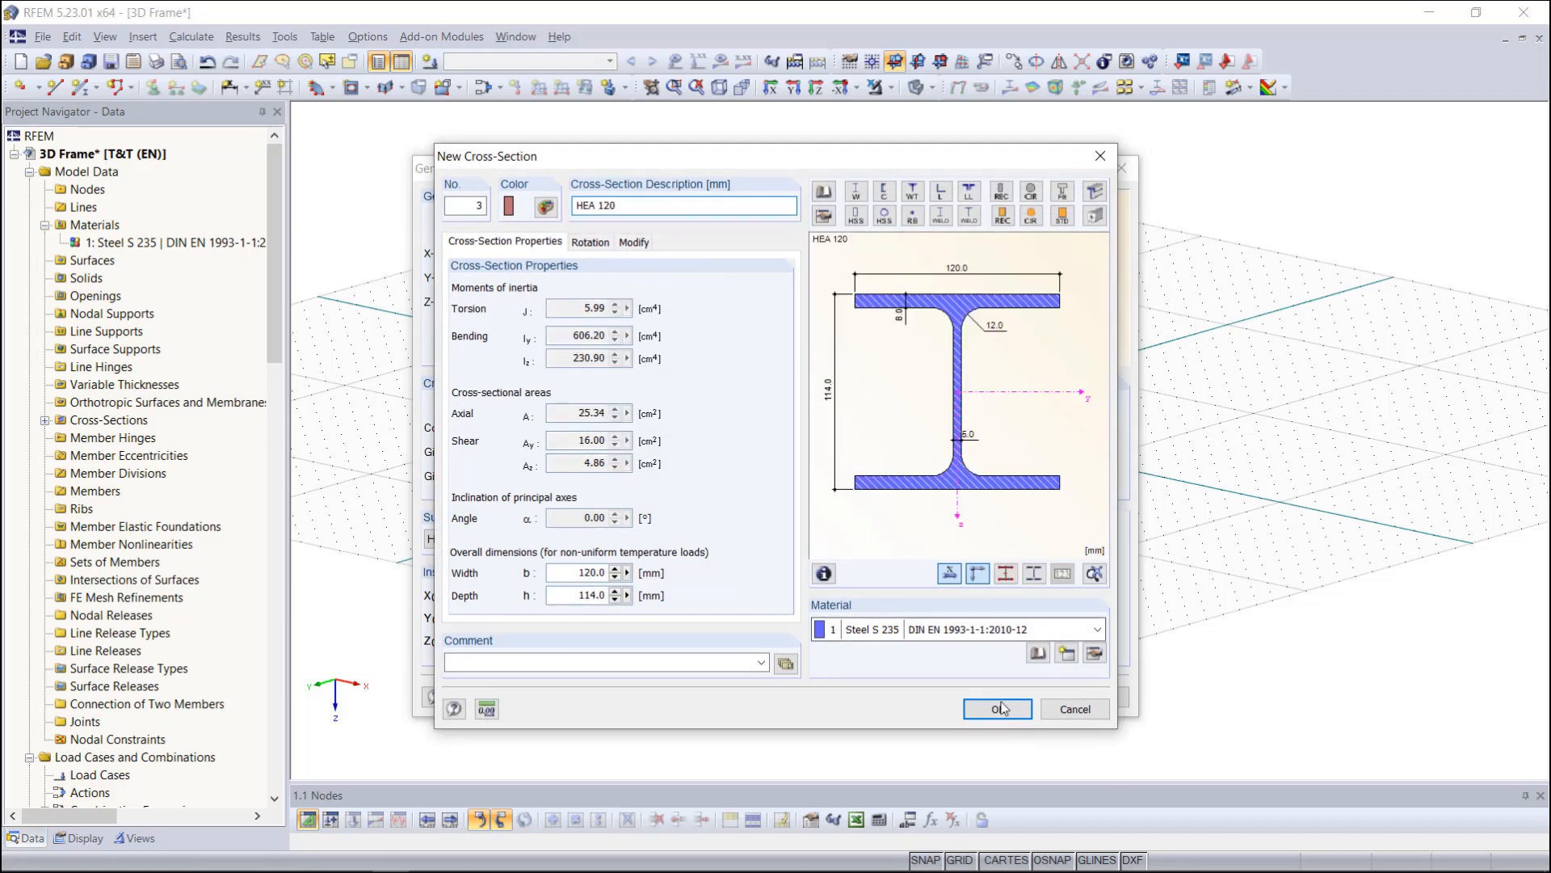
left_click(996, 709)
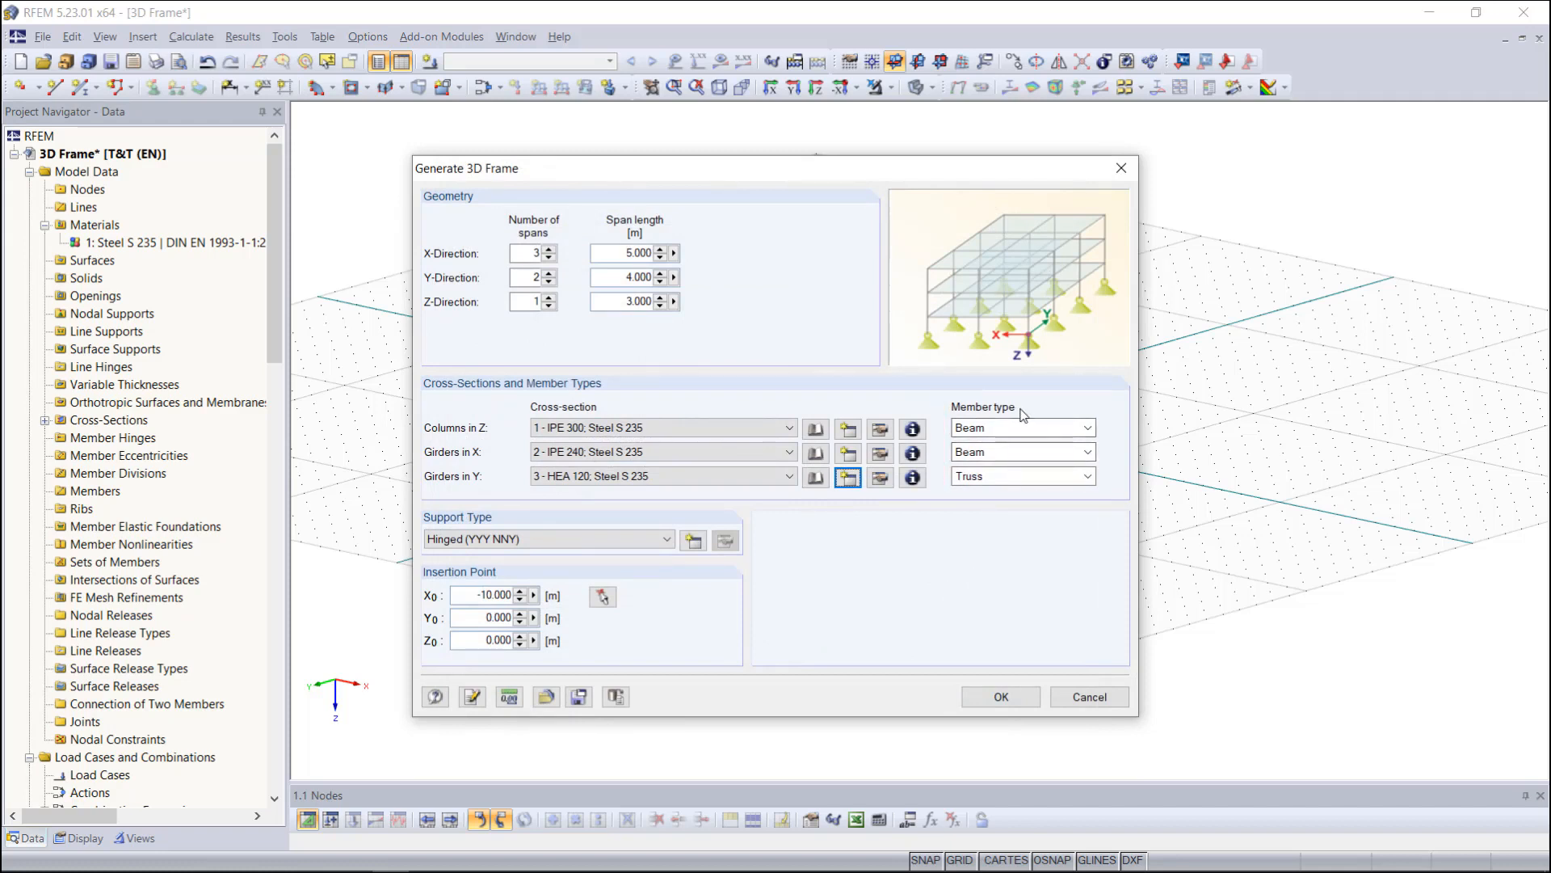
mouse_move(1027, 413)
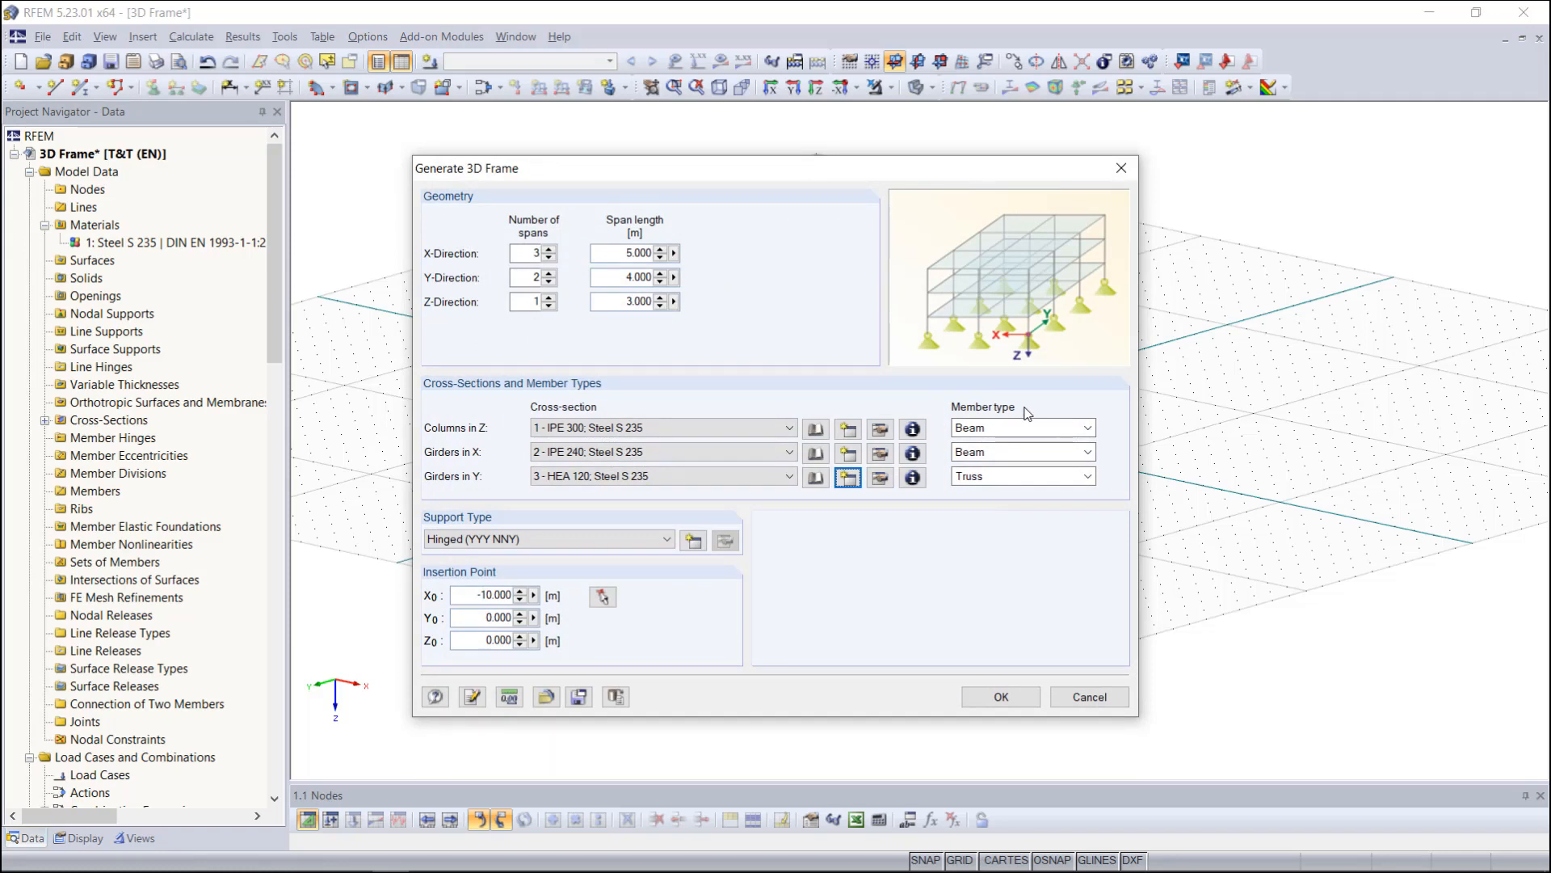
Move the insertion point to X = −5 m and generate the hinged 3D frame.
left_click(1086, 427)
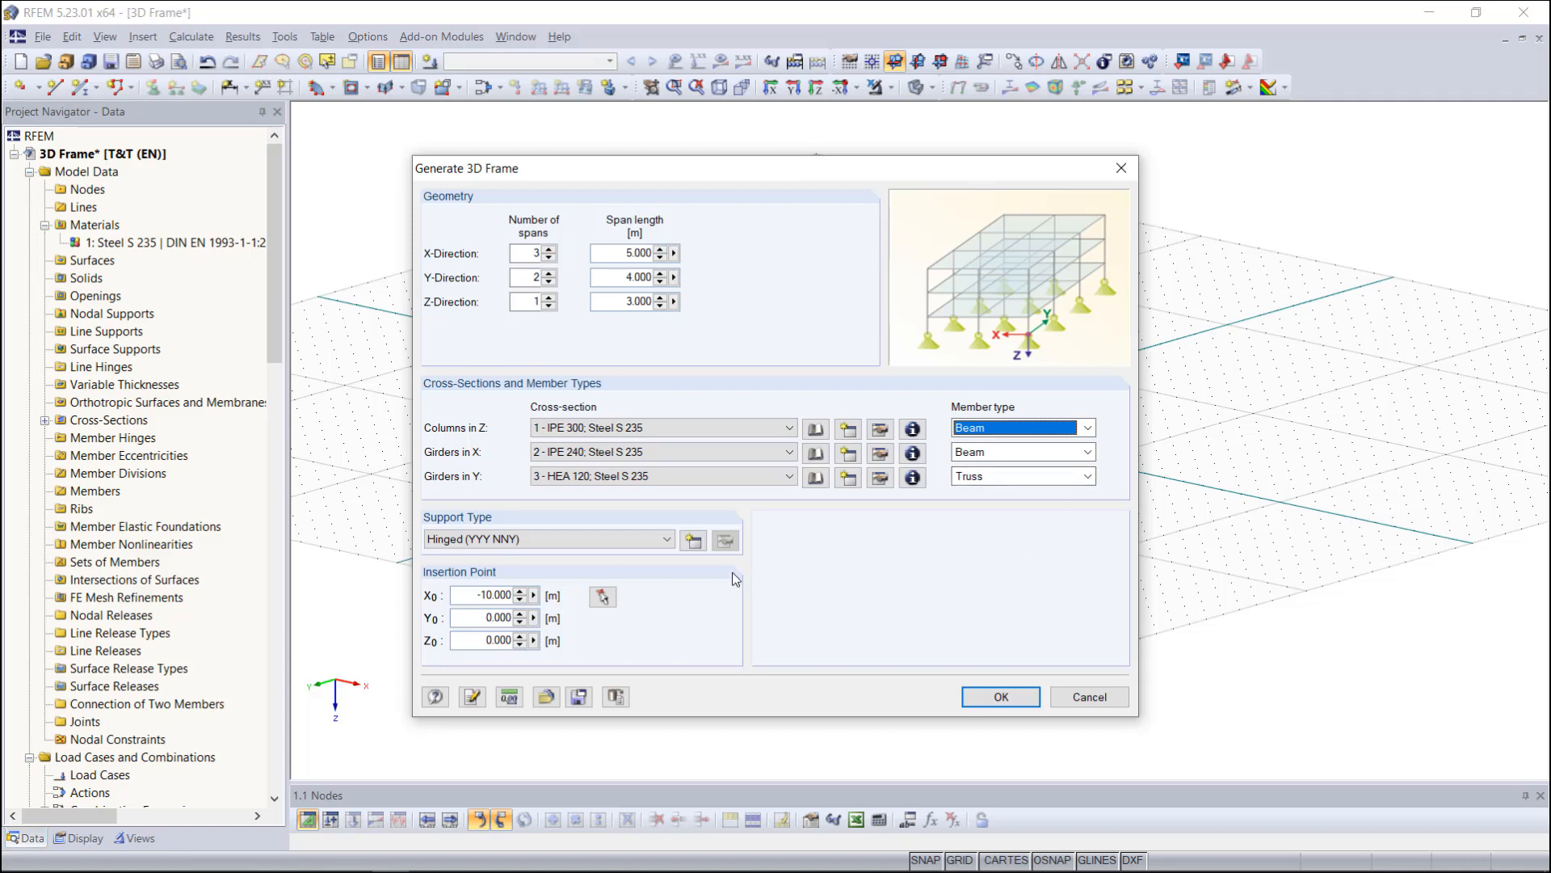
mouse_move(714, 574)
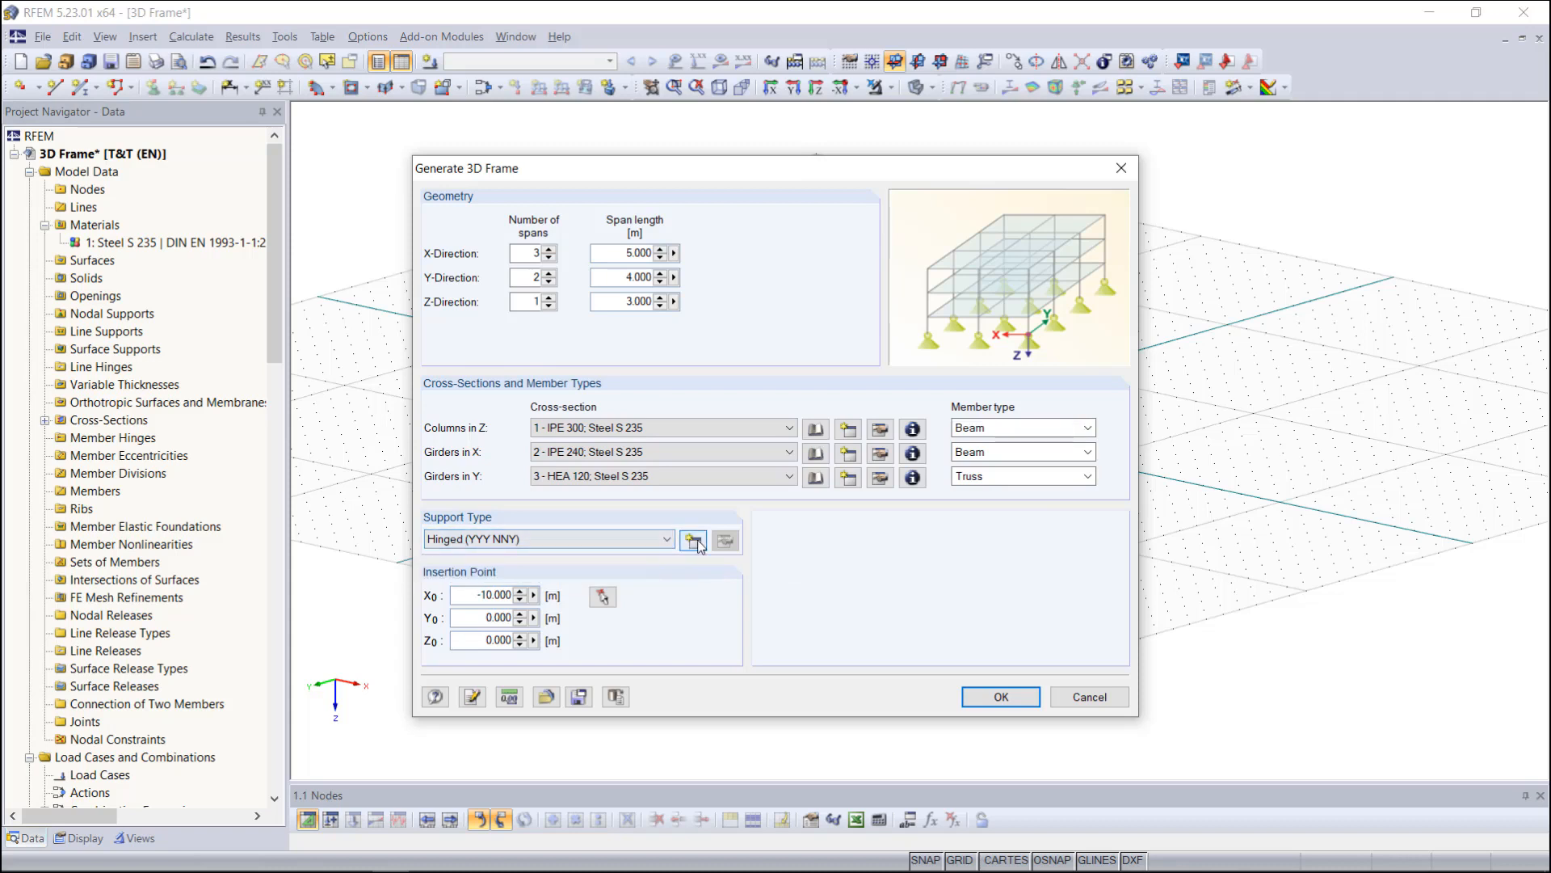
left_click(693, 539)
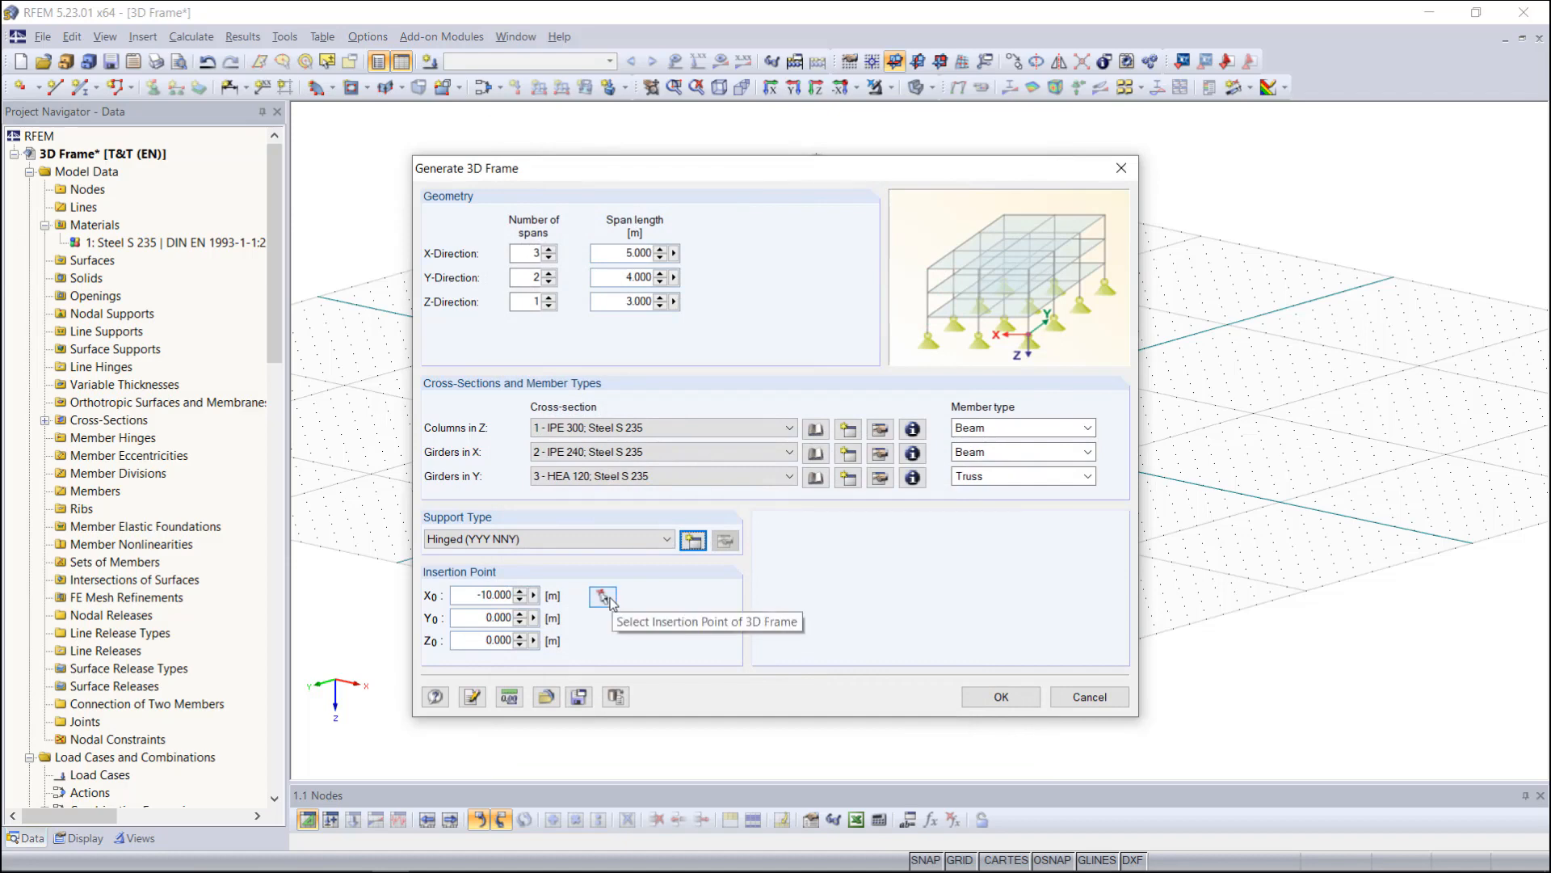
left_click(603, 596)
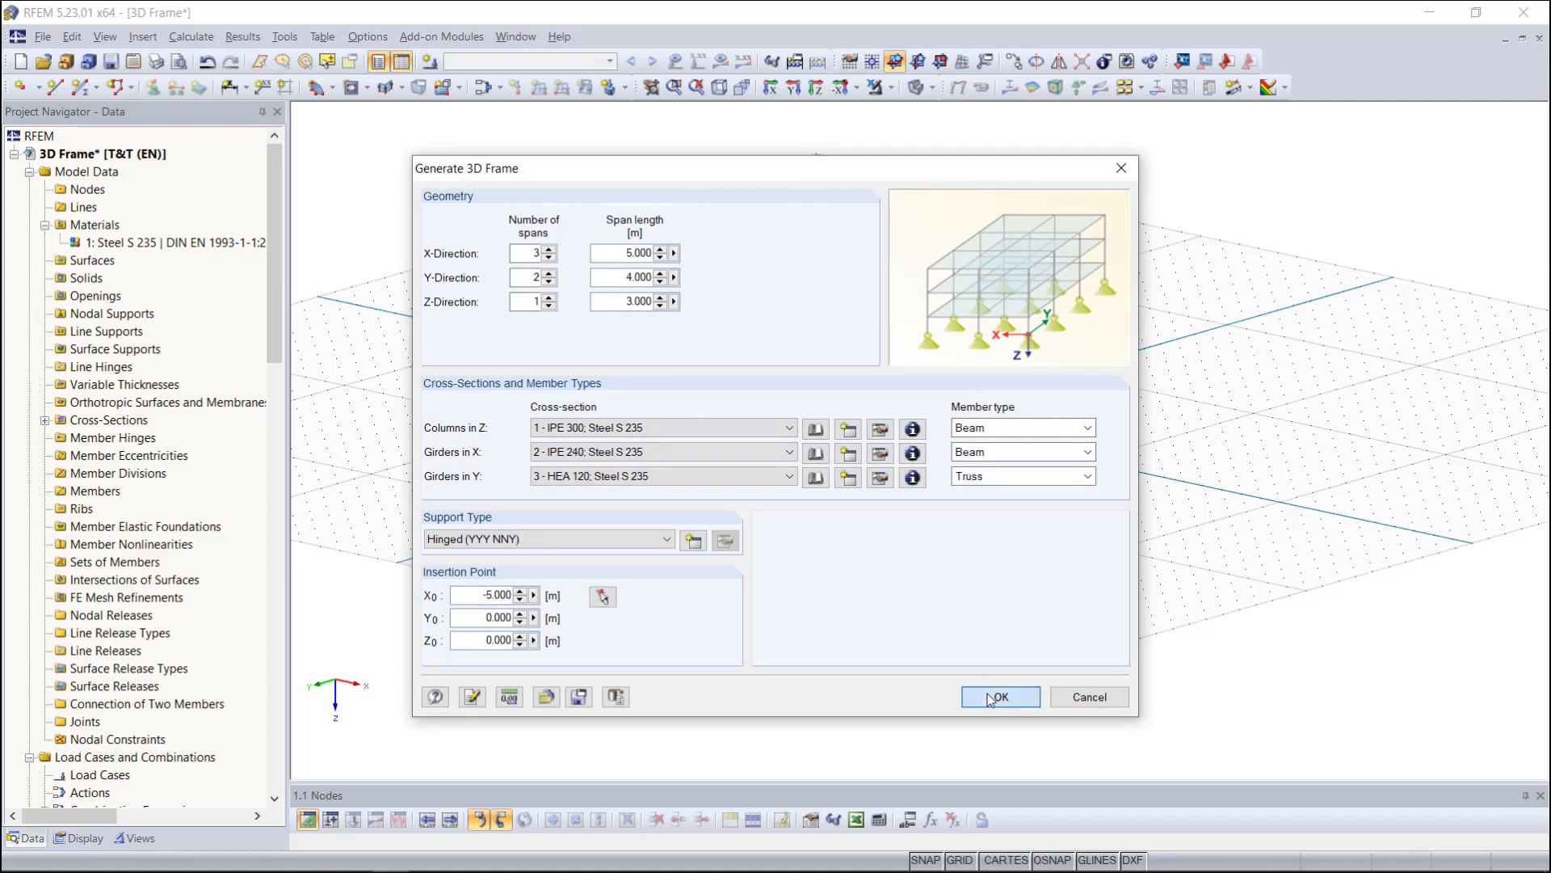
left_click(999, 696)
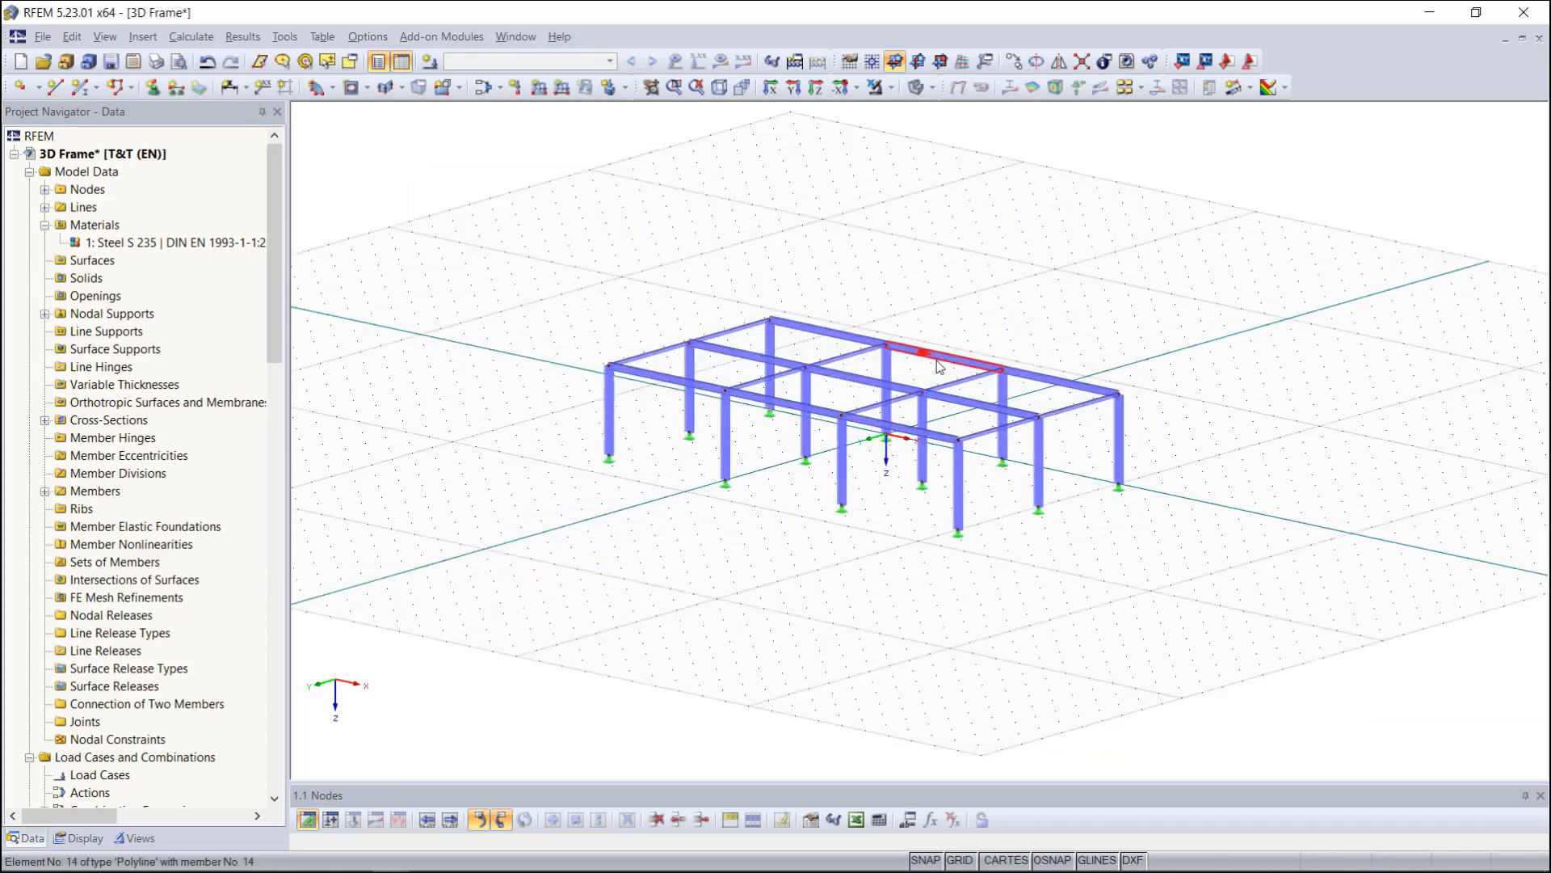
Color the members by cross-section in the Display navigator.
left_click(84, 837)
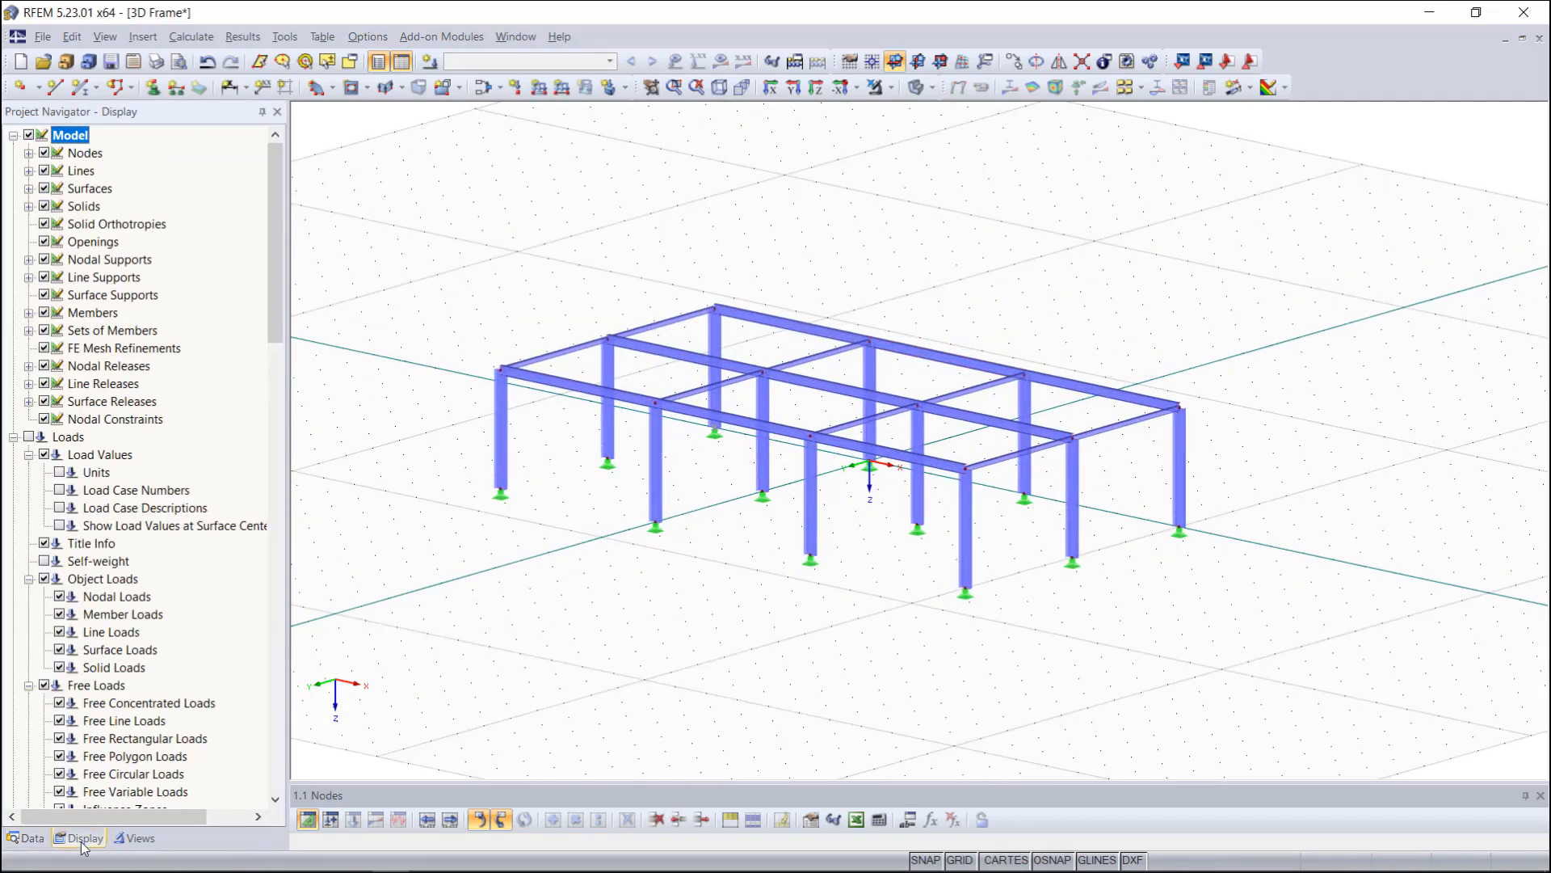
scroll("down", 3)
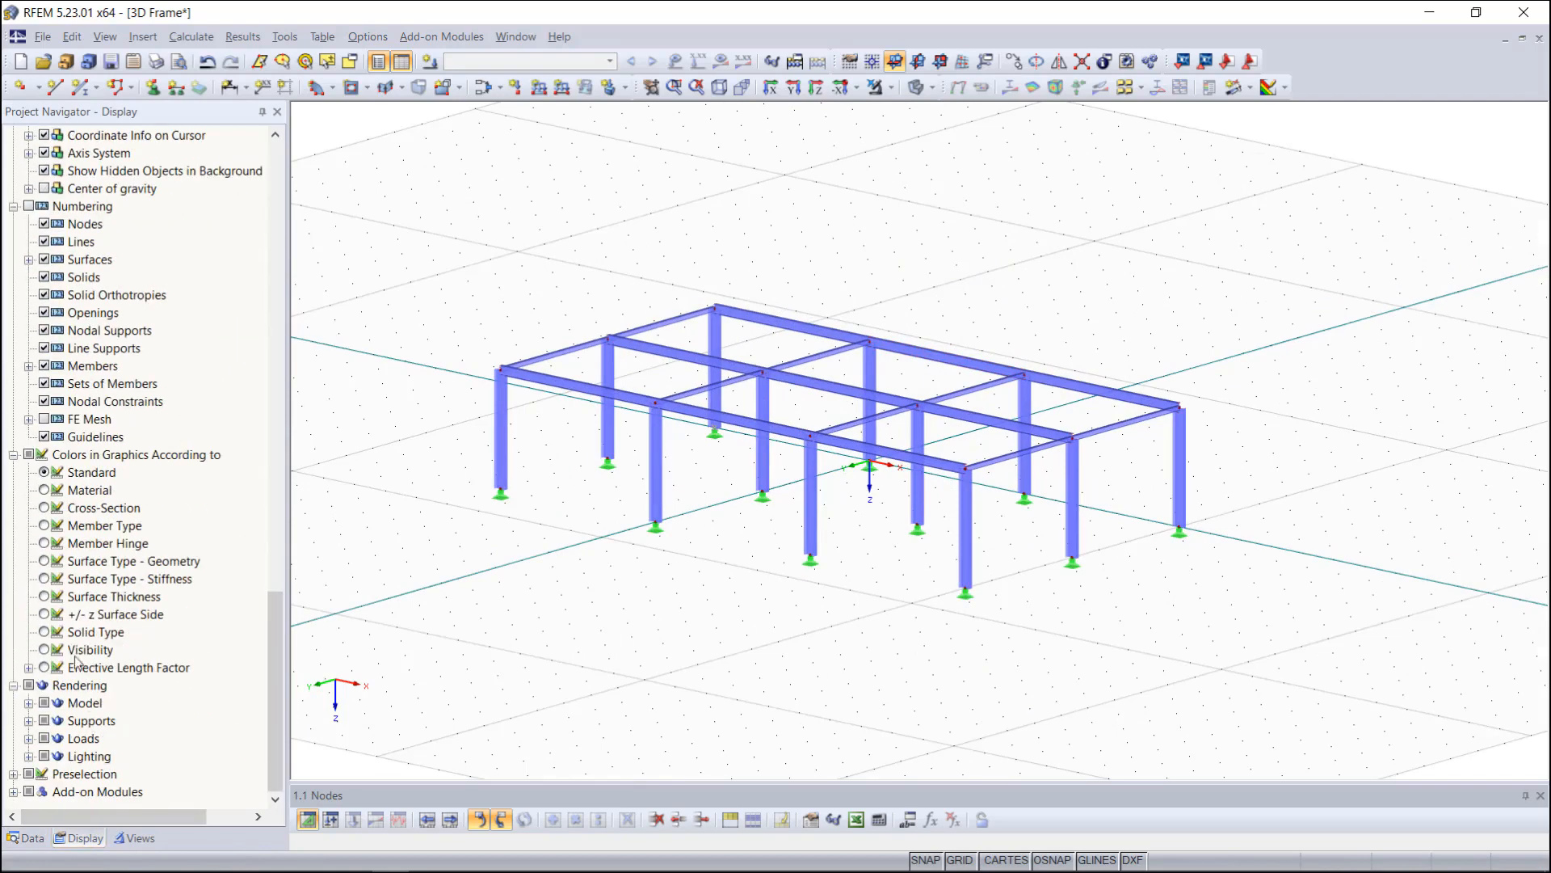
left_click(45, 508)
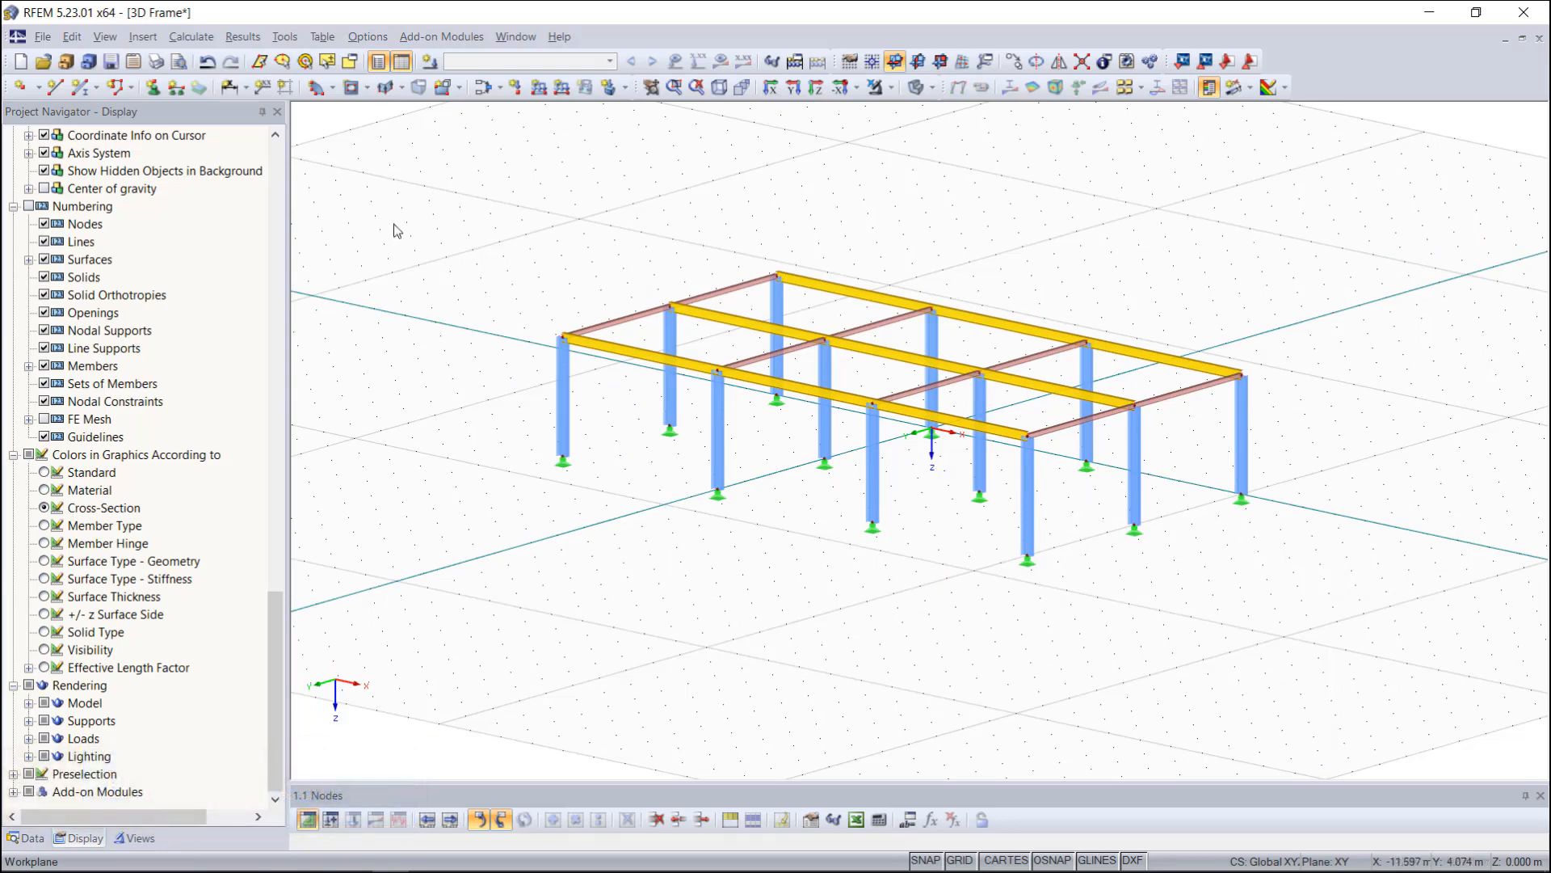
left_click(283, 37)
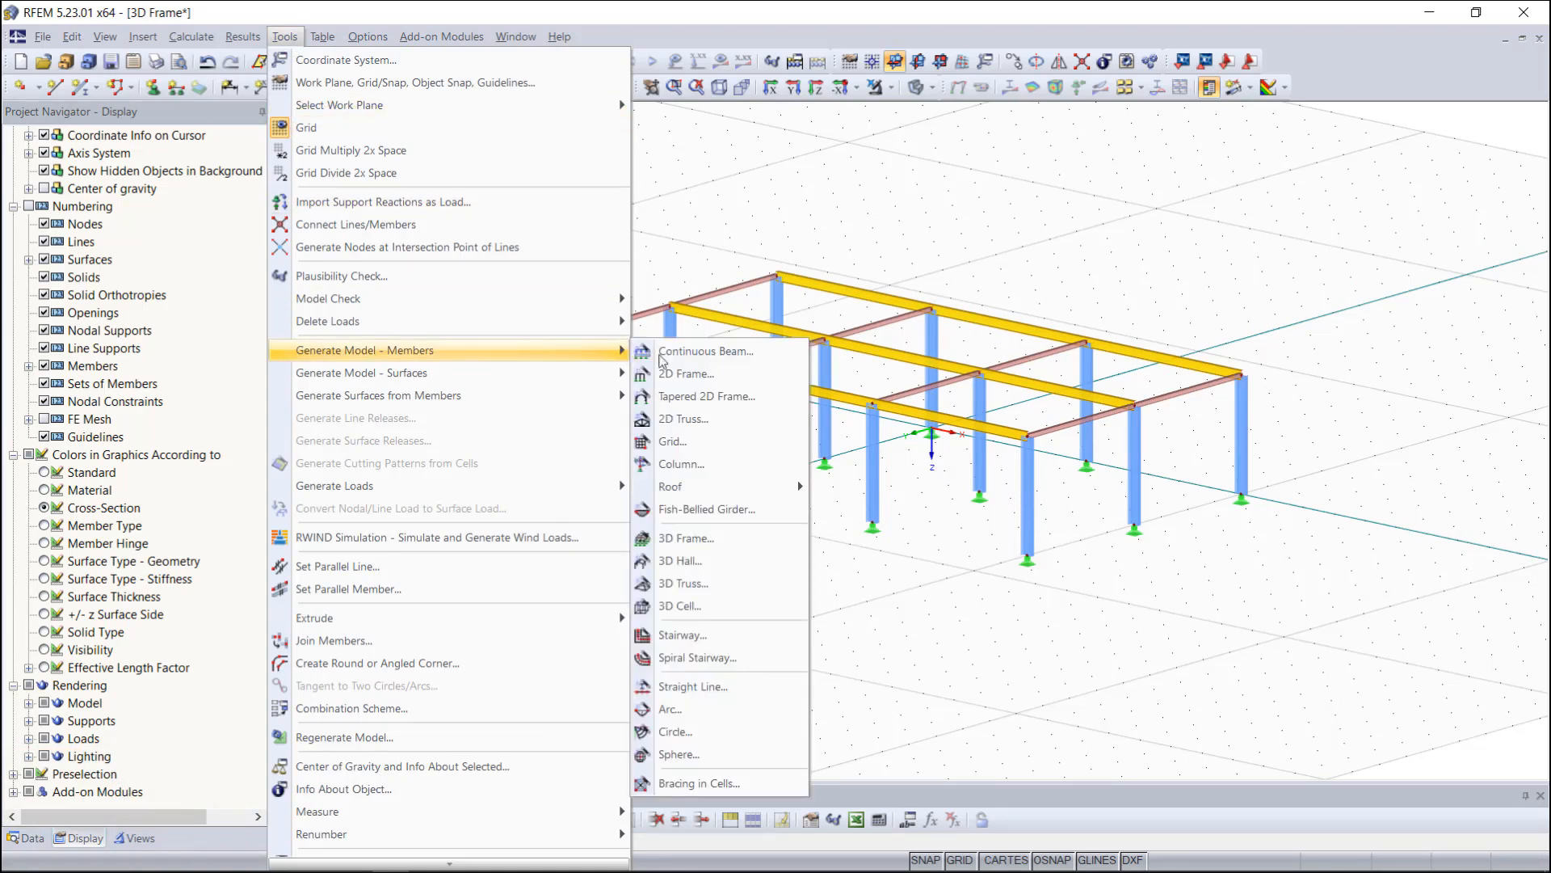
mouse_move(698, 783)
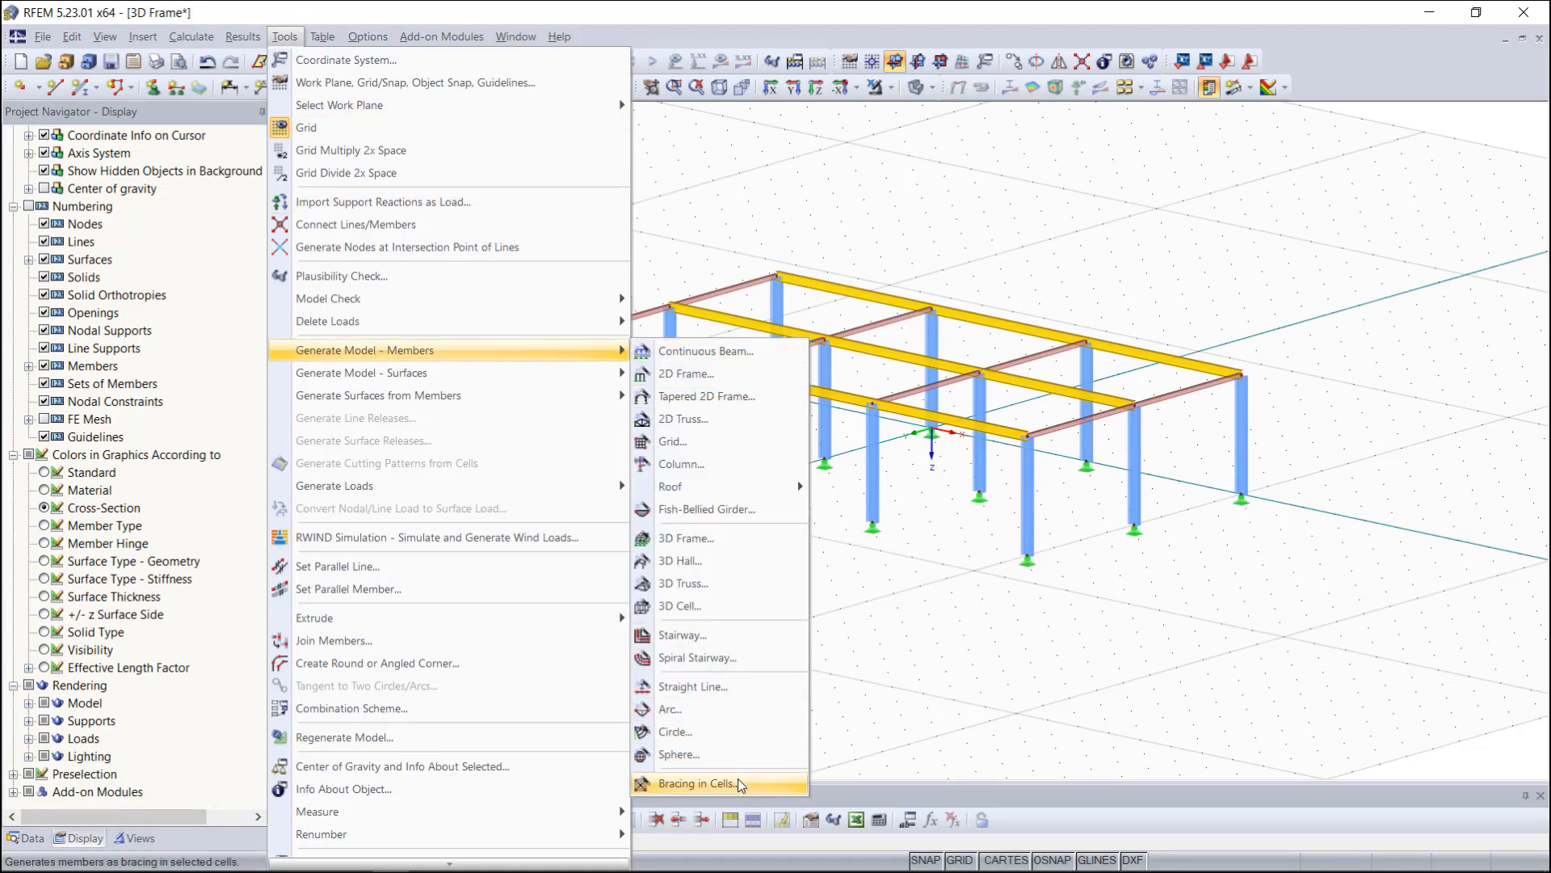
Open the Bracing in Cells generator from the member-generation tools.
left_click(696, 783)
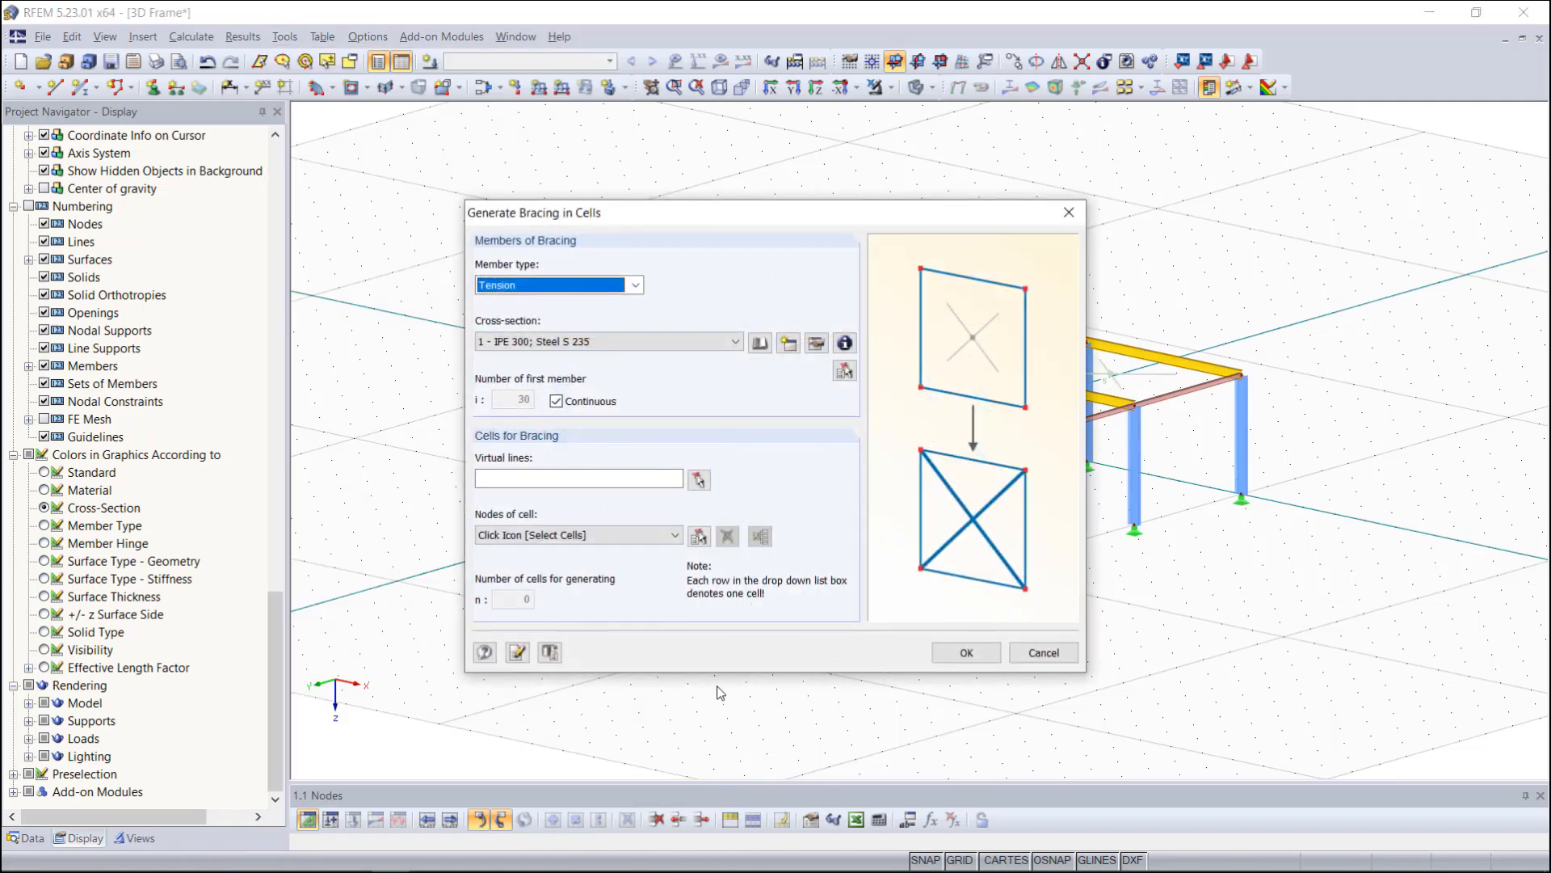
mouse_move(804, 216)
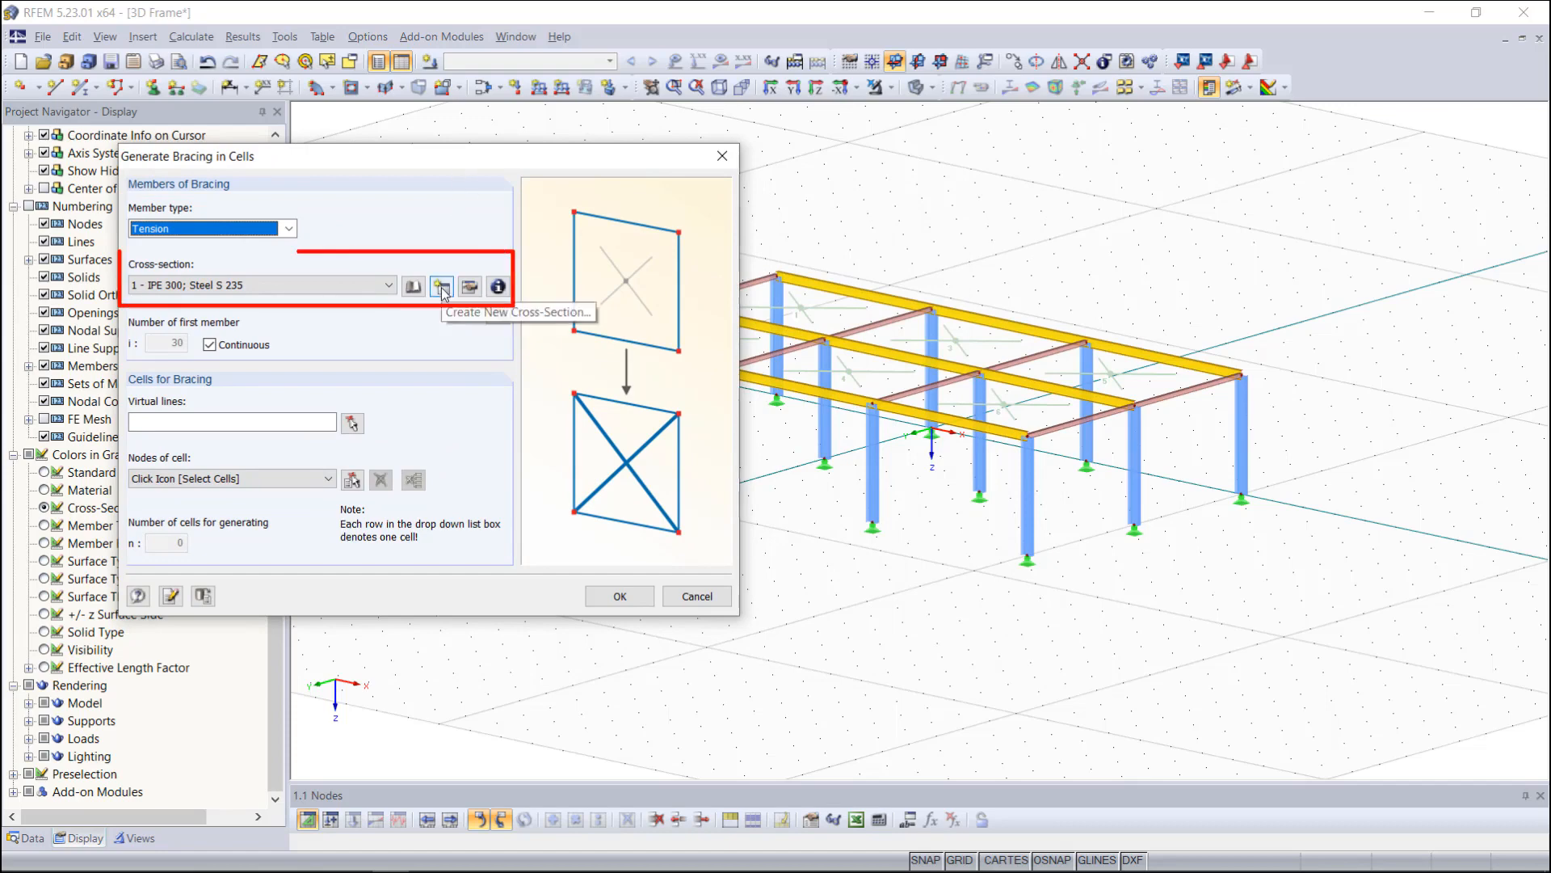
Define new cross-section 4 as an RD 20 round bar for the tension bracing.
left_click(442, 286)
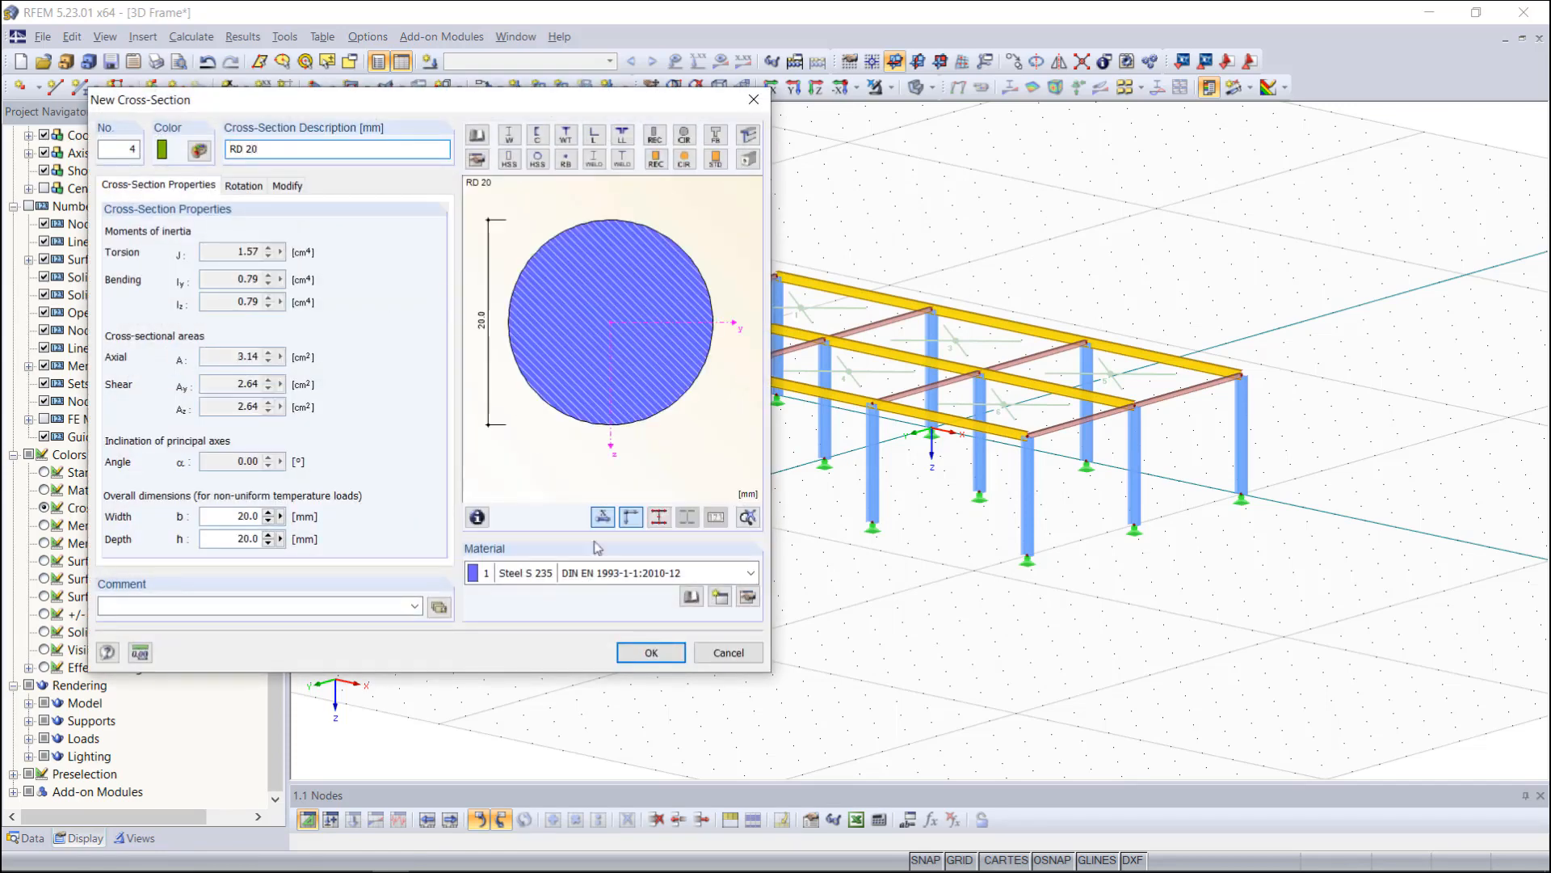
left_click(650, 652)
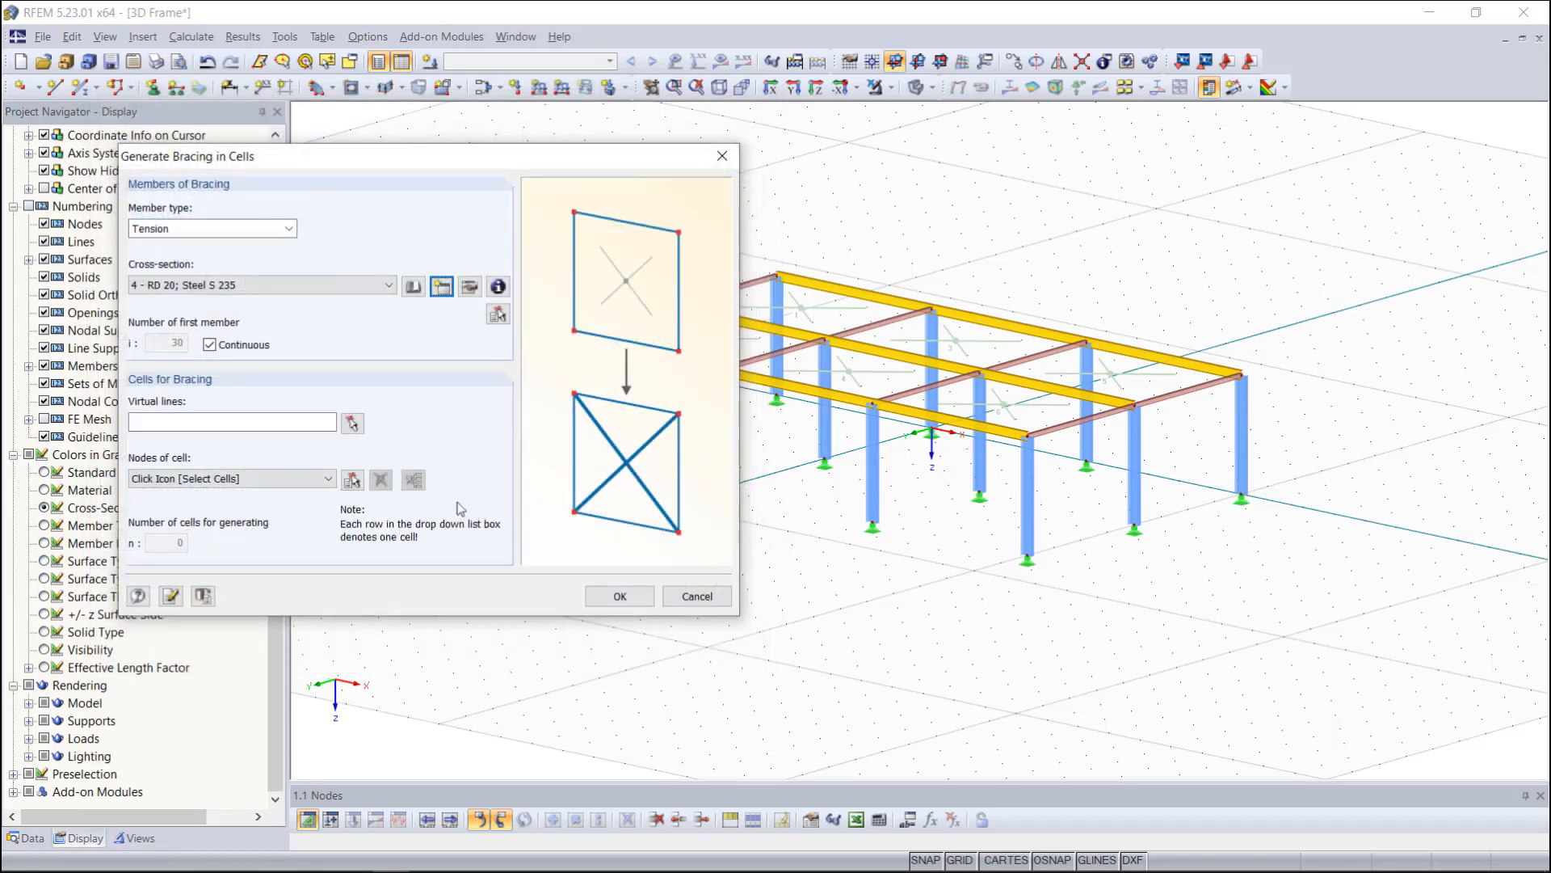
mouse_move(374, 438)
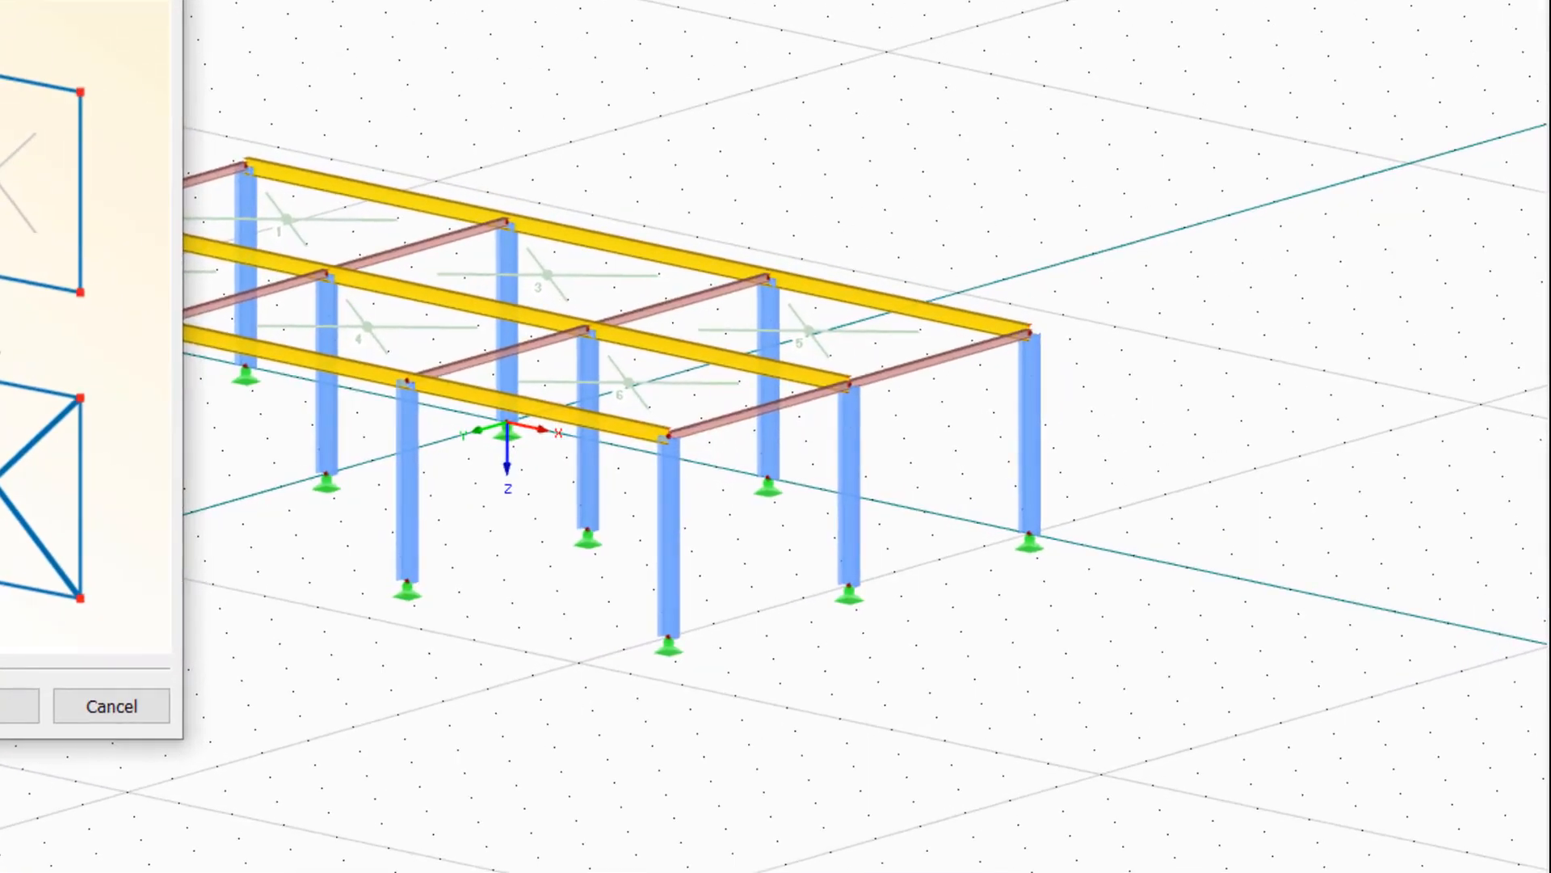
mouse_move(678, 391)
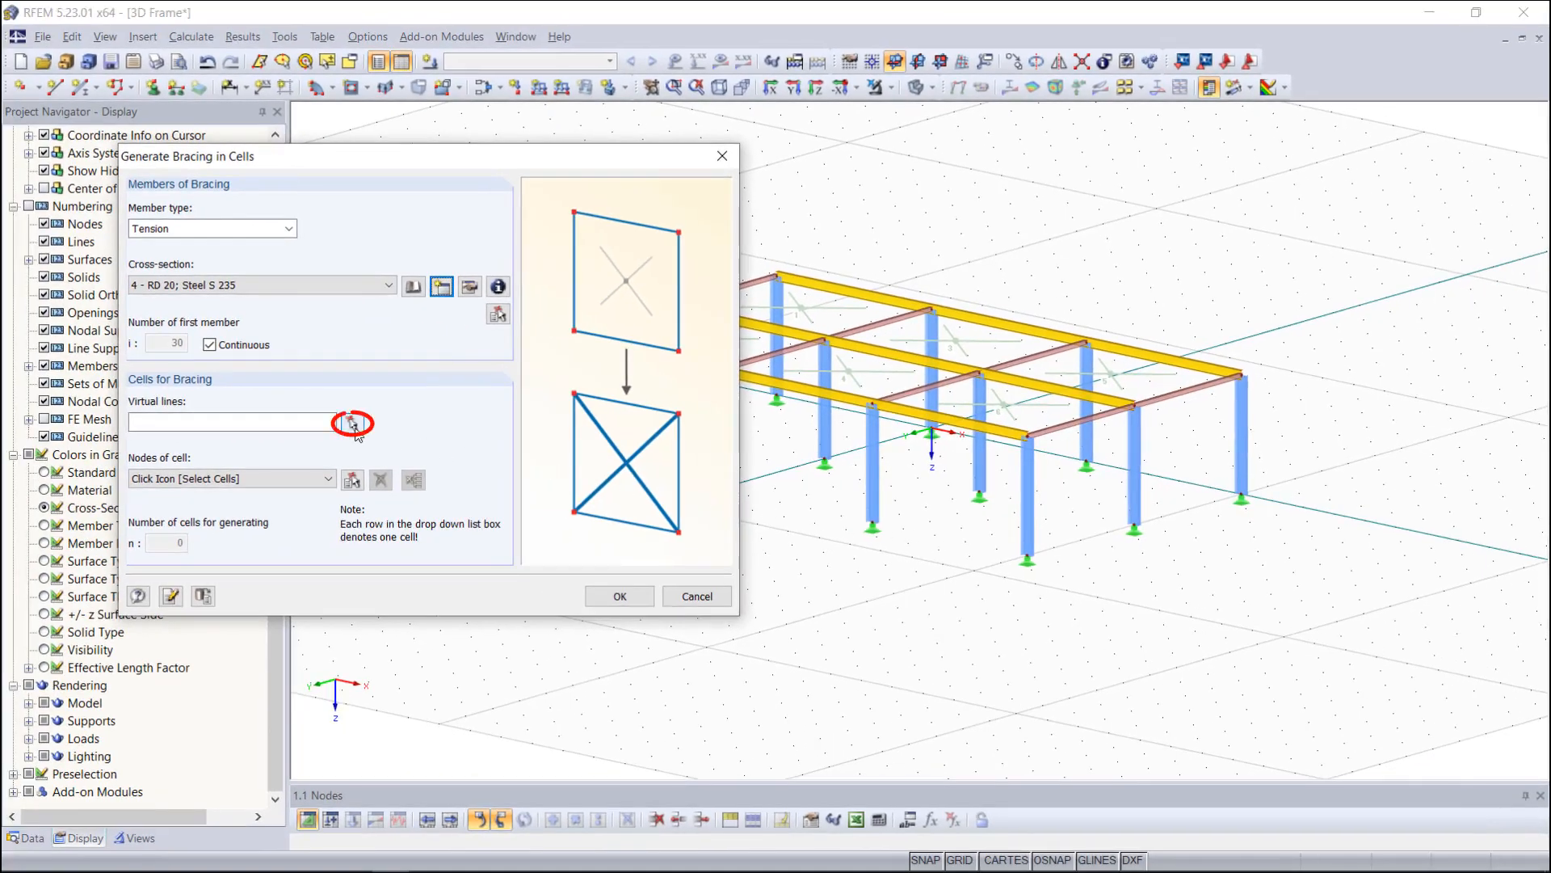
Generate RD 20 crossed bracing in cells 1, 3 and 7 using virtual lines 11 and 12.
left_click(352, 423)
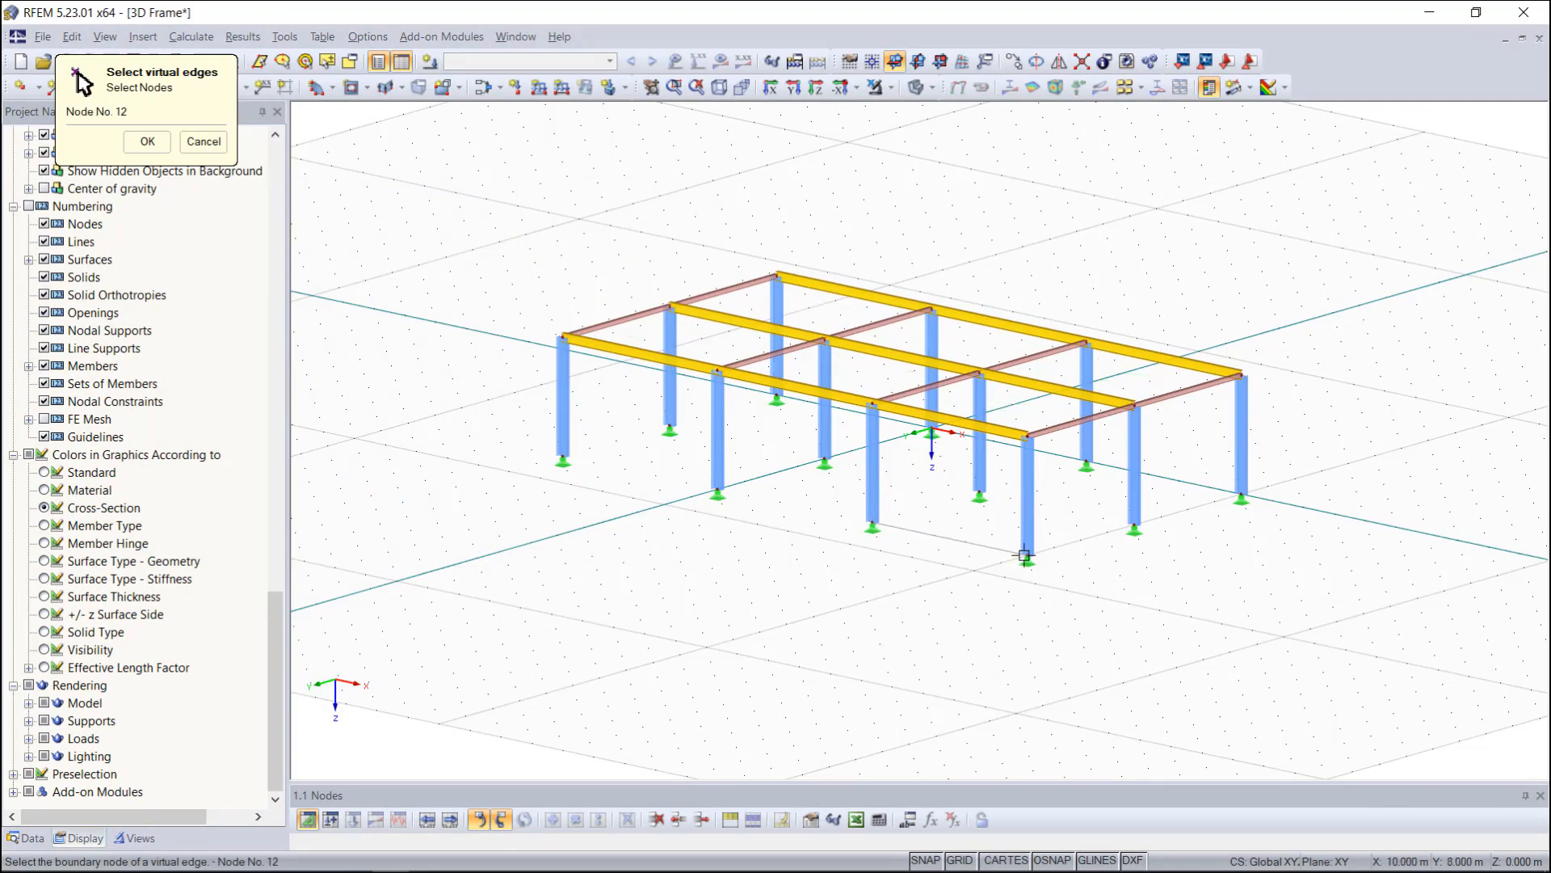
left_click(146, 141)
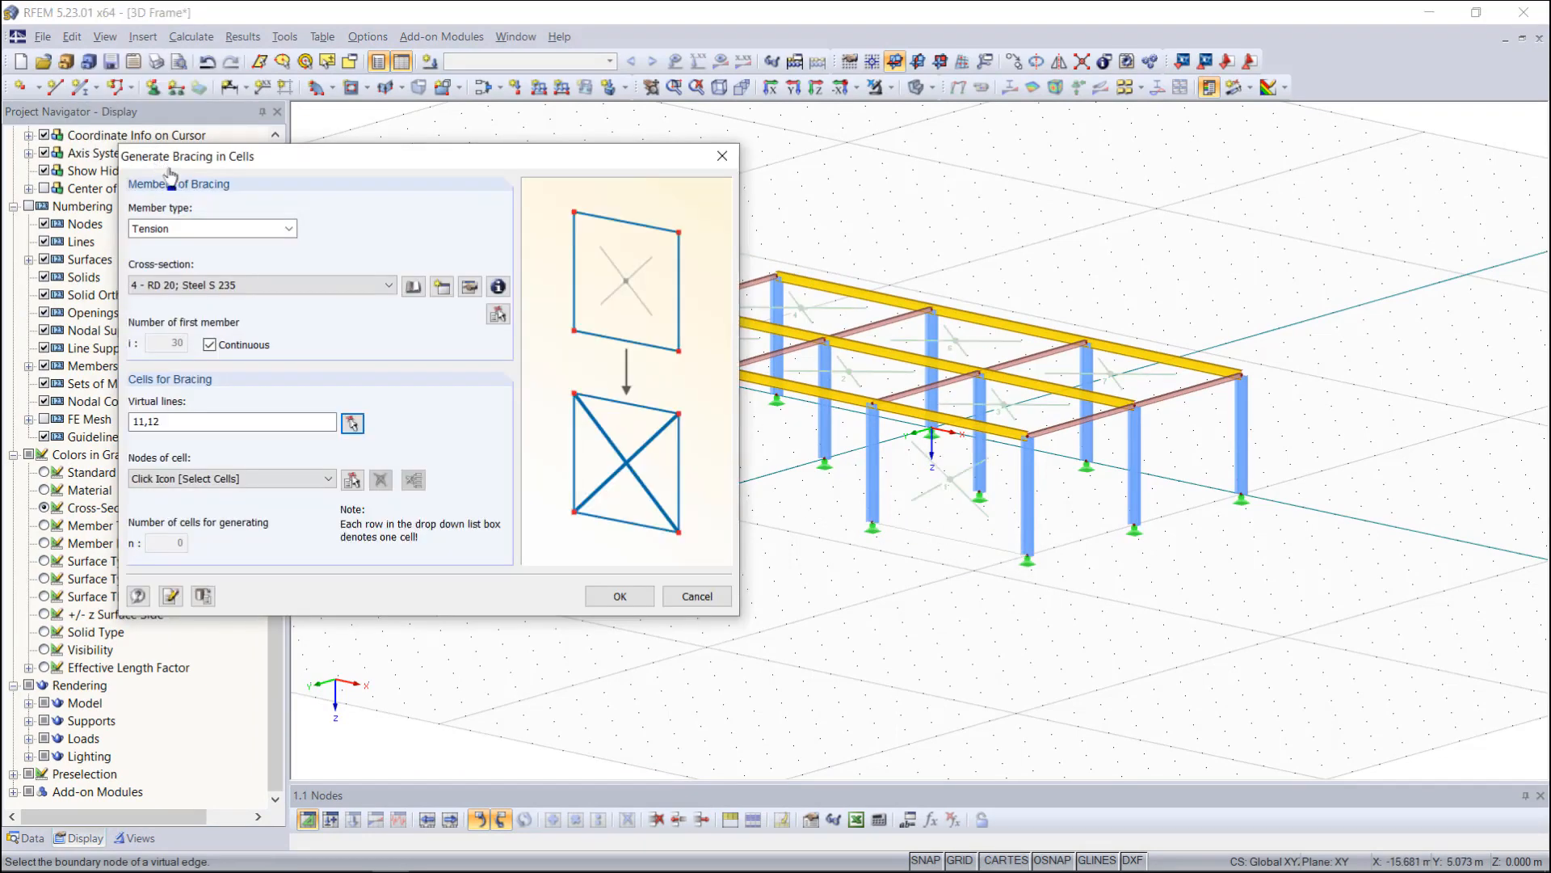
left_click(353, 480)
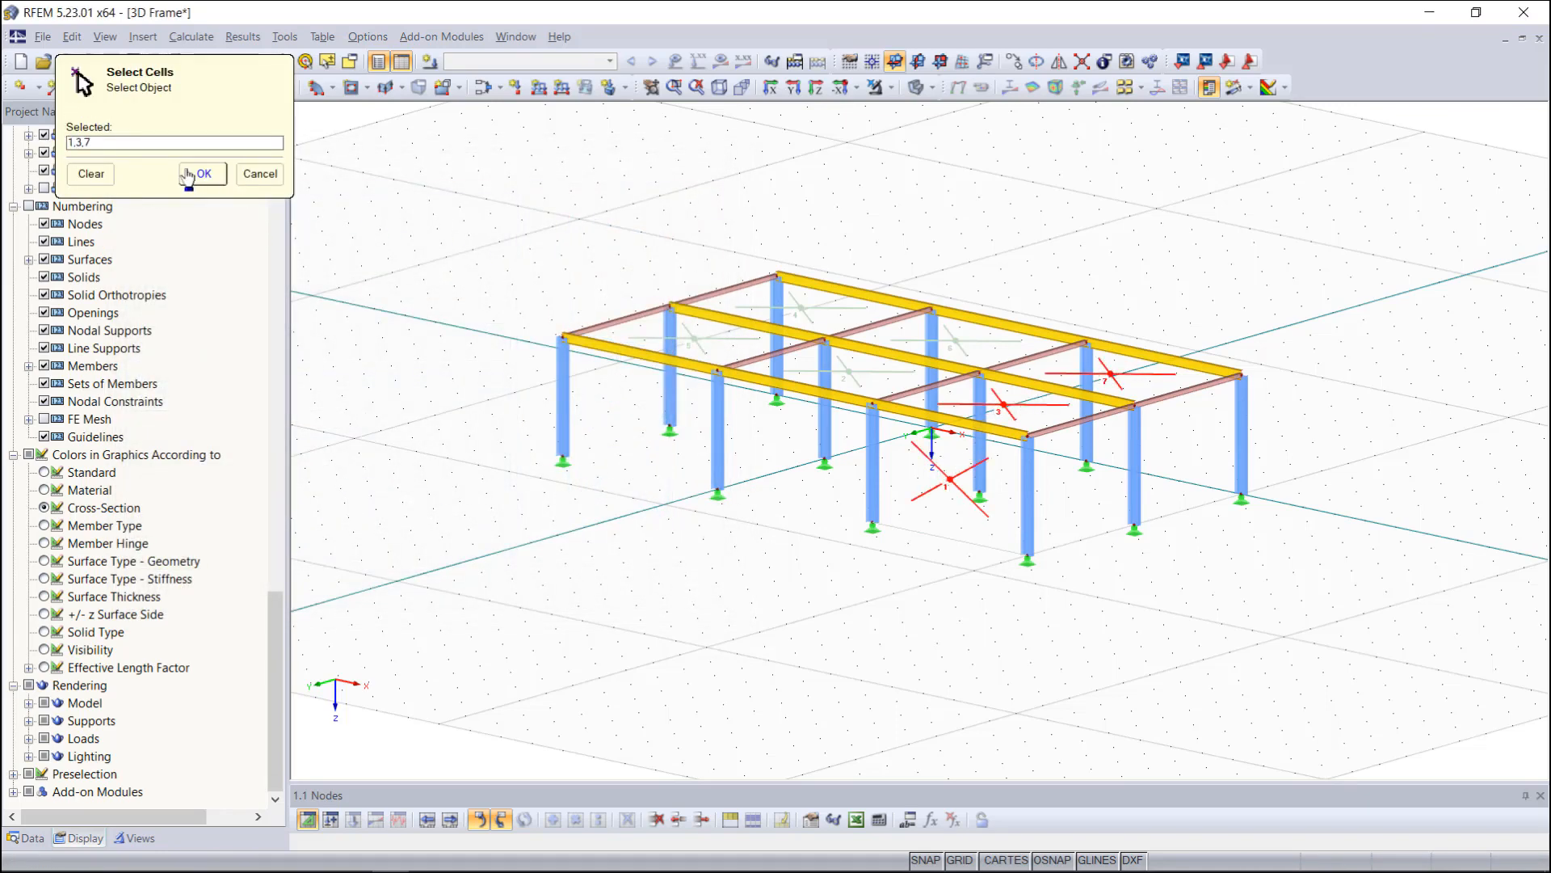
left_click(202, 174)
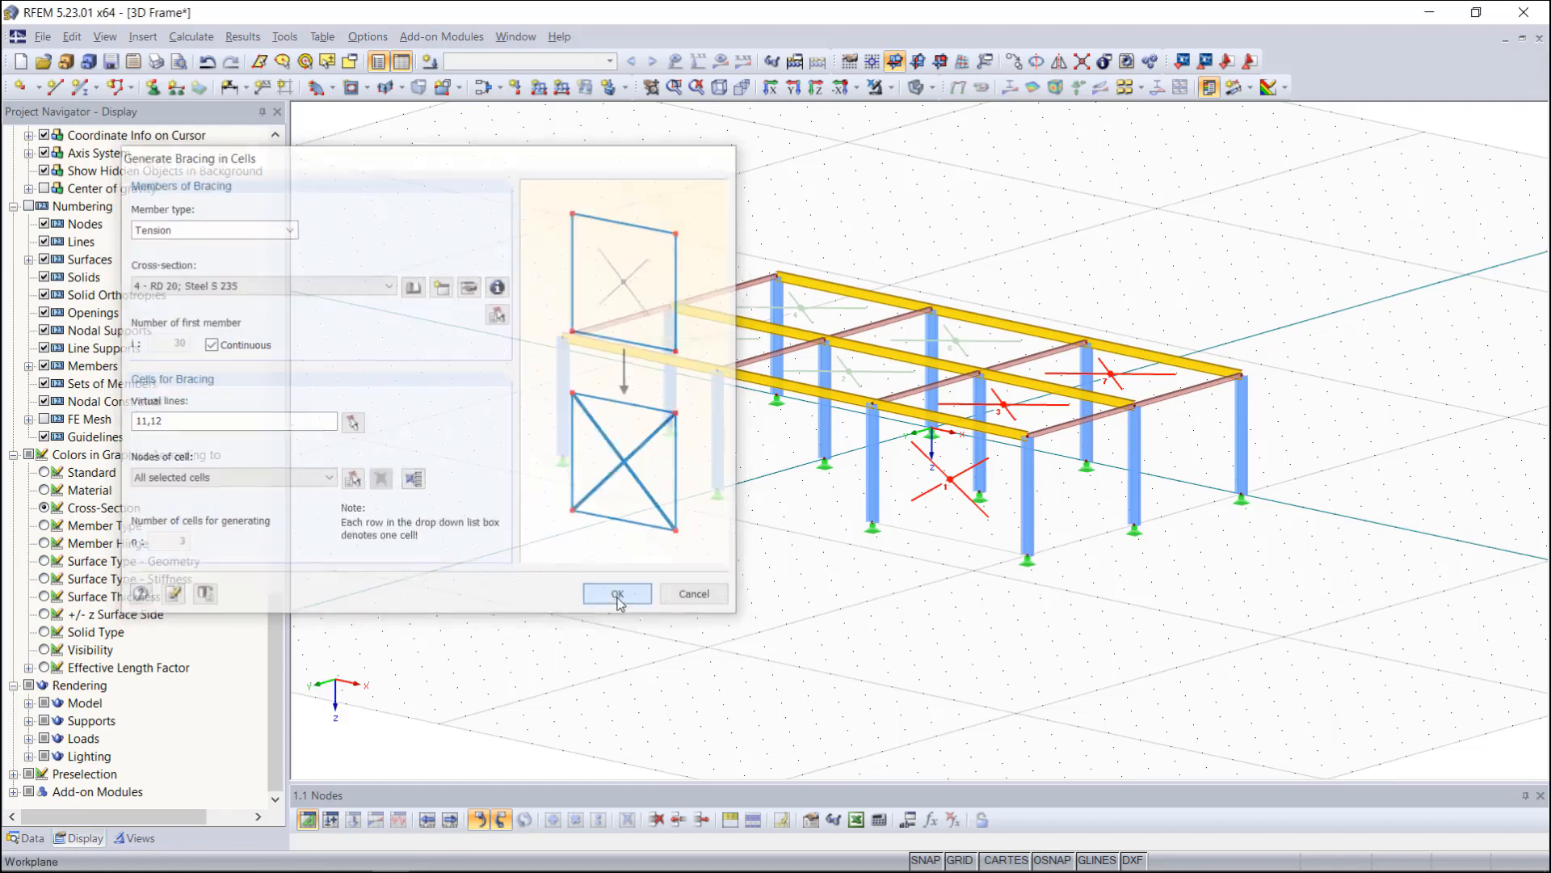
left_click(616, 594)
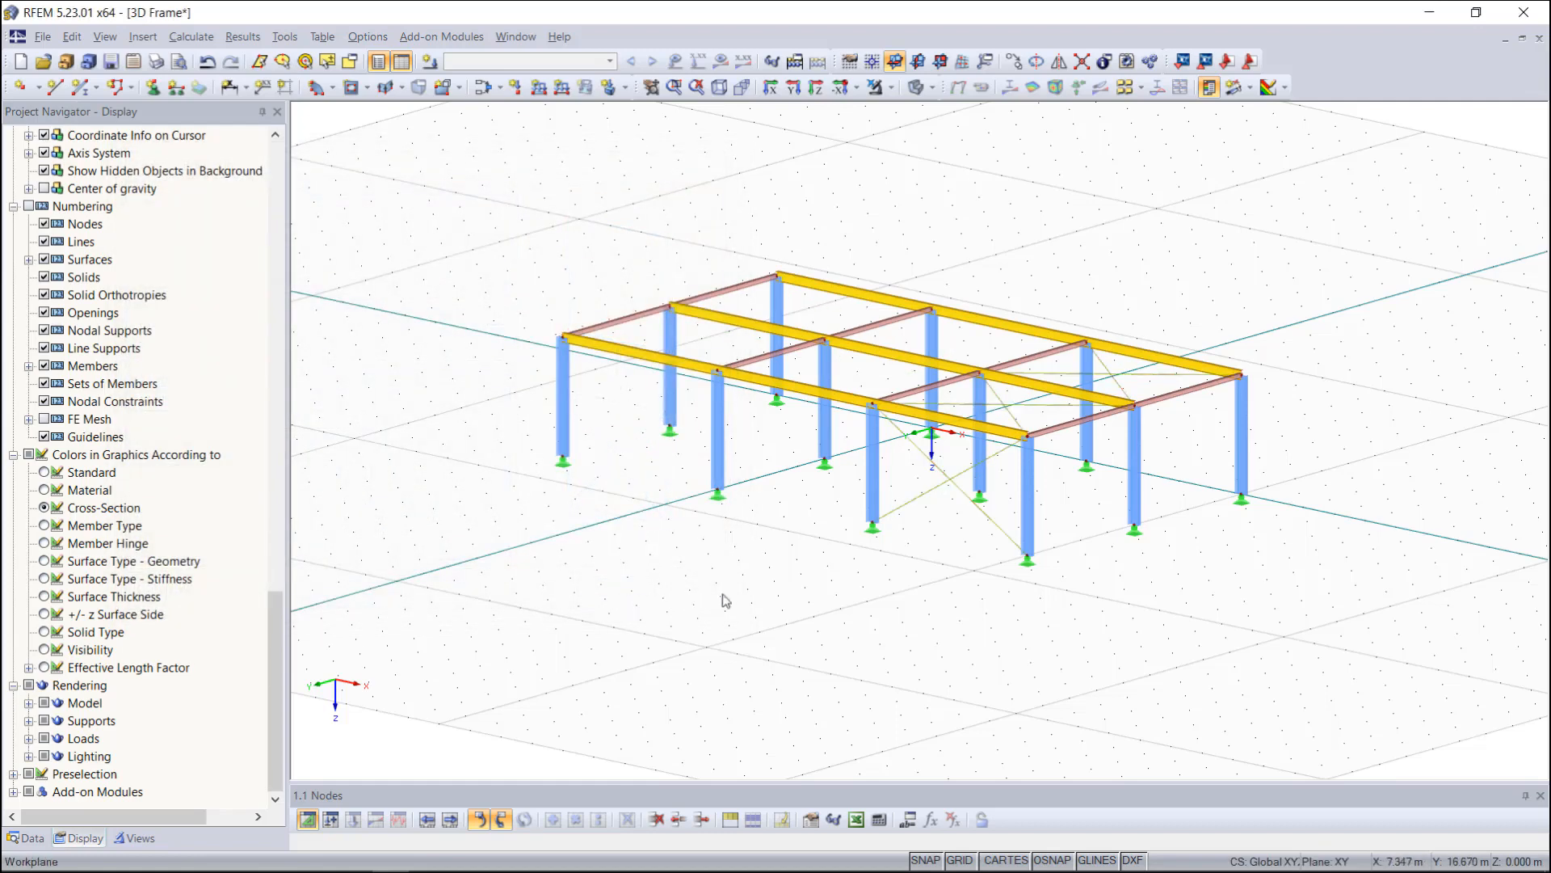